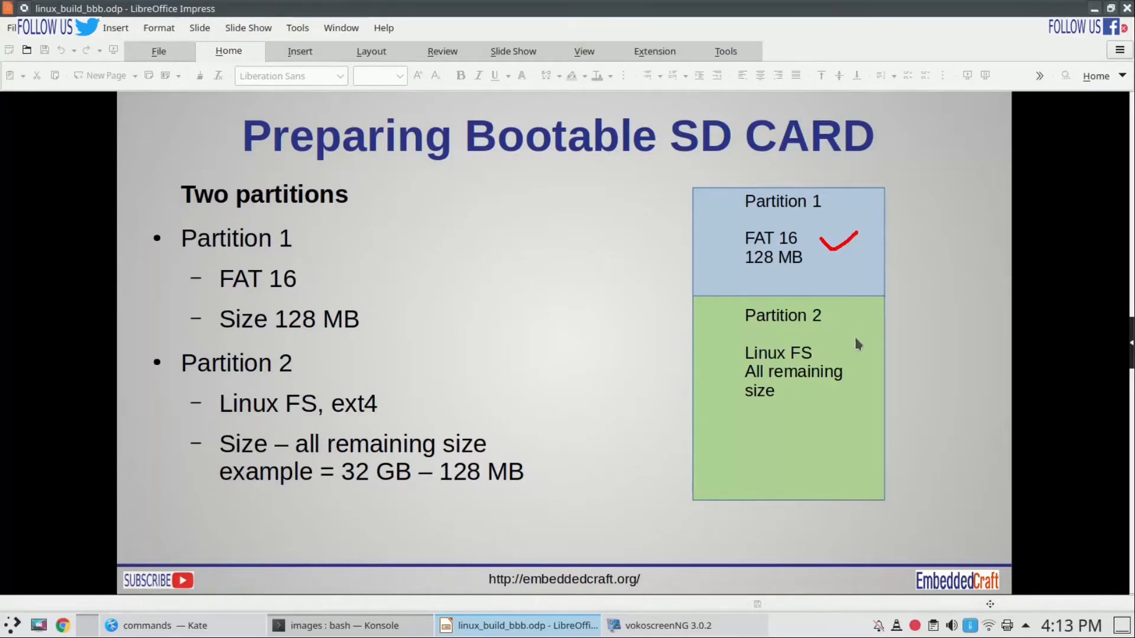
{"action": "mouse_move", "coordinate": [858, 345]}
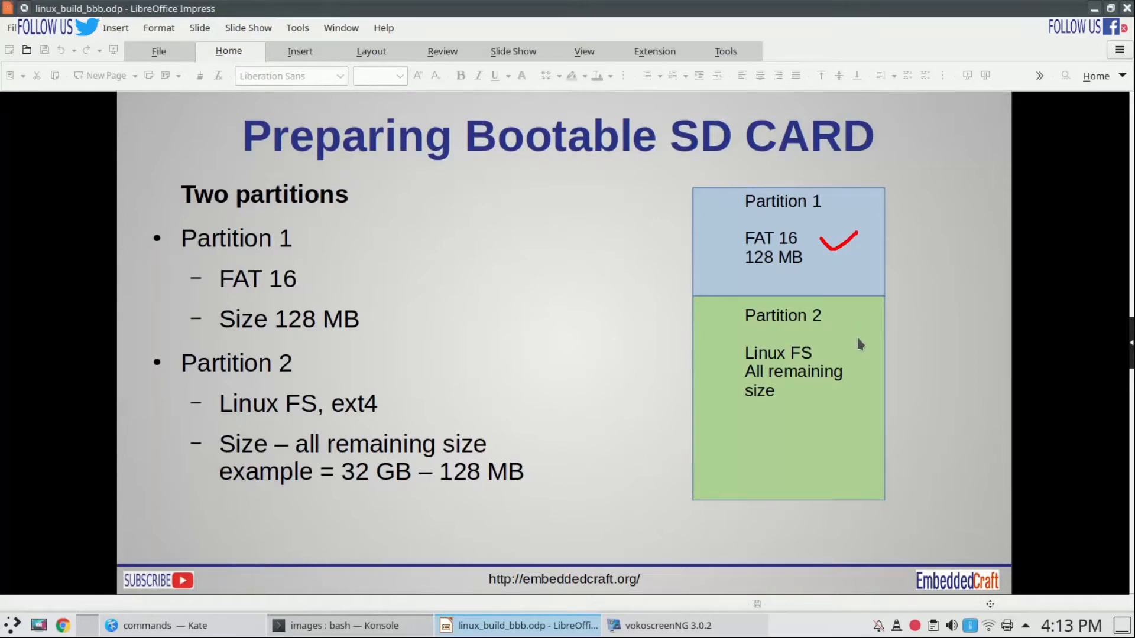
{"action": "mouse_move", "coordinate": [827, 359]}
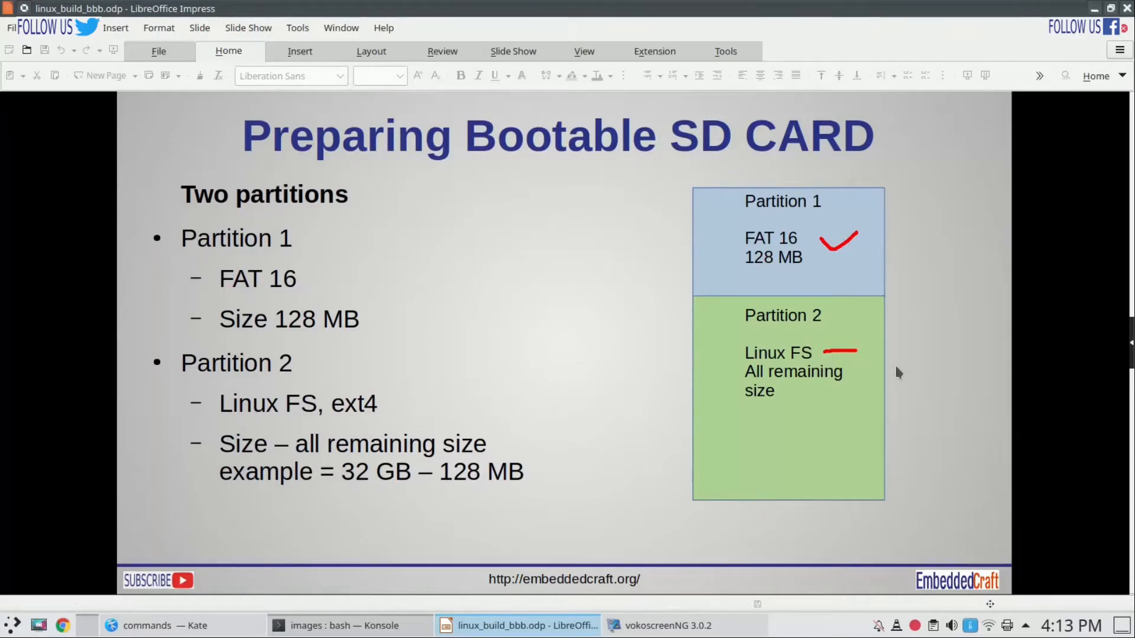
{"action": "mouse_move", "coordinate": [344, 494]}
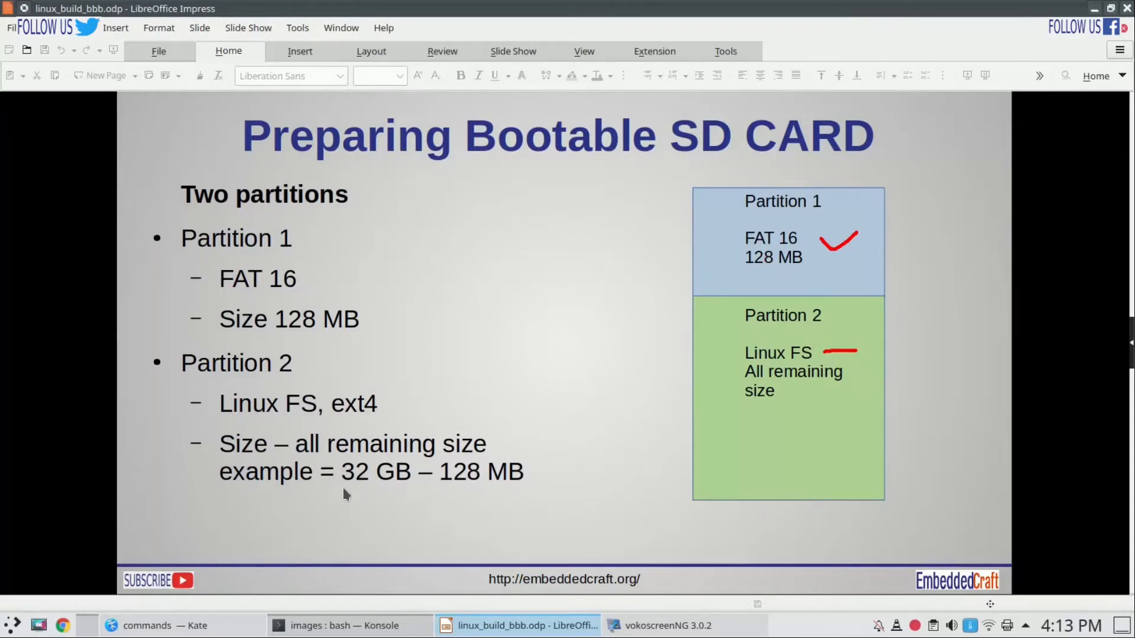
{"action": "mouse_move", "coordinate": [340, 491]}
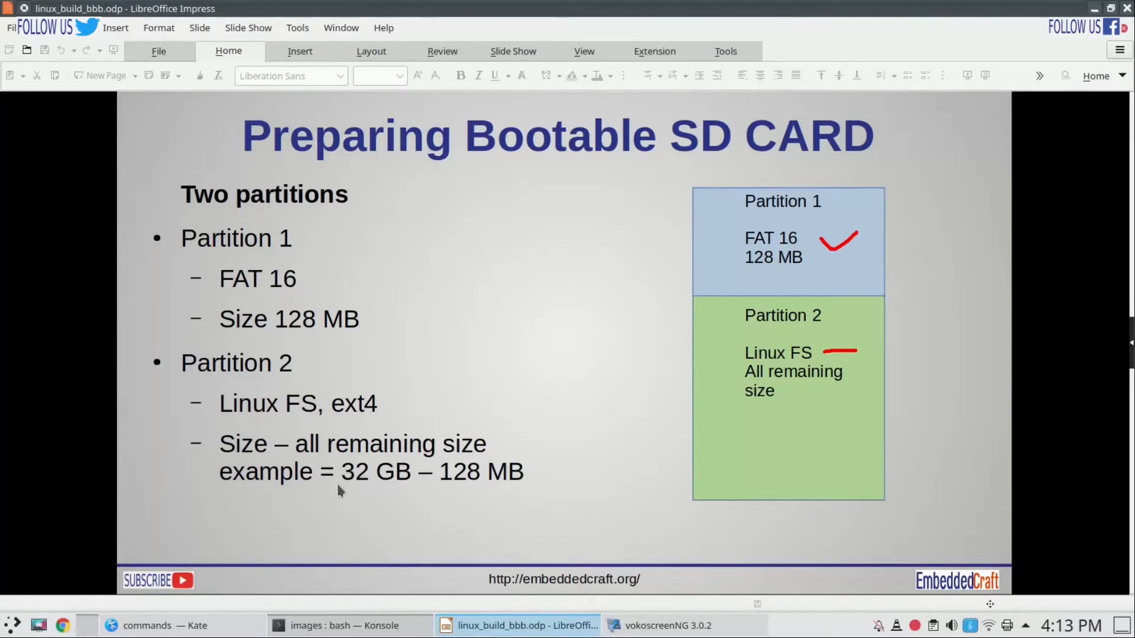
Underline 32 GB in the size example on the bootable SD card slide
{"action": "left_click_drag", "start_coordinate": [341, 483], "coordinate": [402, 485]}
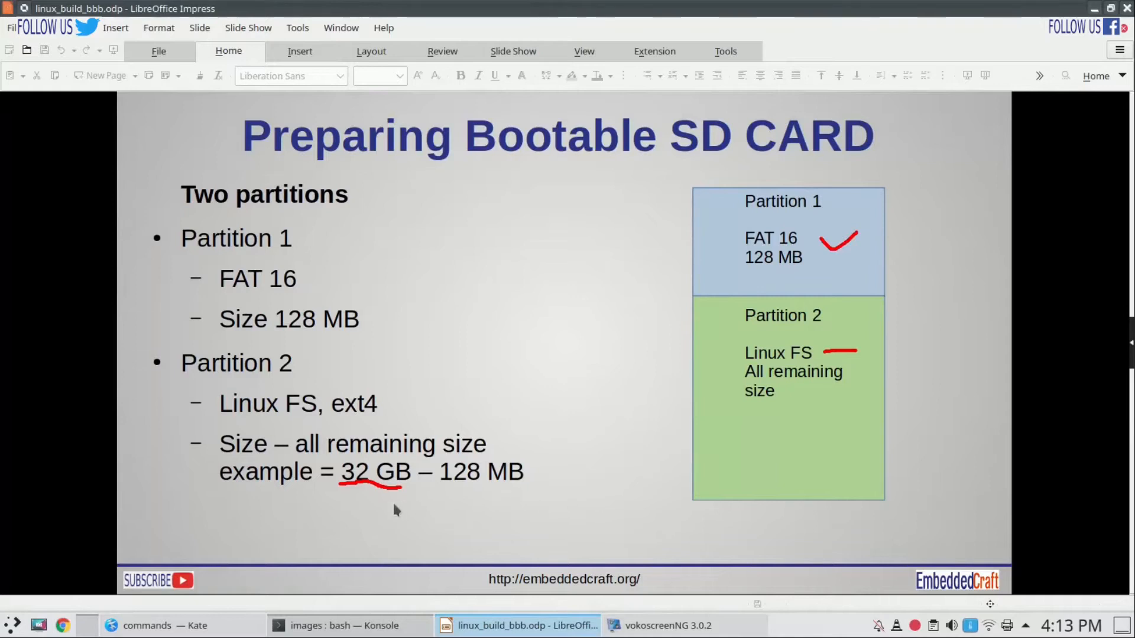
{"action": "mouse_move", "coordinate": [507, 499]}
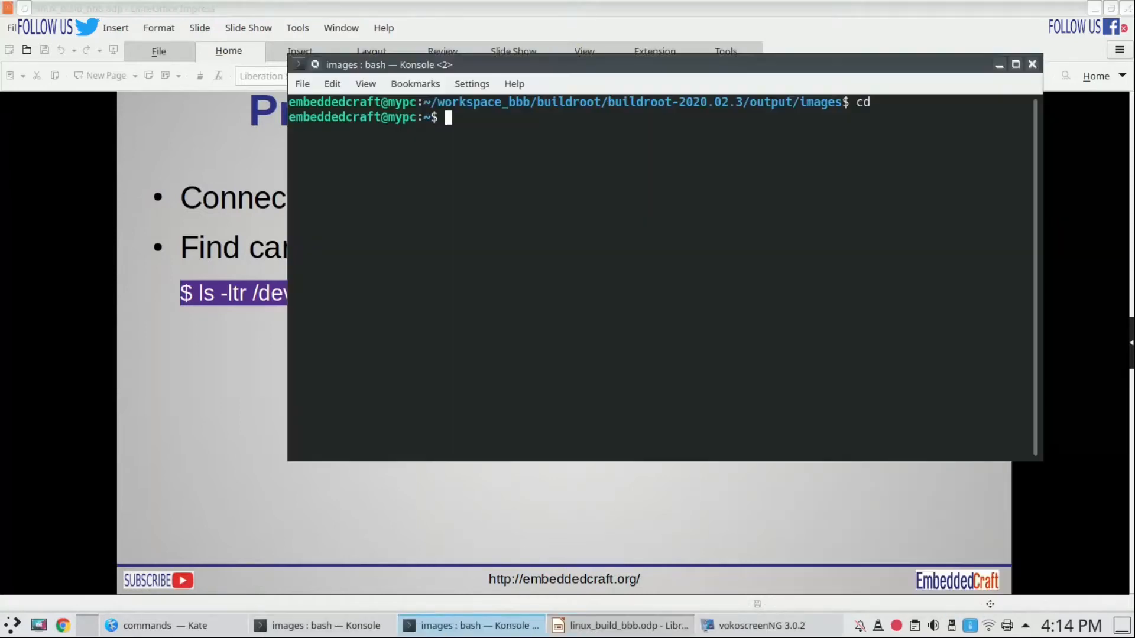
List the sd devices in /dev to identify the card as sdc with sdc1 and sdc2
{"action": "type", "text": "ls"}
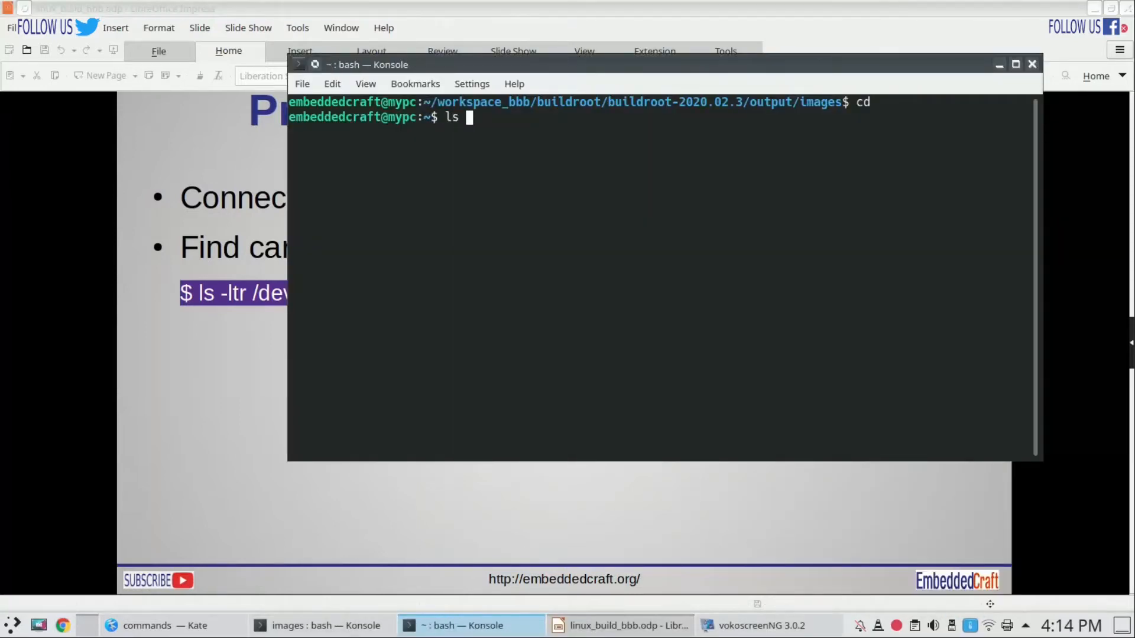
{"action": "type", "text": "-ltr /dev | grep -i sd"}
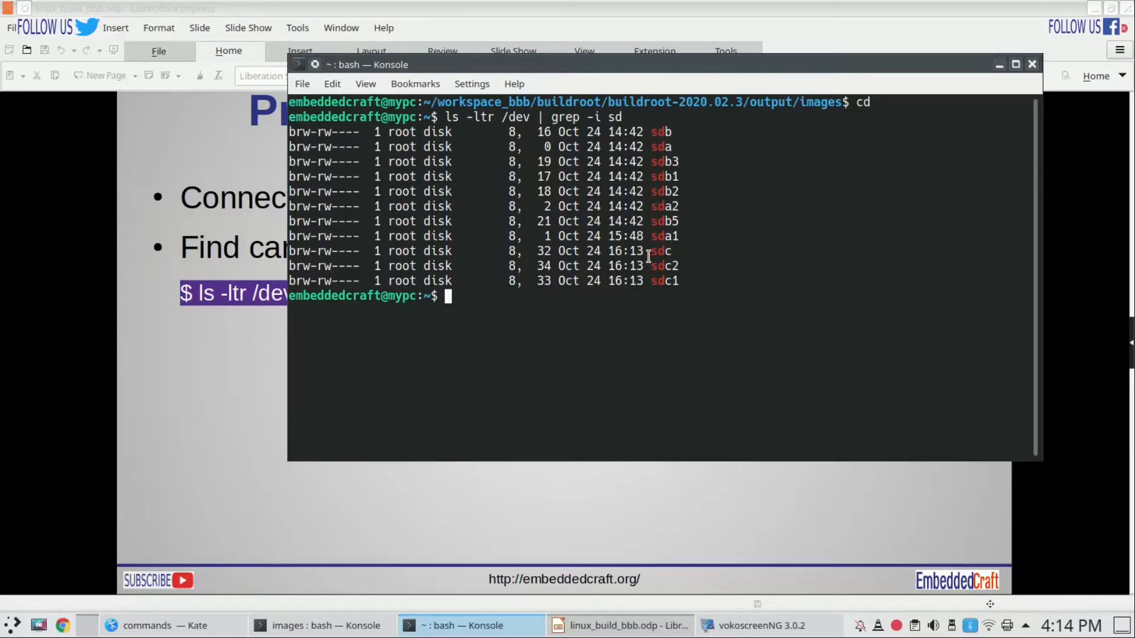
{"action": "mouse_move", "coordinate": [691, 280]}
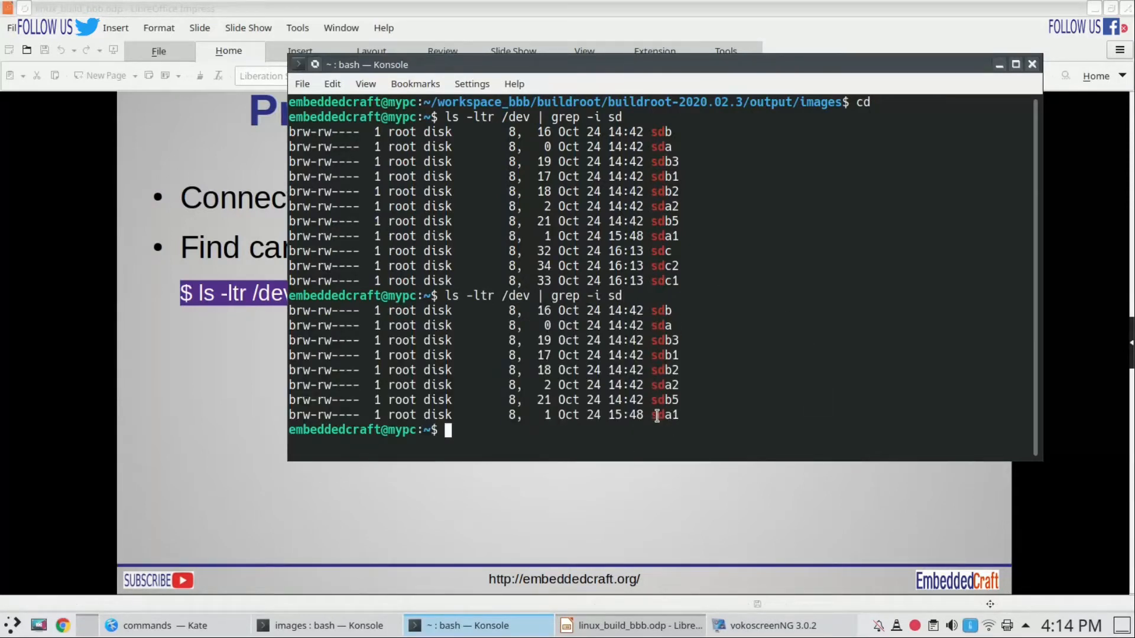
{"action": "mouse_move", "coordinate": [658, 415]}
{"action": "type", "text": "ls -ltr /dev | grep -i sd"}
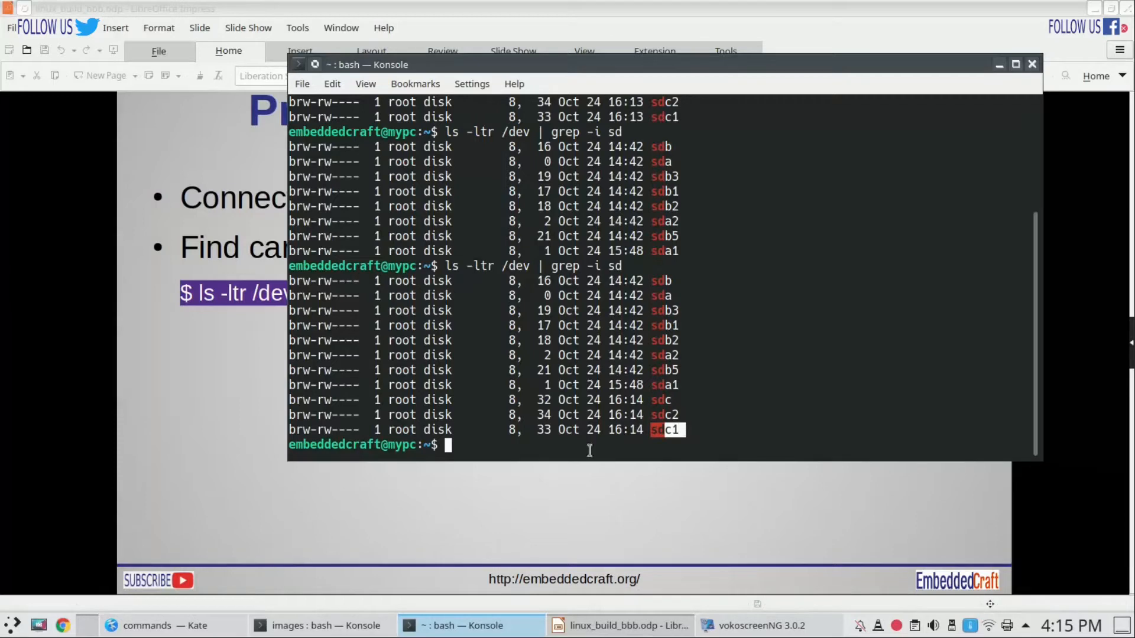
{"action": "left_click", "coordinate": [618, 625]}
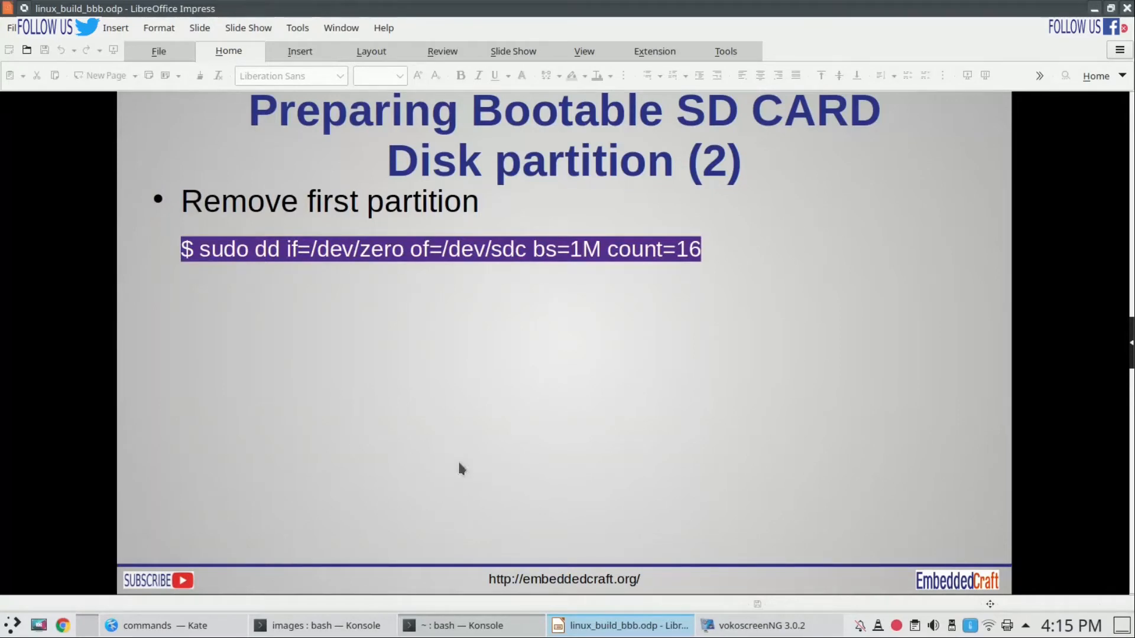
Select the sudo dd wipe command on line 1 of the commands file in Kate
{"action": "left_click", "coordinate": [163, 626]}
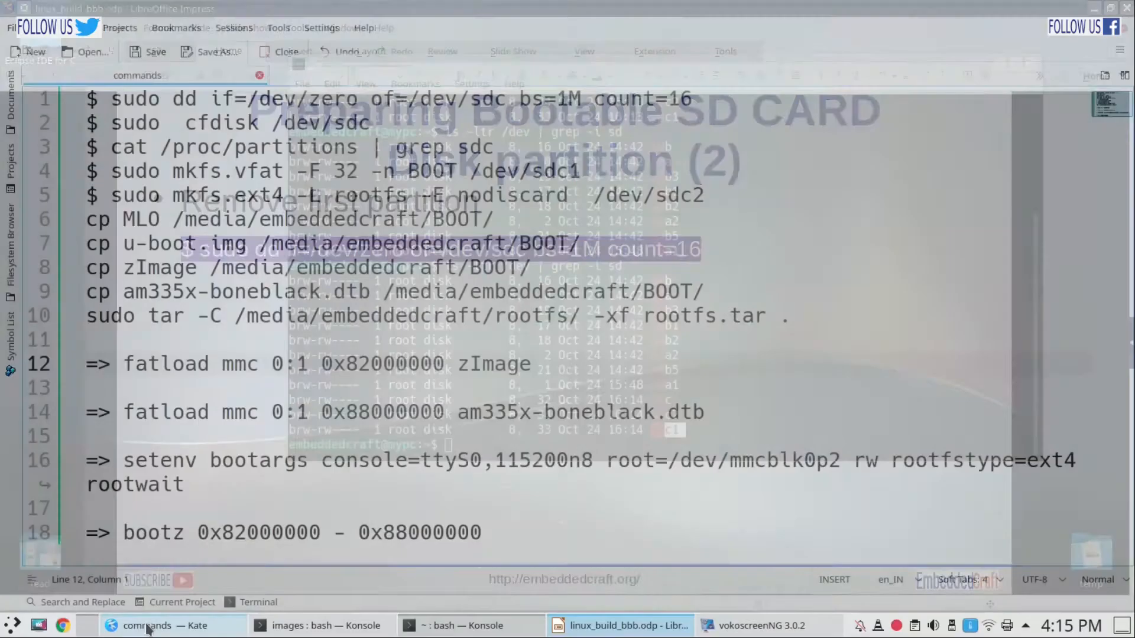
{"action": "left_click", "coordinate": [167, 625]}
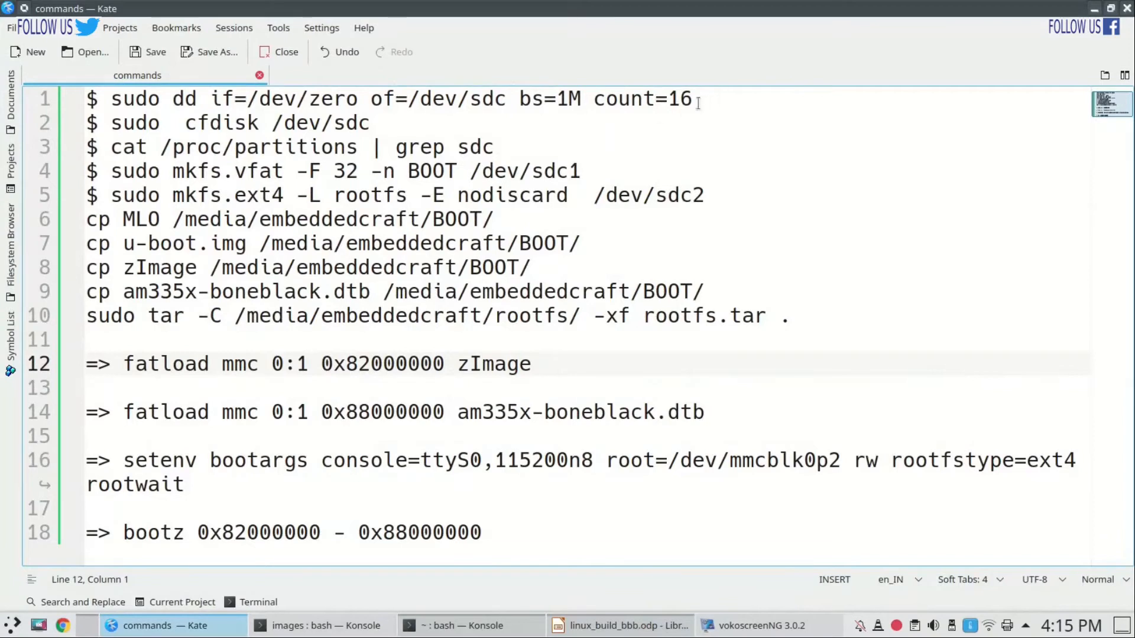
{"action": "left_click_drag", "start_coordinate": [111, 99], "coordinate": [691, 98]}
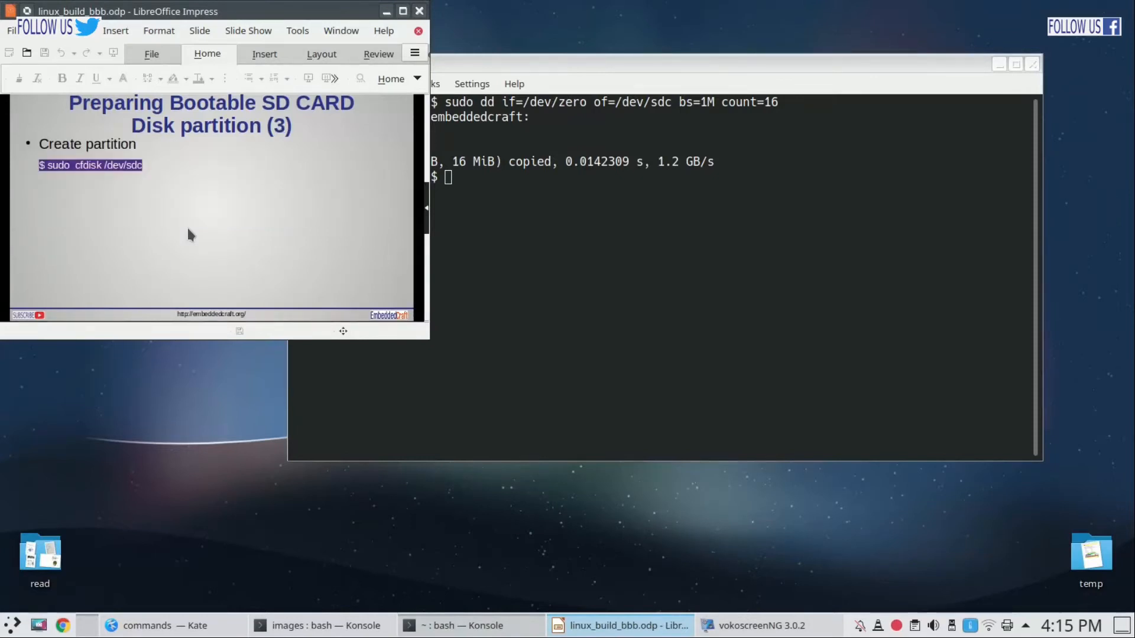
{"action": "mouse_move", "coordinate": [482, 280]}
{"action": "type", "text": "sudo cfdisk /"}
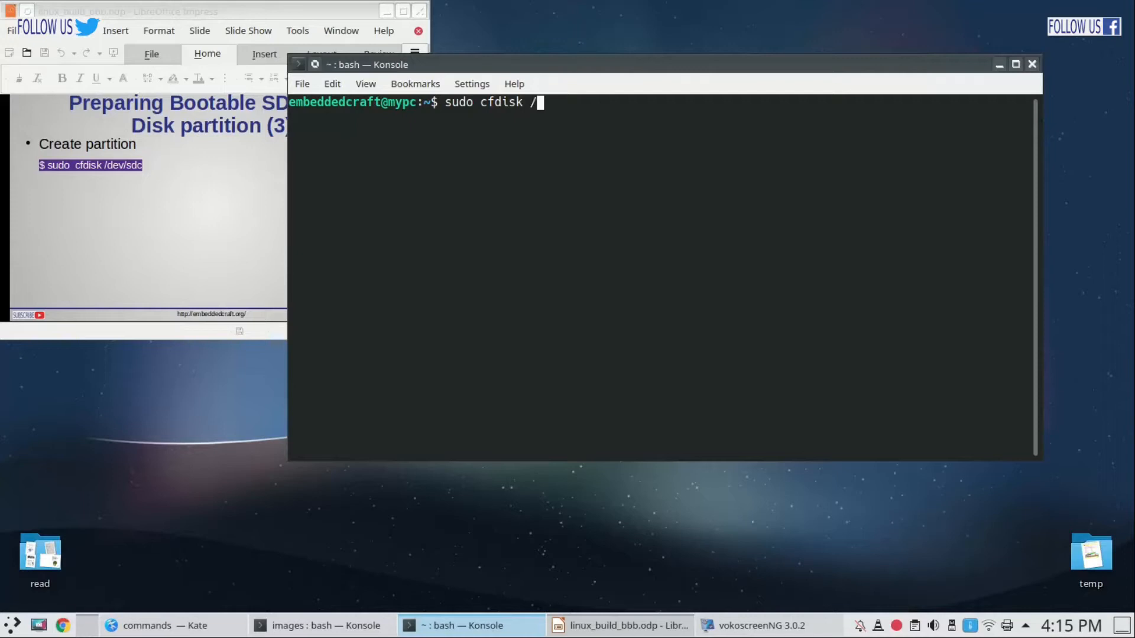
Zero the card's first 16 MiB, then start cfdisk on /dev/sdc with a dos label
{"action": "type", "text": "dev/sd"}
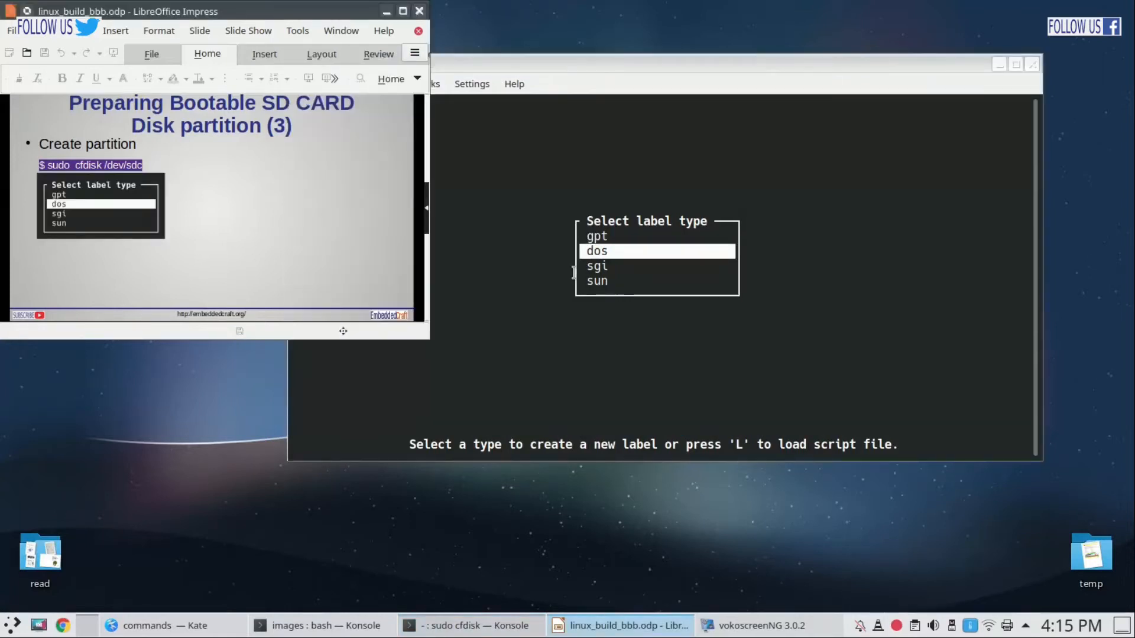
{"action": "type", "text": "Choose dos"}
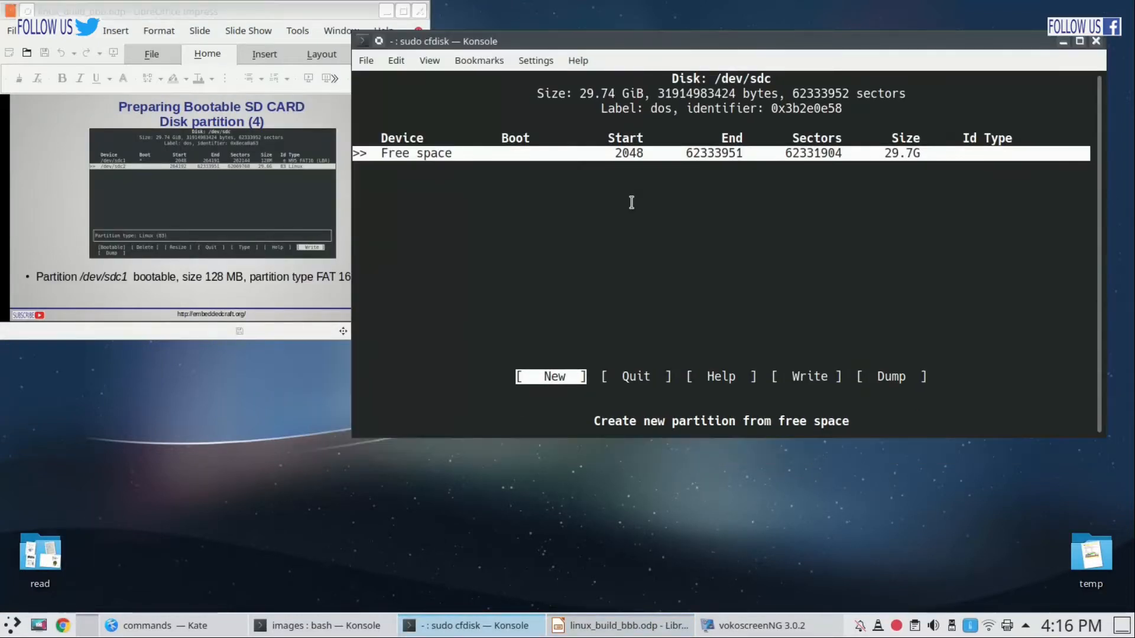
Create a 128M primary partition sdc1 and set its type to W95 FAT16 (LBA)
{"action": "left_click", "coordinate": [553, 376]}
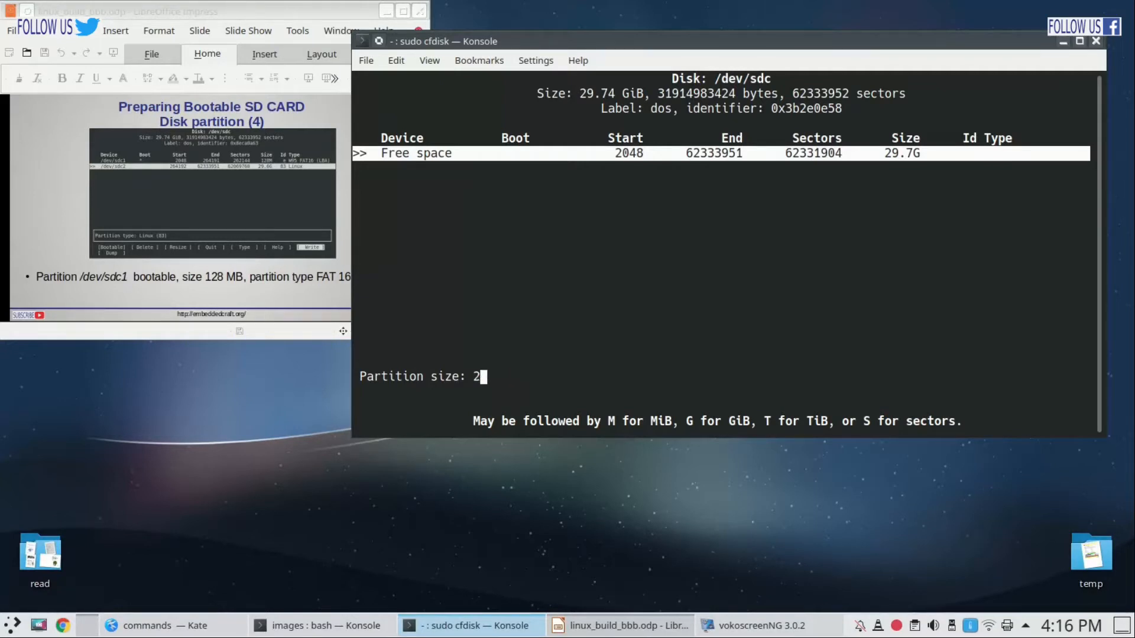
{"action": "type", "text": "128"}
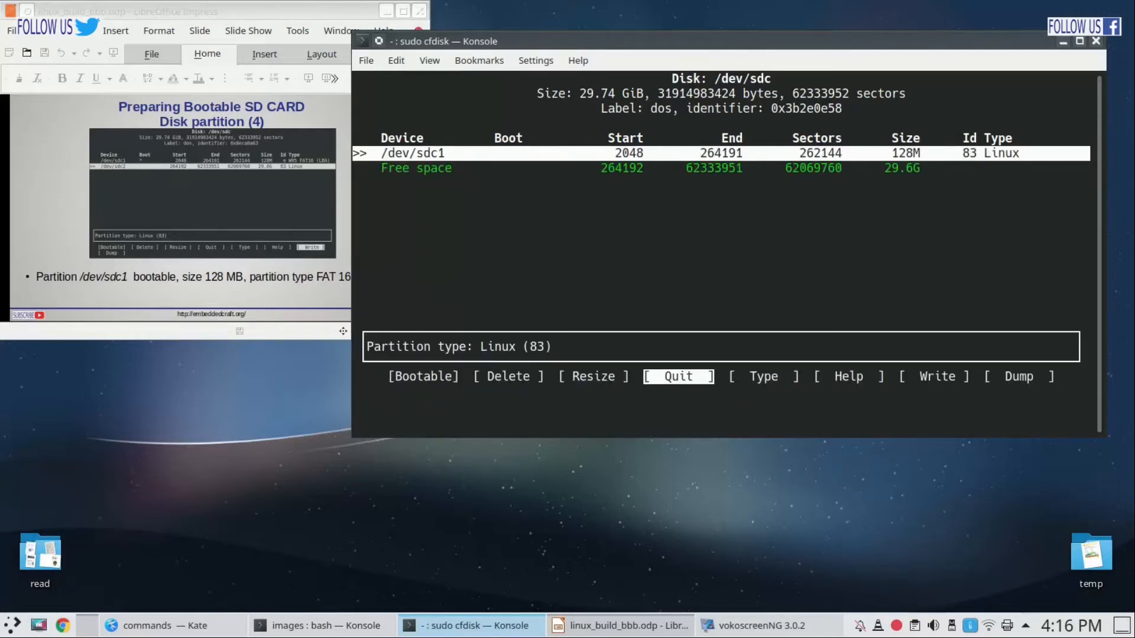
{"action": "key", "text": "Right"}
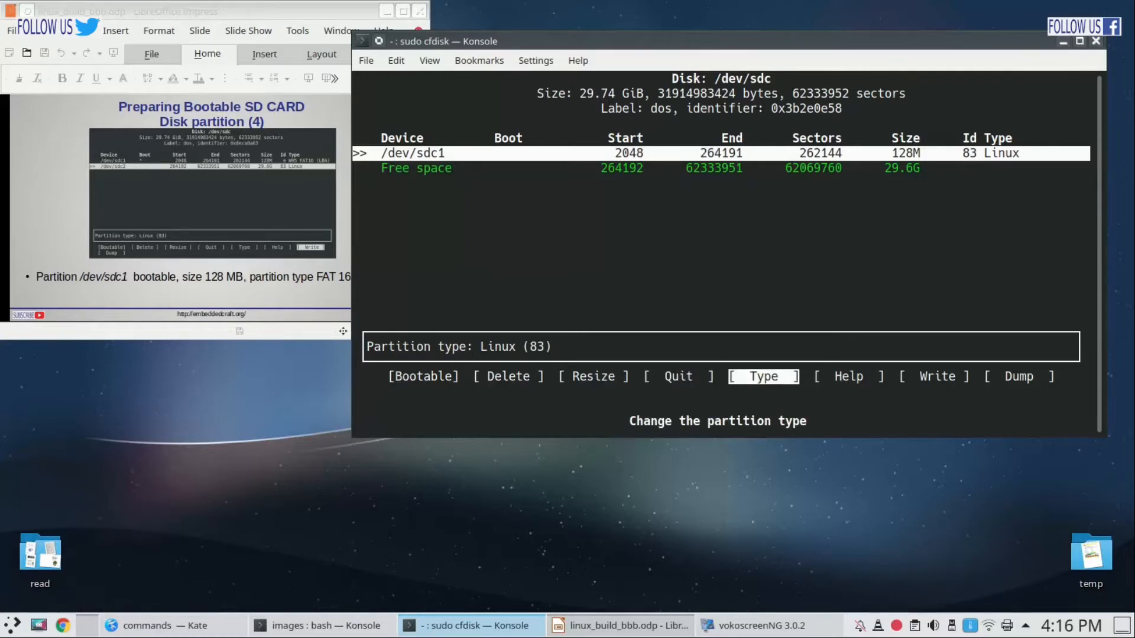
{"action": "left_click", "coordinate": [762, 376]}
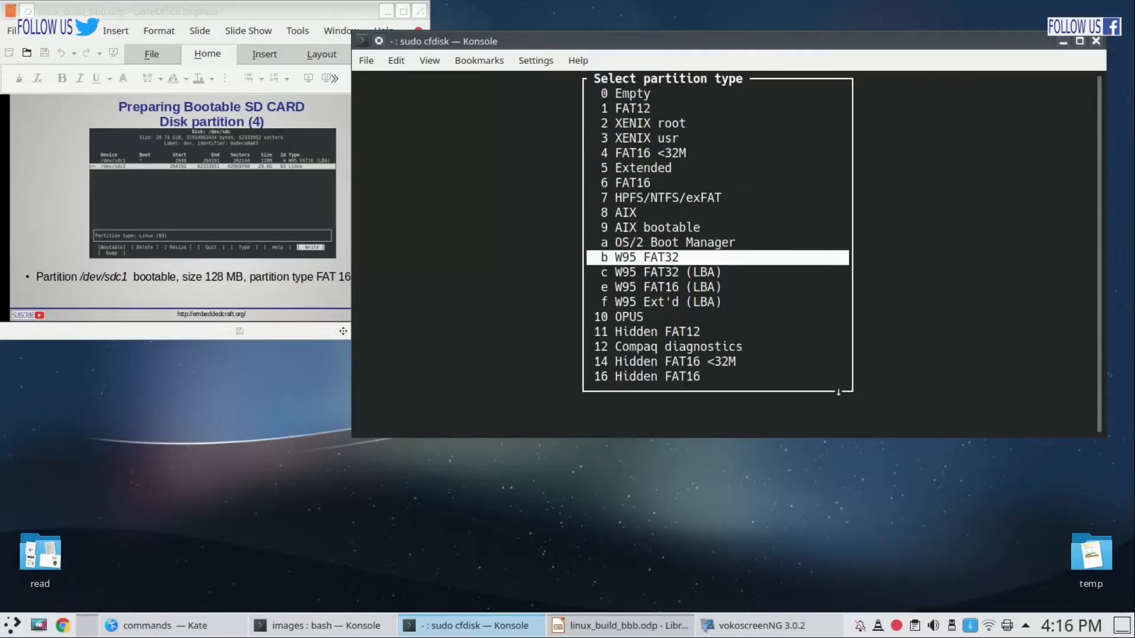
{"action": "key", "text": "Down"}
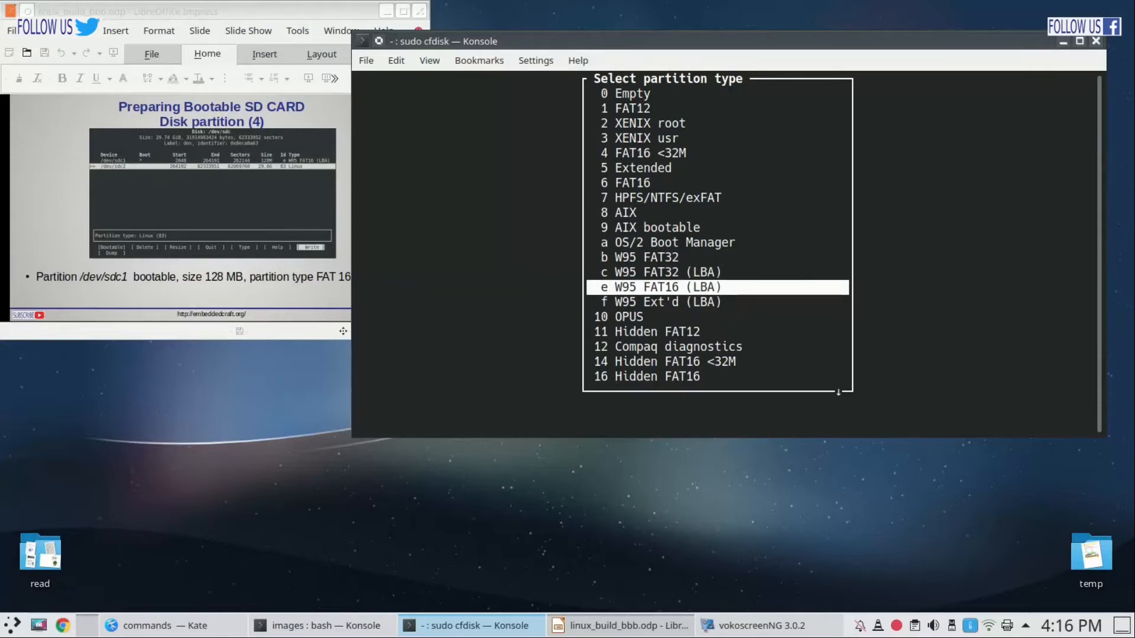
{"action": "key", "text": "Return"}
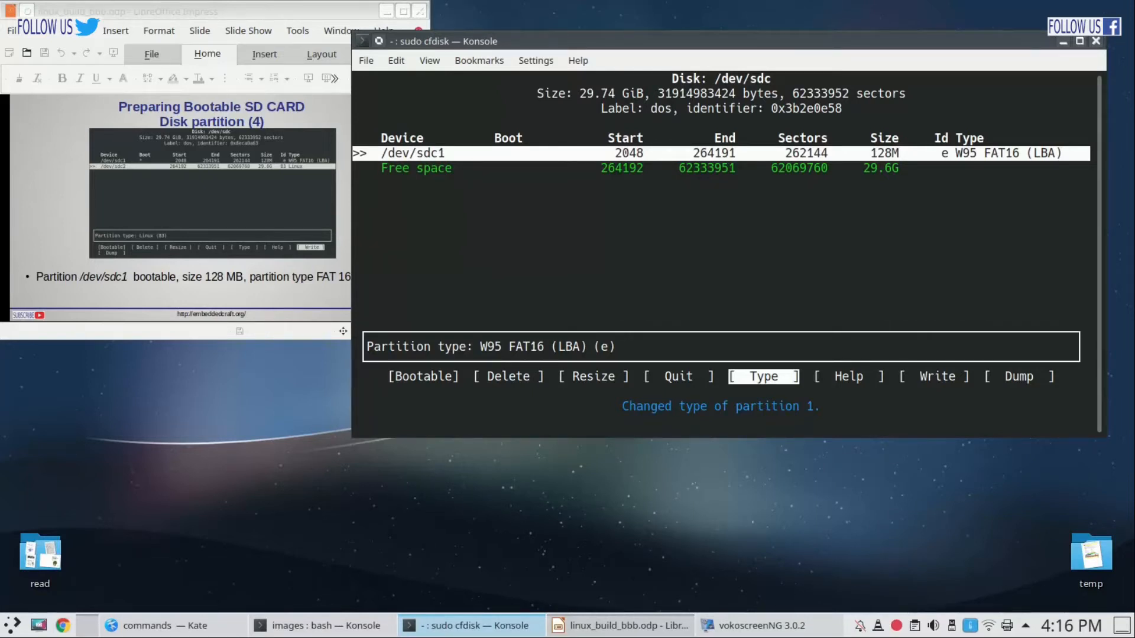
{"action": "key", "text": "Left"}
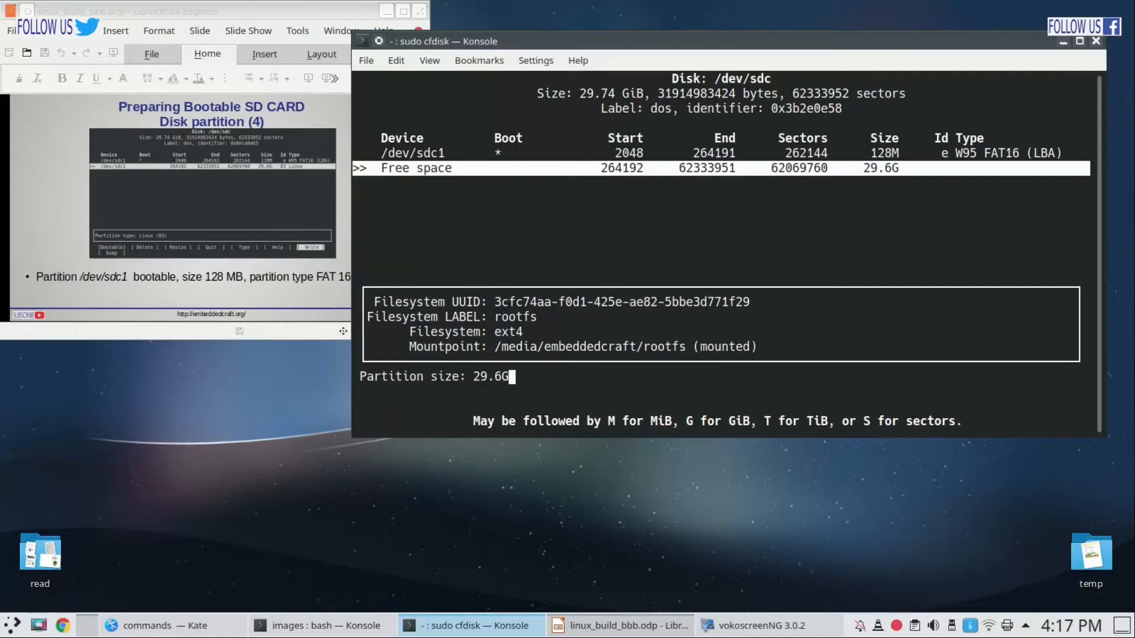
Add a 29.6G Linux partition sdc2, write the table with yes, and quit cfdisk
{"action": "key", "text": "Return"}
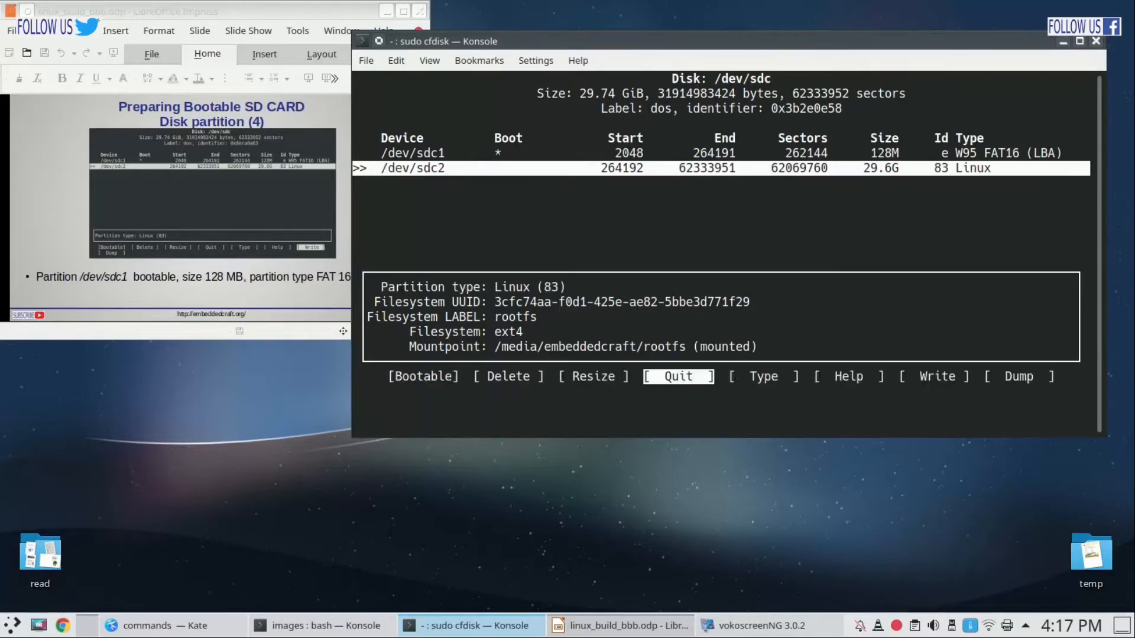
{"action": "key", "text": "Right"}
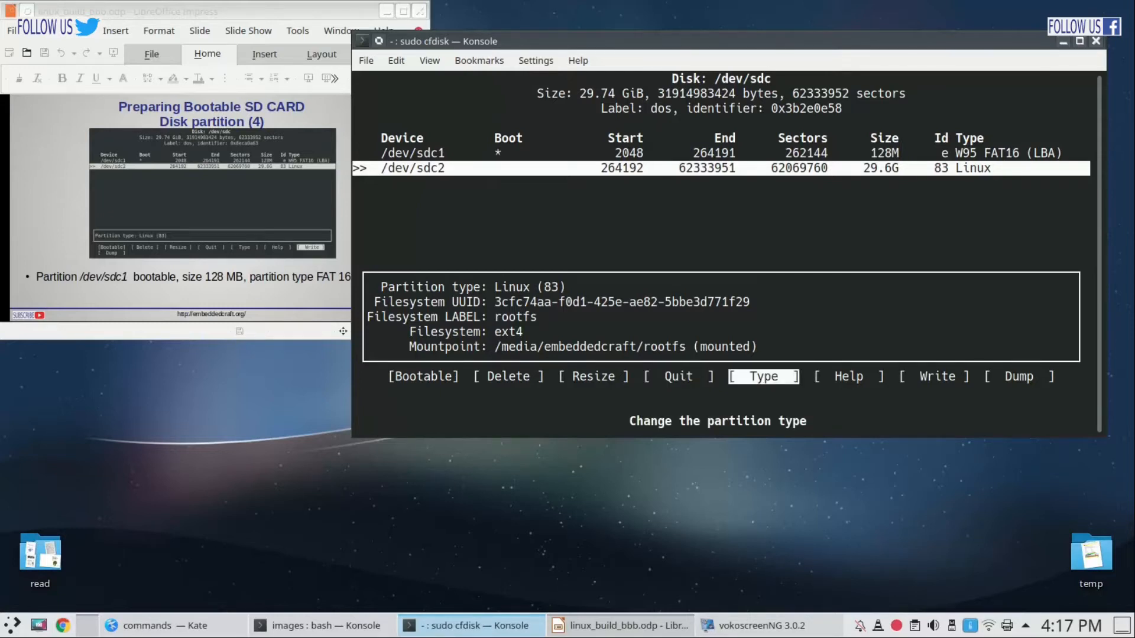
{"action": "left_click", "coordinate": [761, 376]}
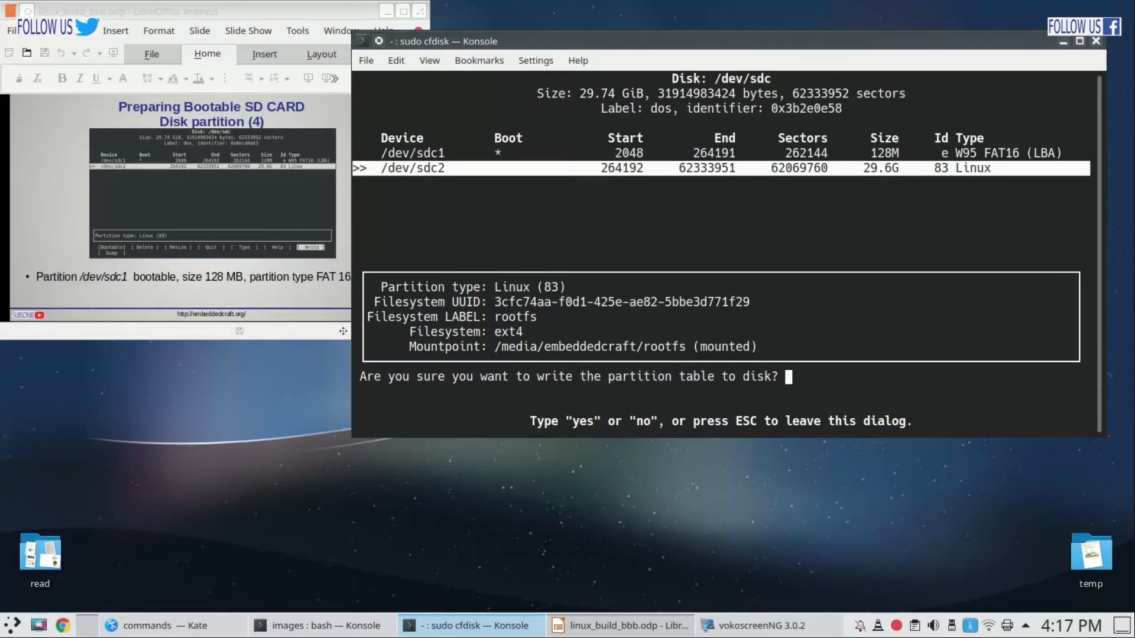
{"action": "type", "text": "yes"}
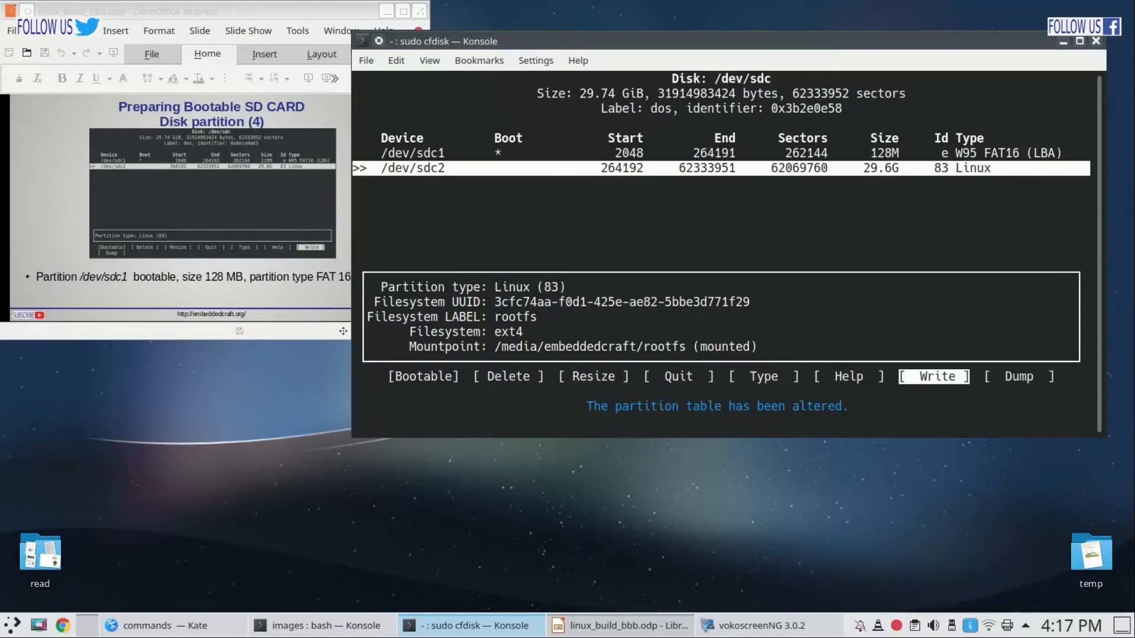
{"action": "key", "text": "Left"}
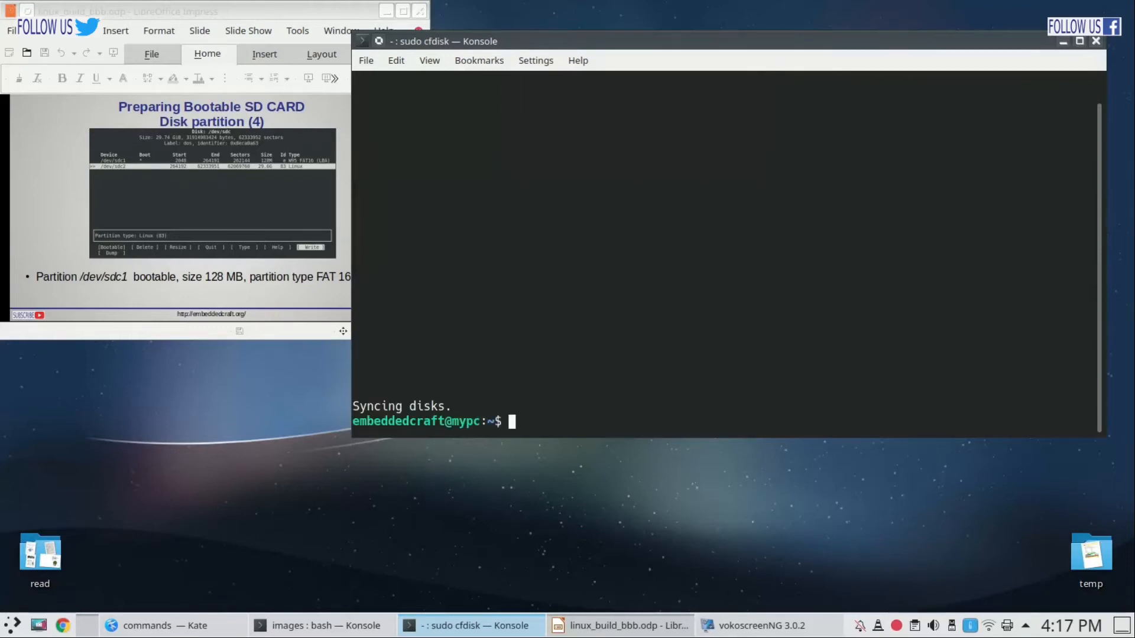
{"action": "type", "text": "clear"}
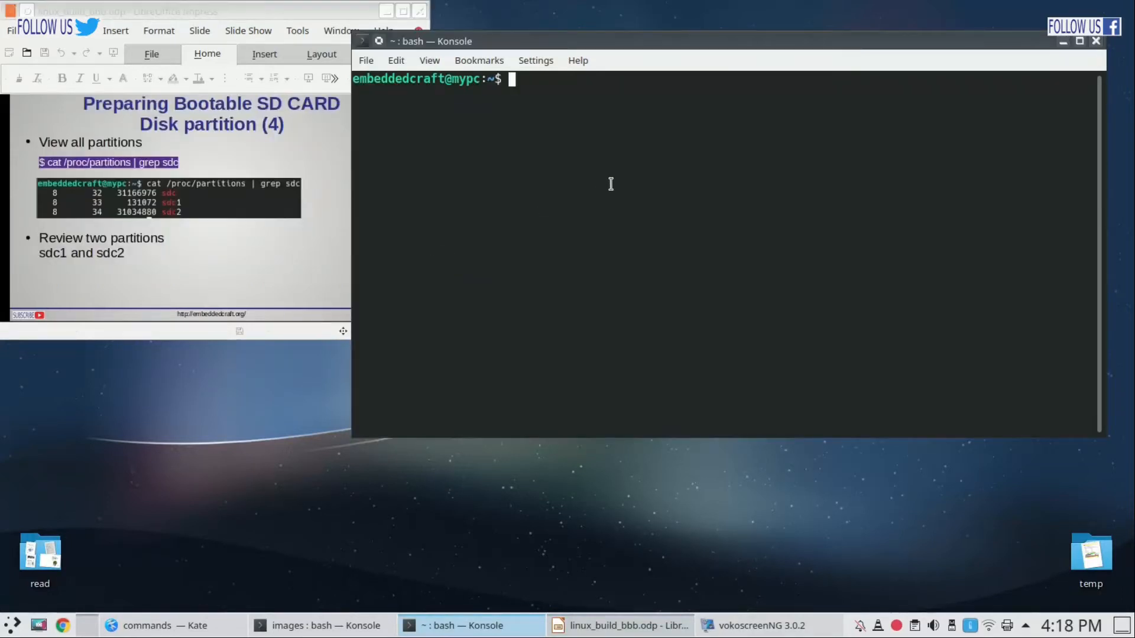
Check /proc/partitions for sdc1 and sdc2 and highlight the sdc2 block count
{"action": "type", "text": "cat"}
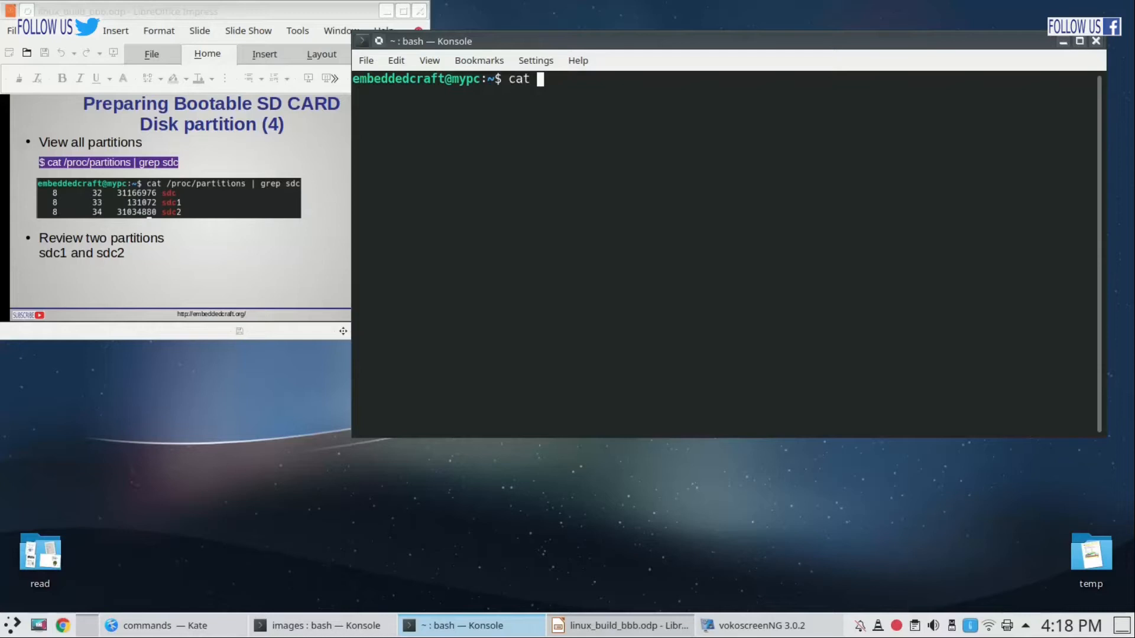
{"action": "type", "text": "/proc/partitions | grep sdc"}
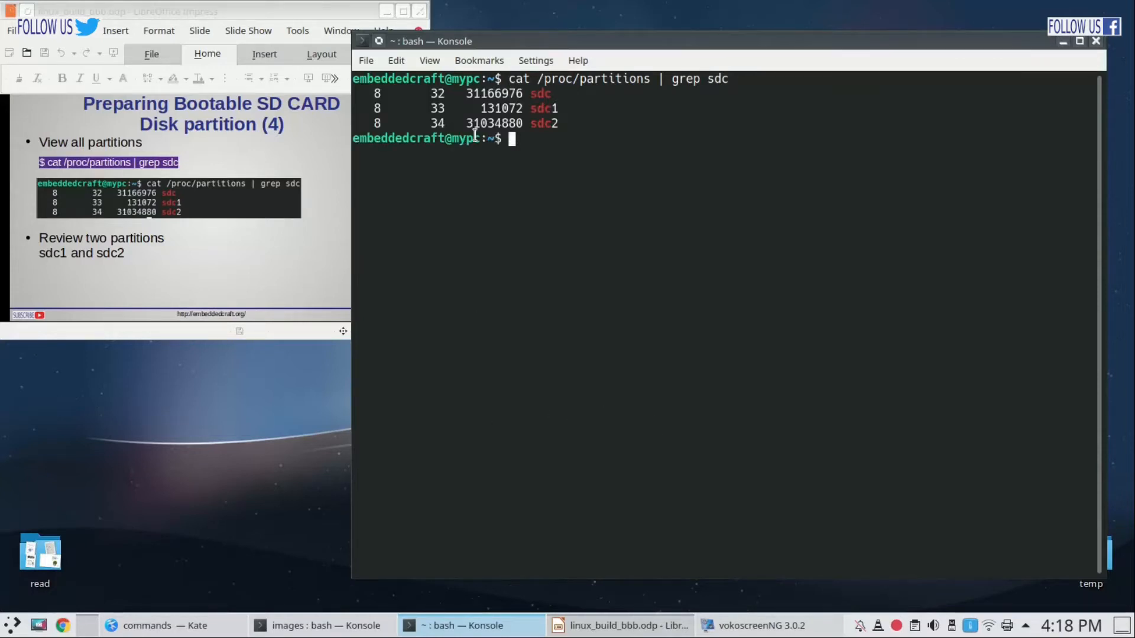
{"action": "double_click", "coordinate": [494, 94]}
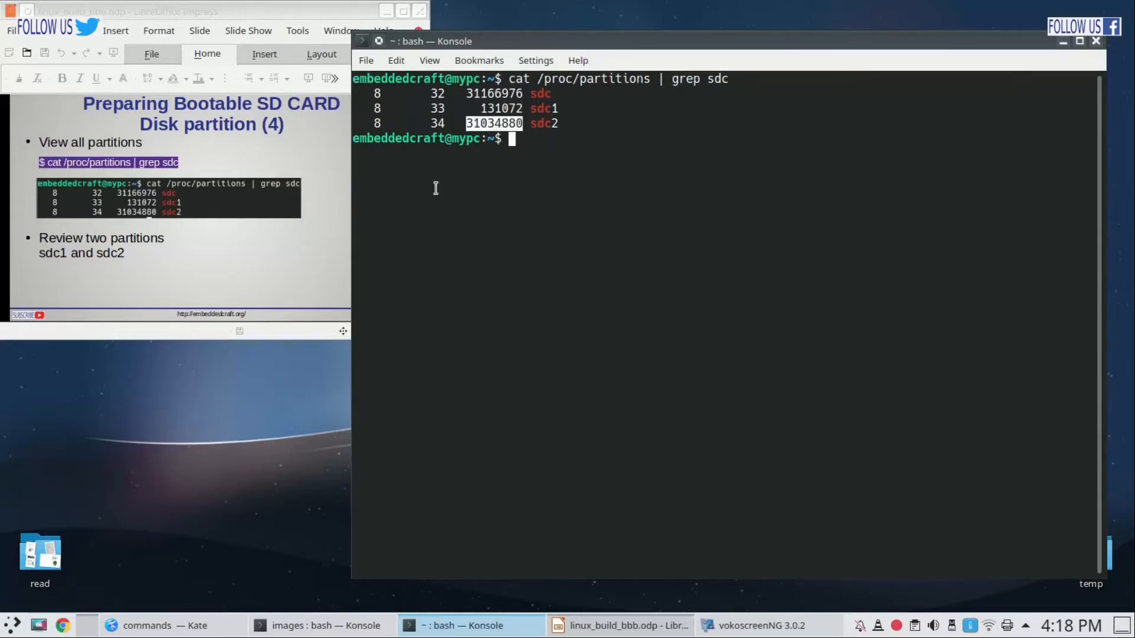
{"action": "left_click", "coordinate": [620, 625]}
{"action": "type", "text": "sudo"}
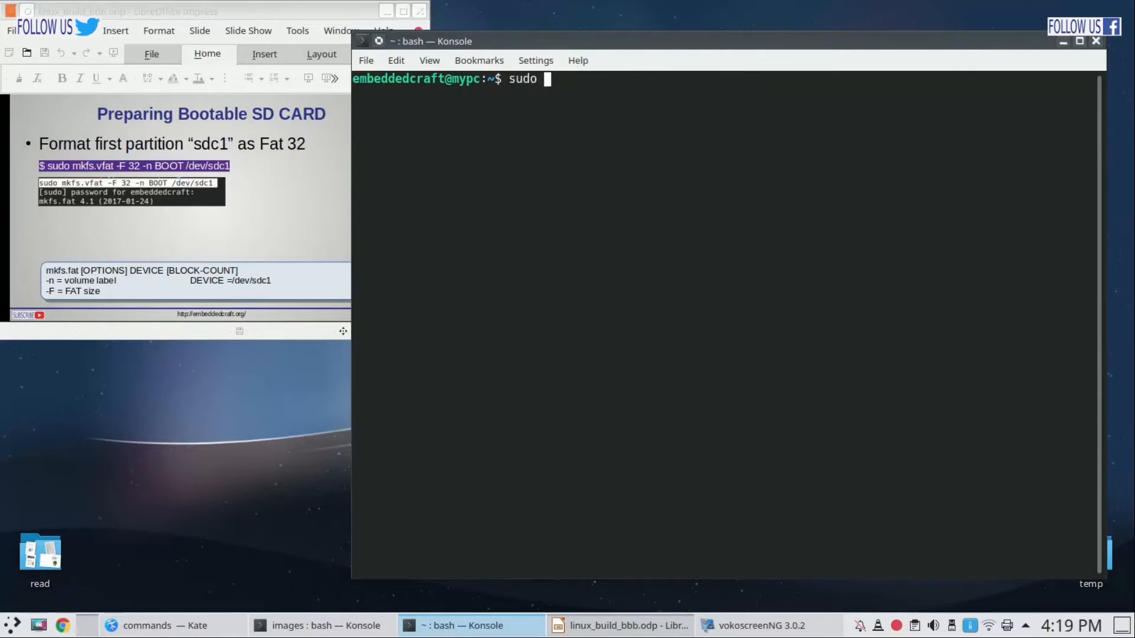
Run sudo mkfs.vfat -F 32 -n BOOT /dev/sdc1, hitting a mounted-filesystem error
{"action": "type", "text": "mkfs"}
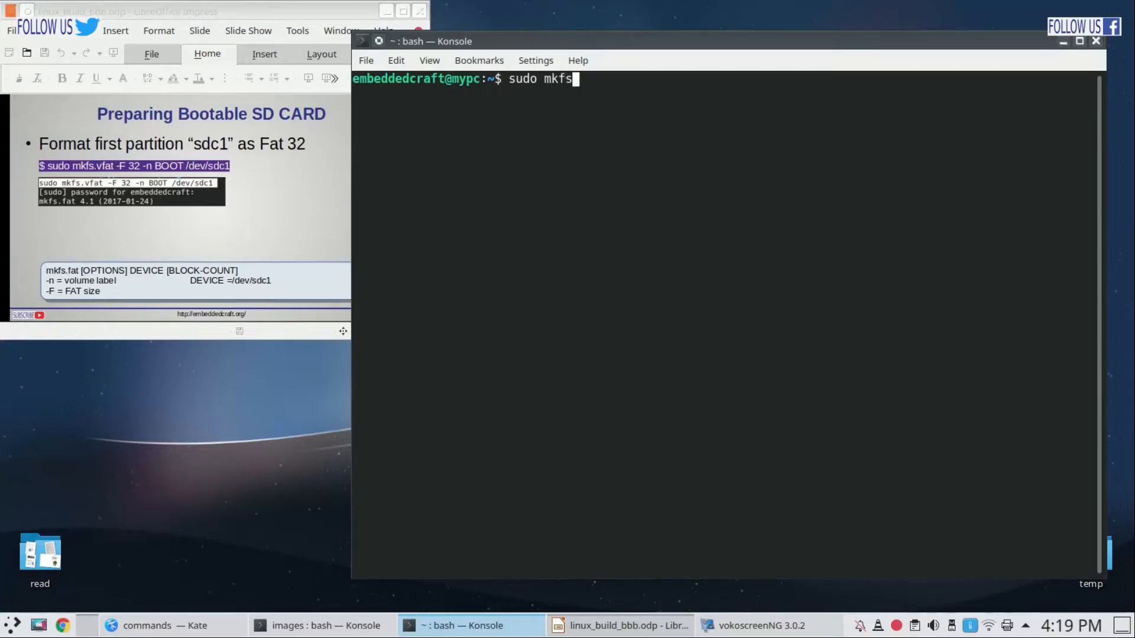
{"action": "type", "text": ".vfat"}
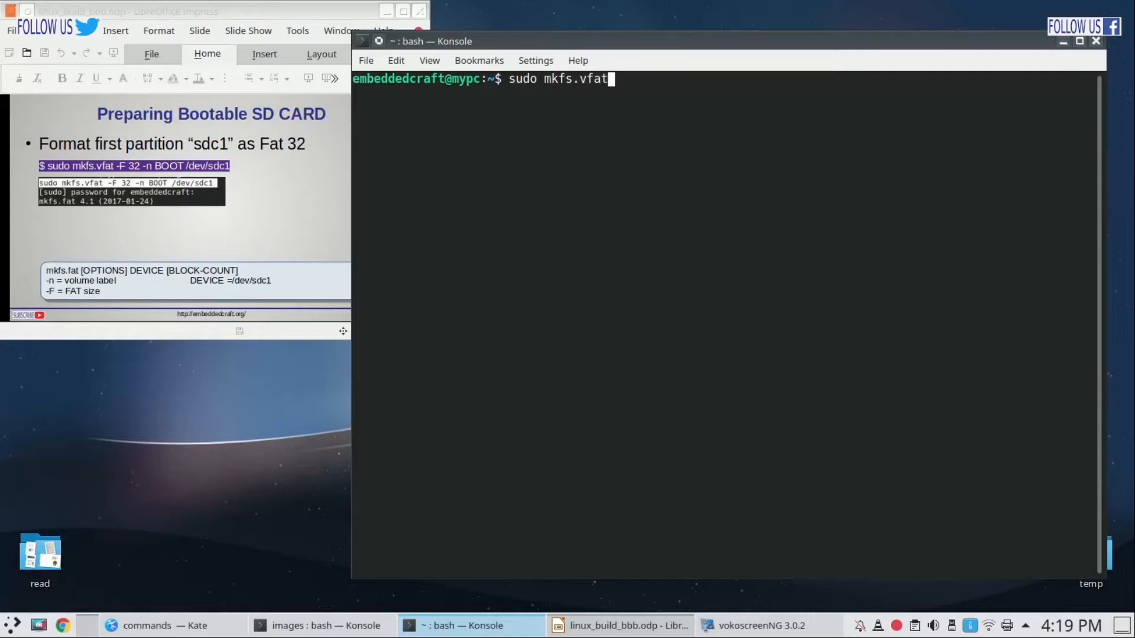
{"action": "type", "text": "-F"}
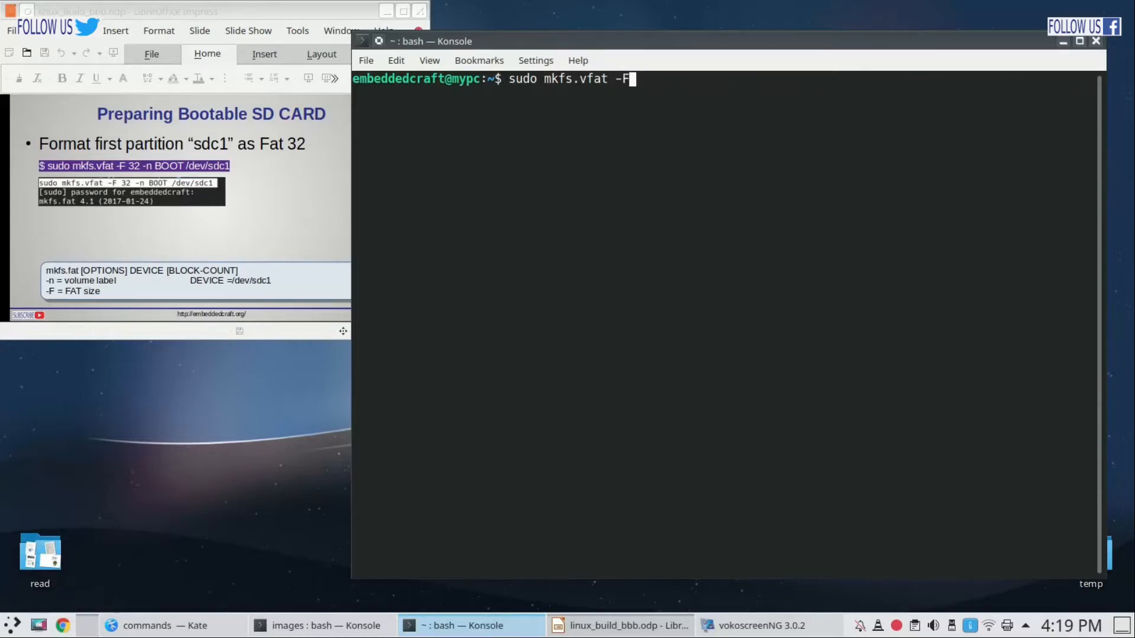
{"action": "type", "text": "32 -n B"}
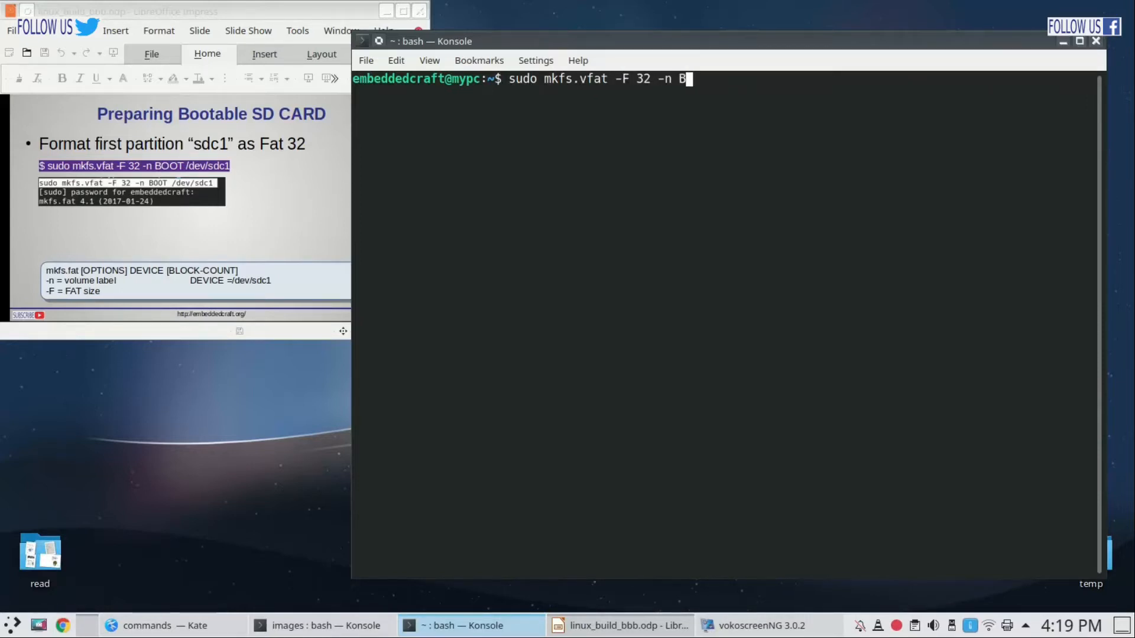
{"action": "type", "text": "OOT /dev/sd"}
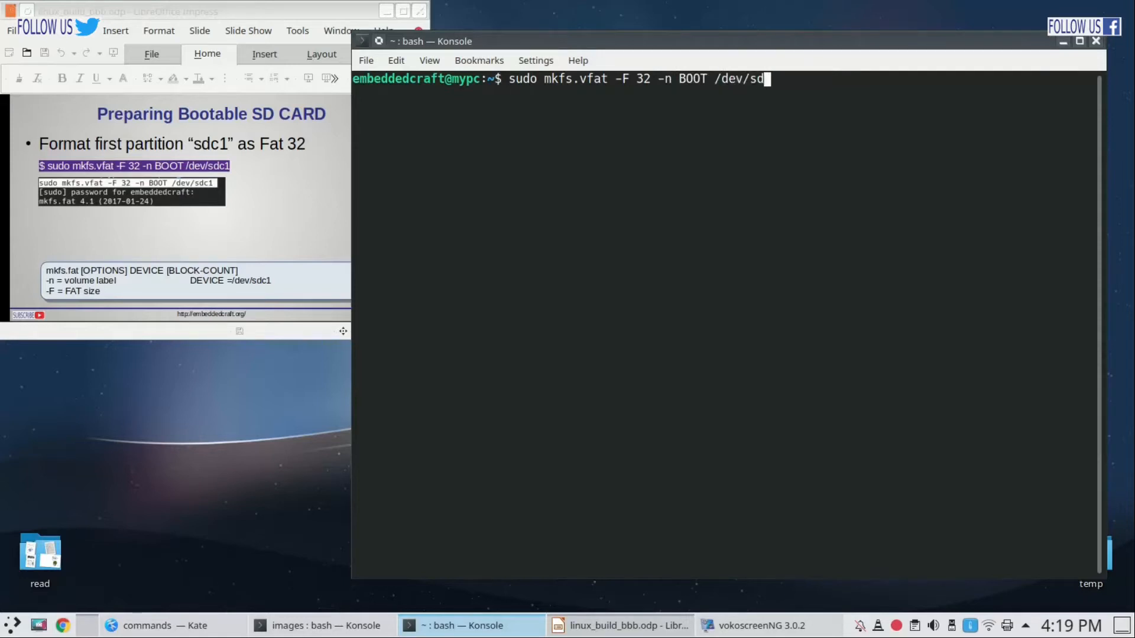
{"action": "type", "text": "1"}
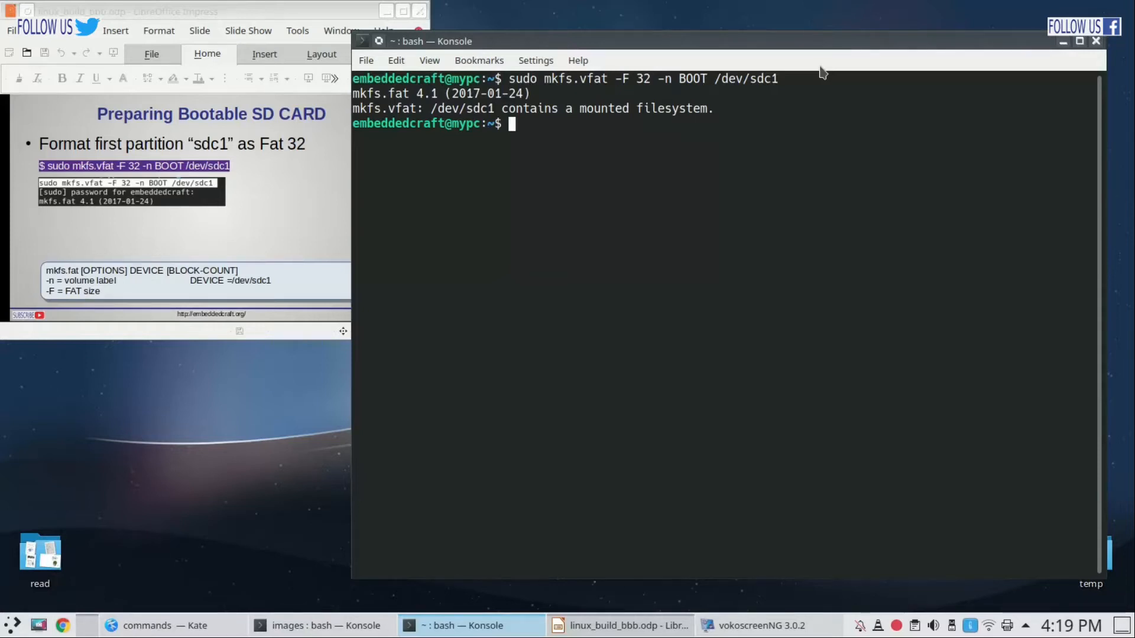
Unmount /media/embeddedcraft/BOOT and rootfs, then rerun the mkfs.vfat format of sdc1
{"action": "type", "text": "umount /media/embeddedcraft/BOOT"}
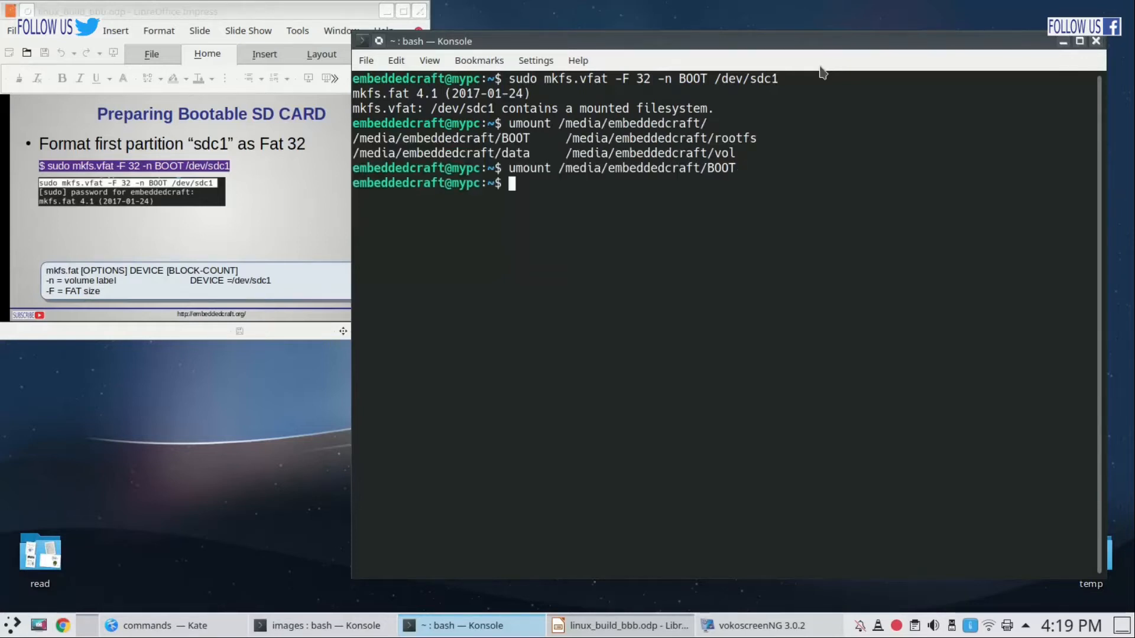
{"action": "type", "text": "umount /media/embeddedcraft/rootfs"}
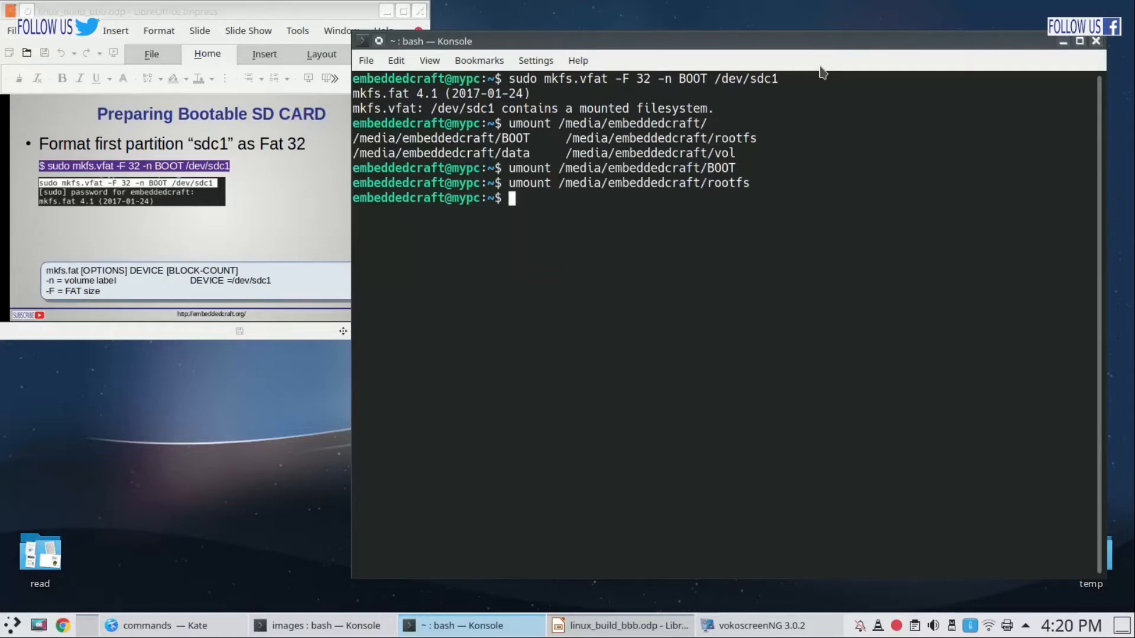
{"action": "type", "text": "l"}
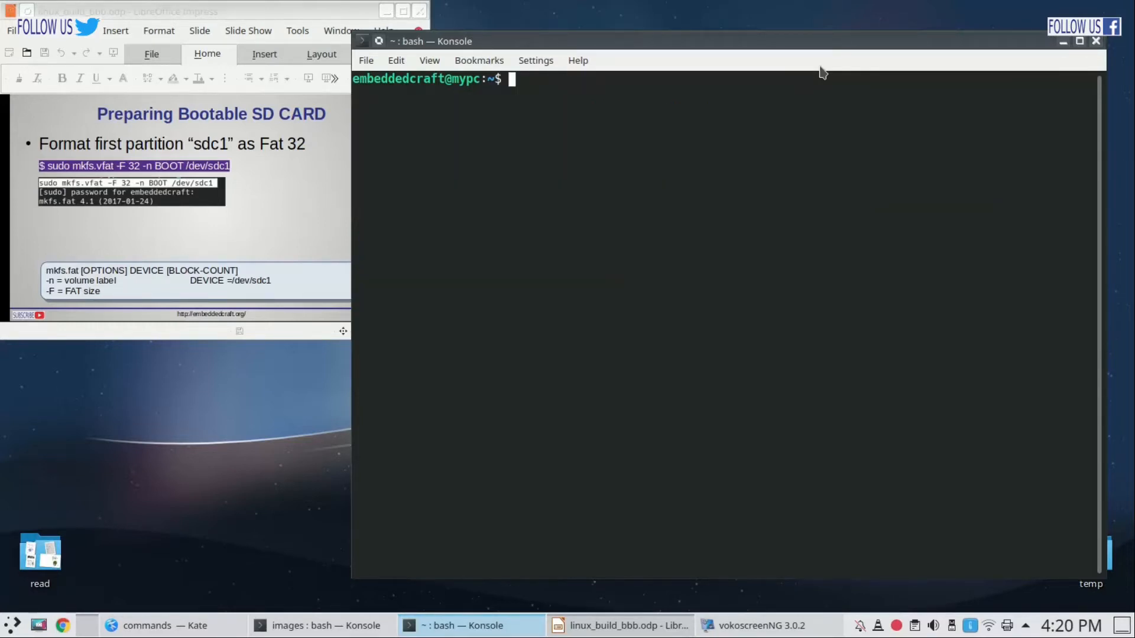
{"action": "type", "text": "sudo"}
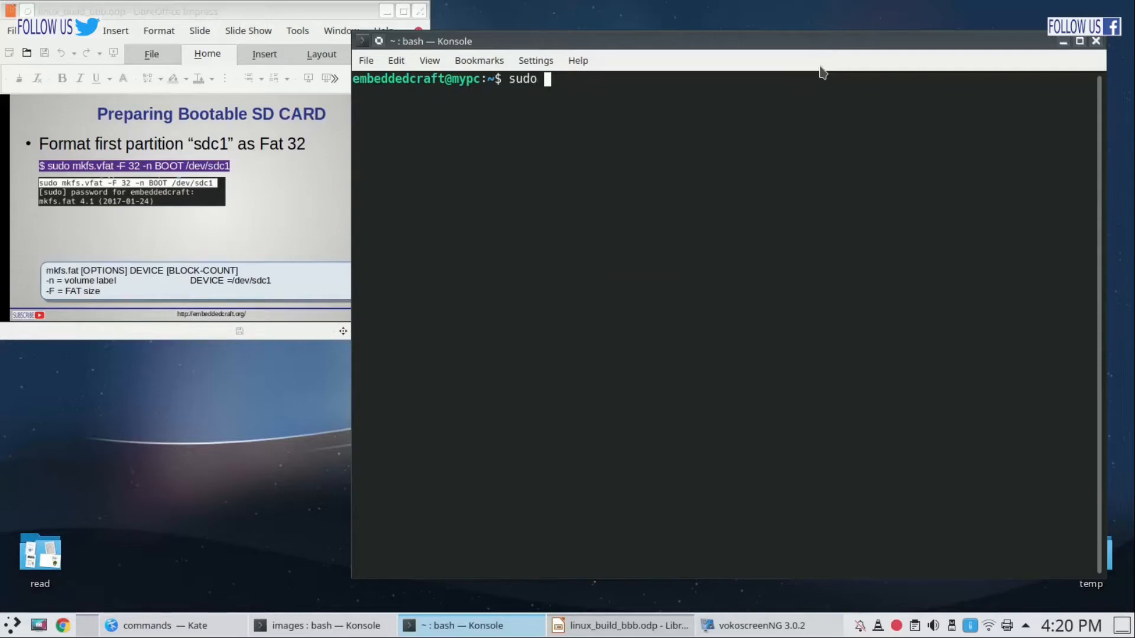
{"action": "type", "text": "mkfs.vfat -F 32 -n BOOT"}
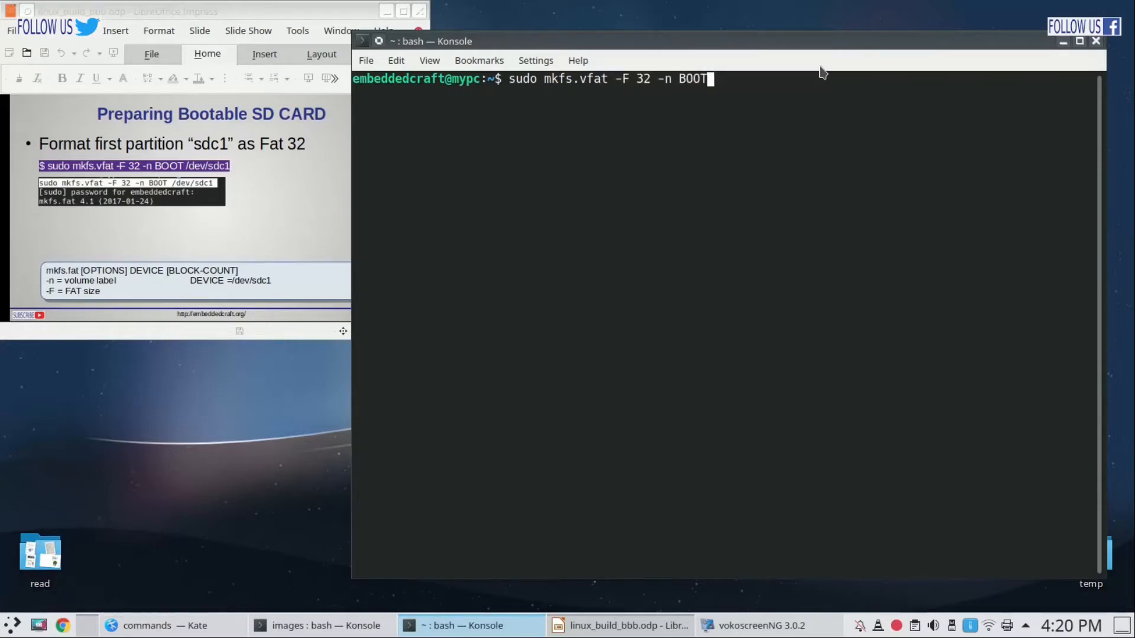
{"action": "type", "text": "/dev/"}
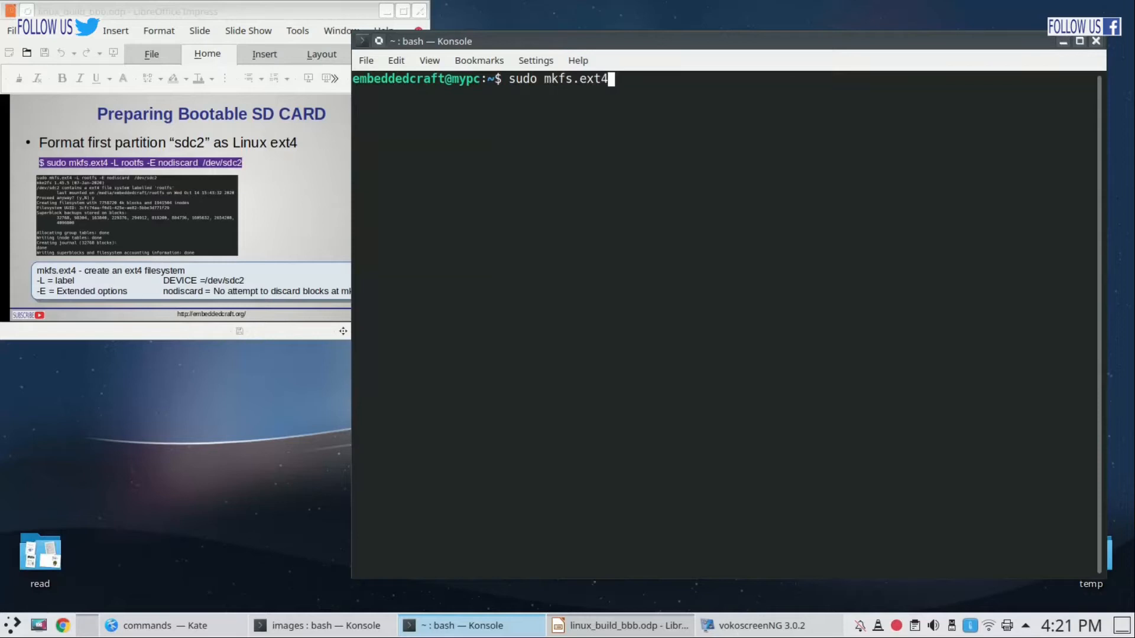
Format /dev/sdc2 as ext4 labelled rootfs with nodiscard, confirming the overwrite with y
{"action": "type", "text": "-L"}
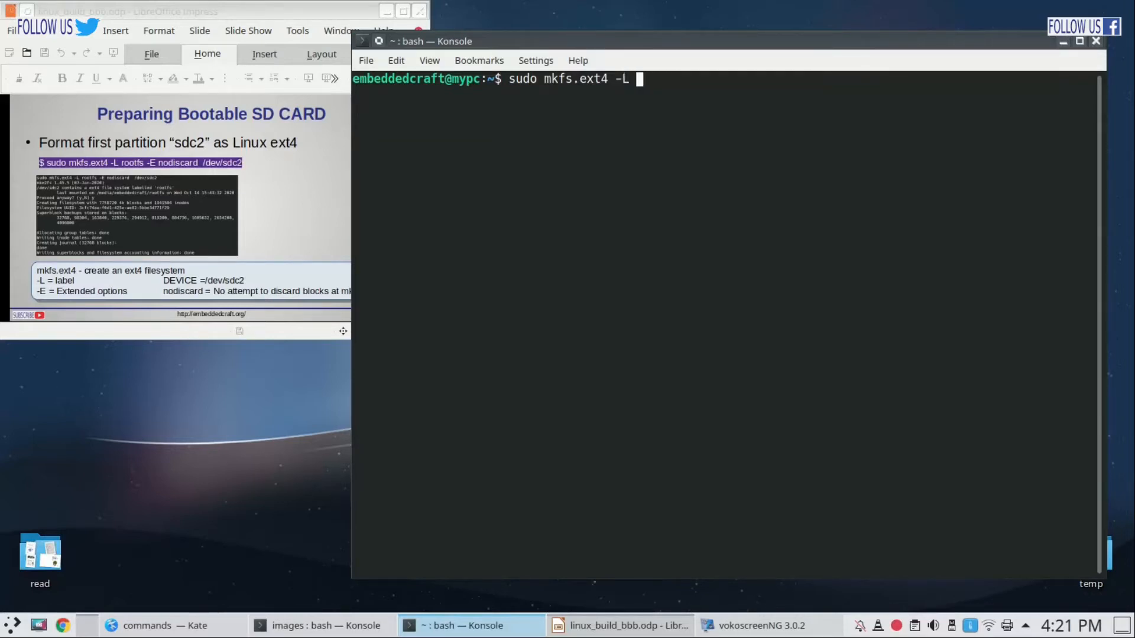
{"action": "type", "text": "rootfs -E nodiscard /dev/sdc2"}
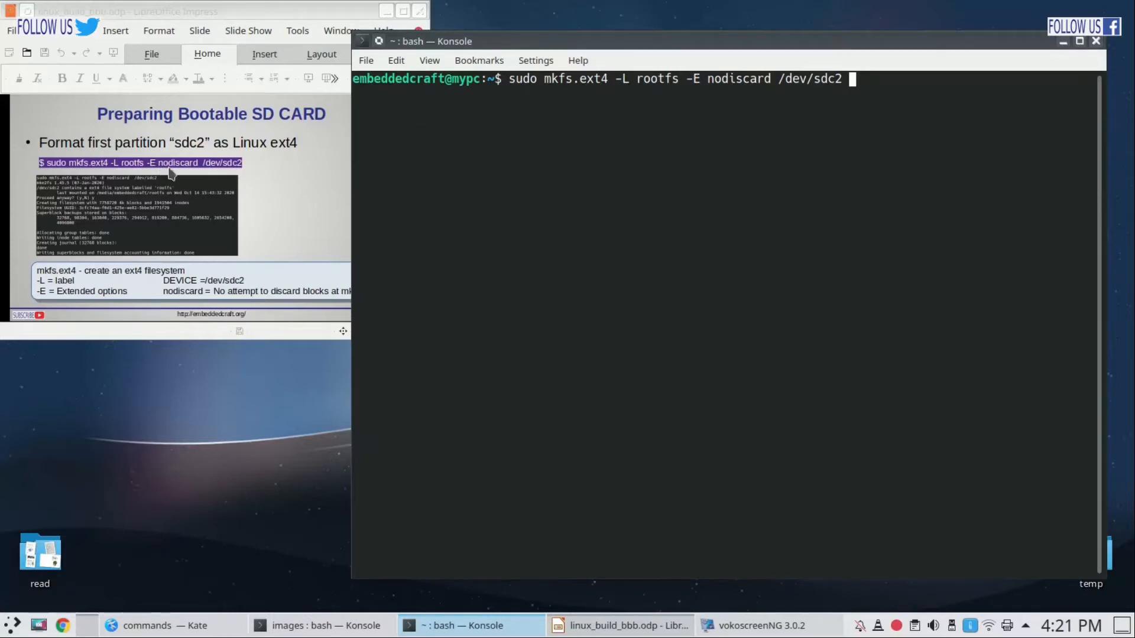
{"action": "mouse_move", "coordinate": [493, 192]}
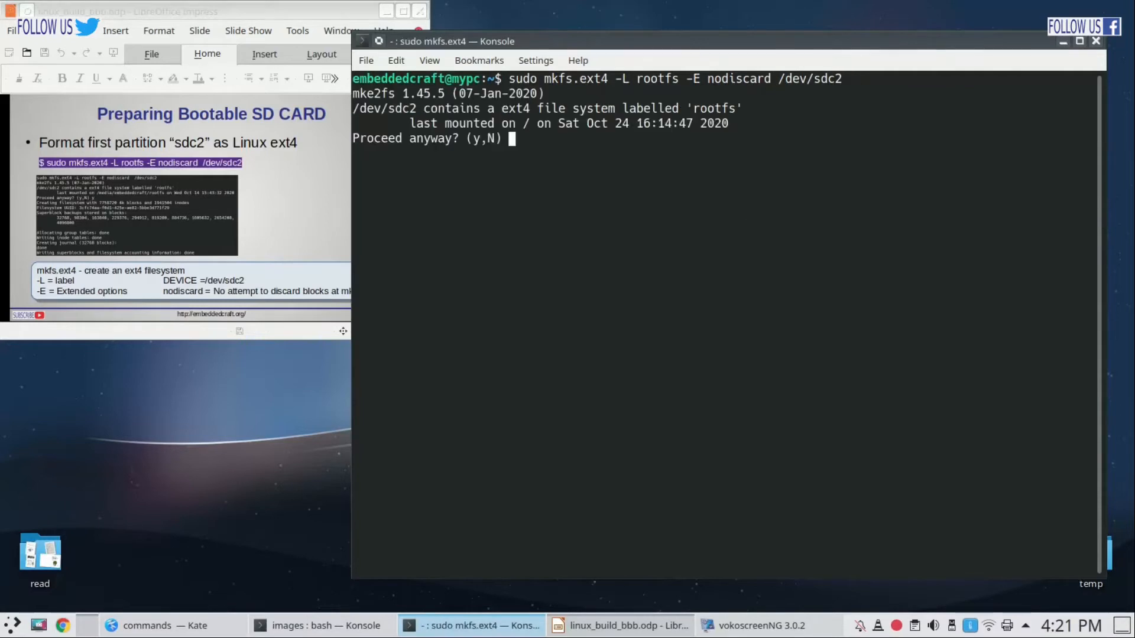
{"action": "type", "text": "y"}
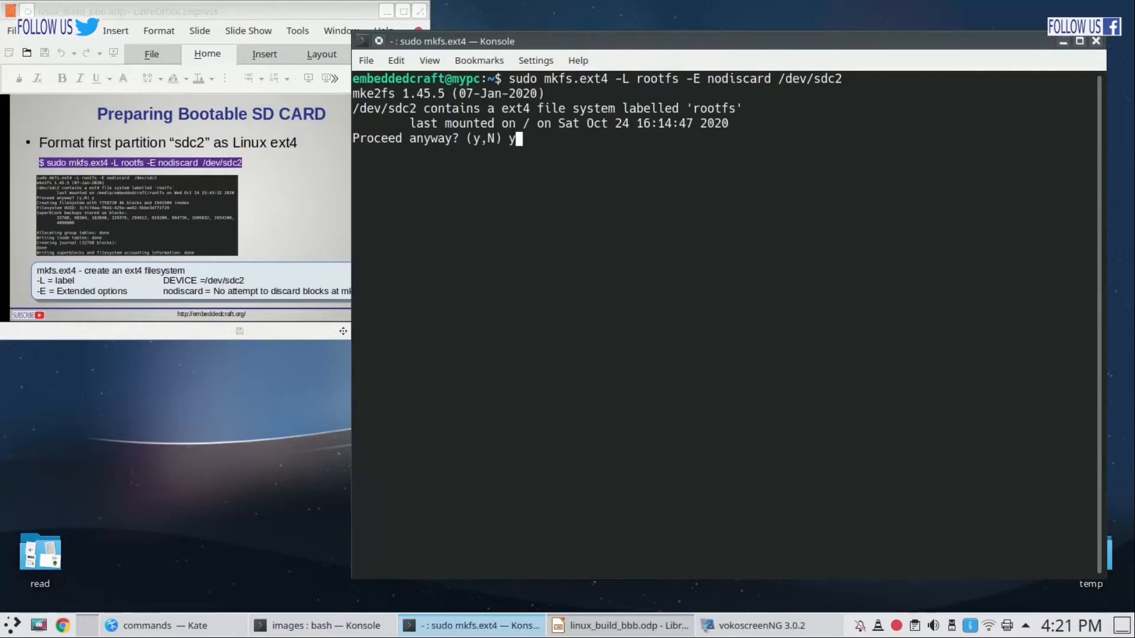
{"action": "key", "text": "Return"}
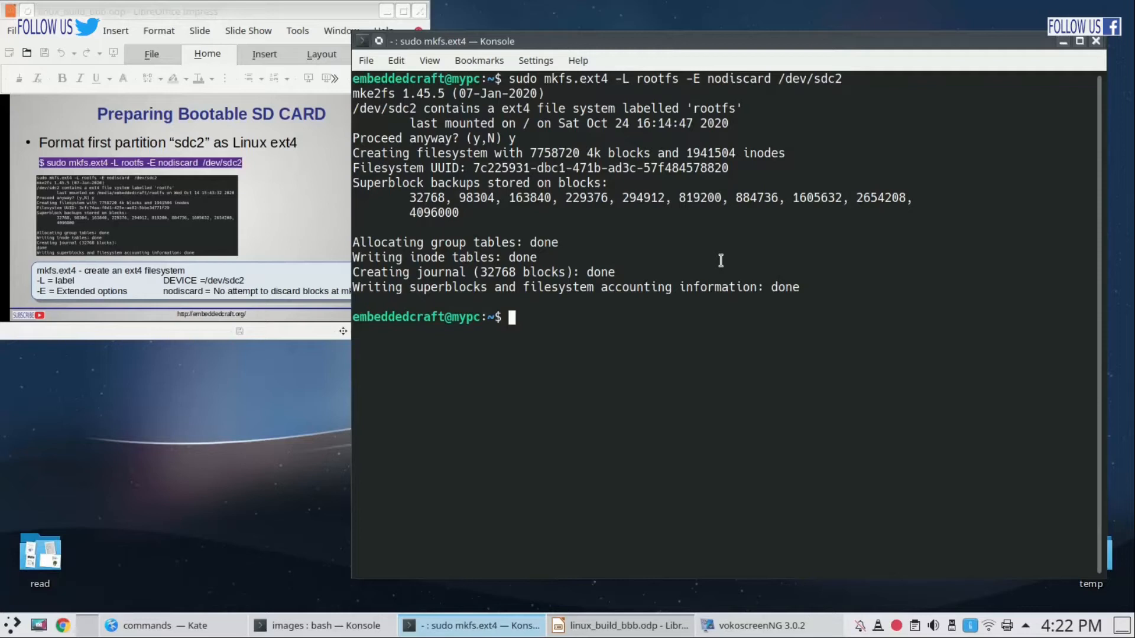
{"action": "type", "text": "clear"}
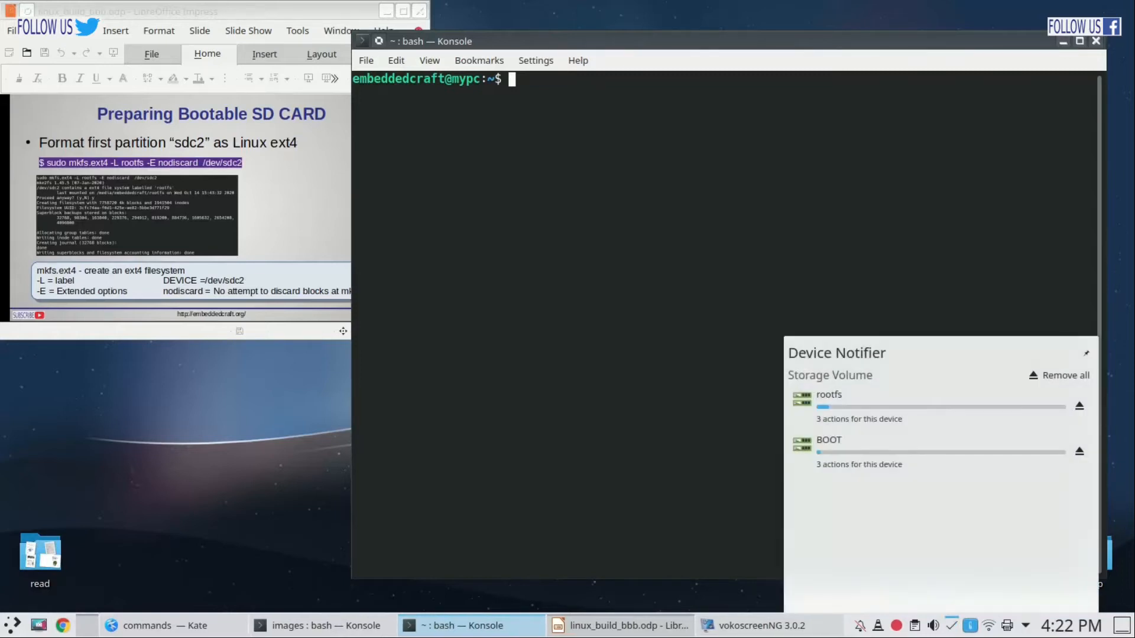
{"action": "mouse_move", "coordinate": [846, 418]}
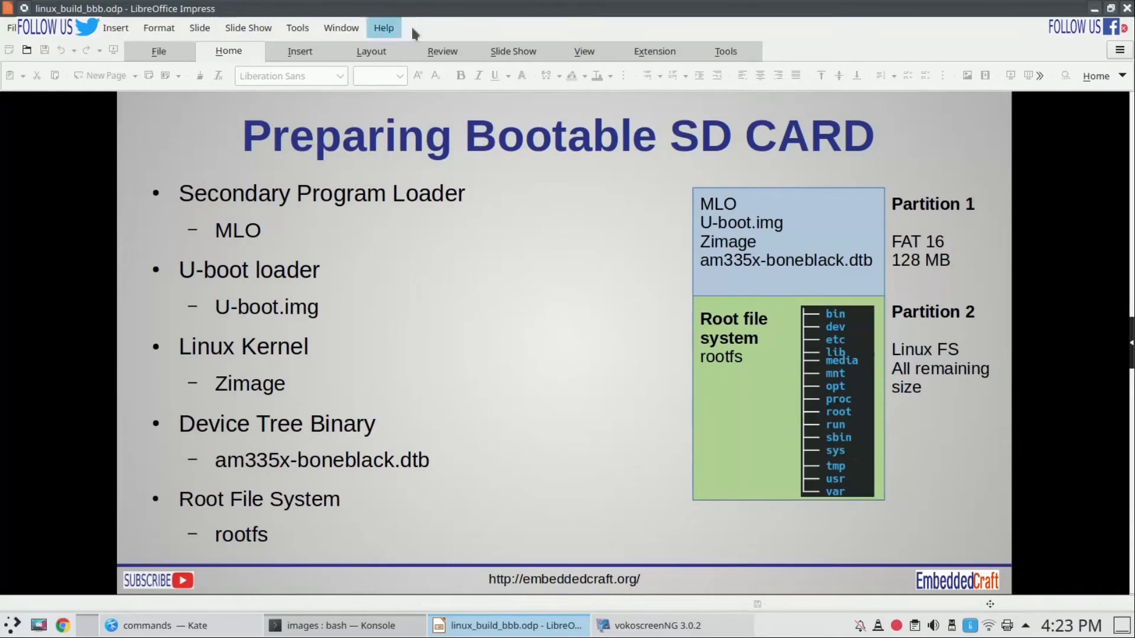
{"action": "mouse_move", "coordinate": [770, 204]}
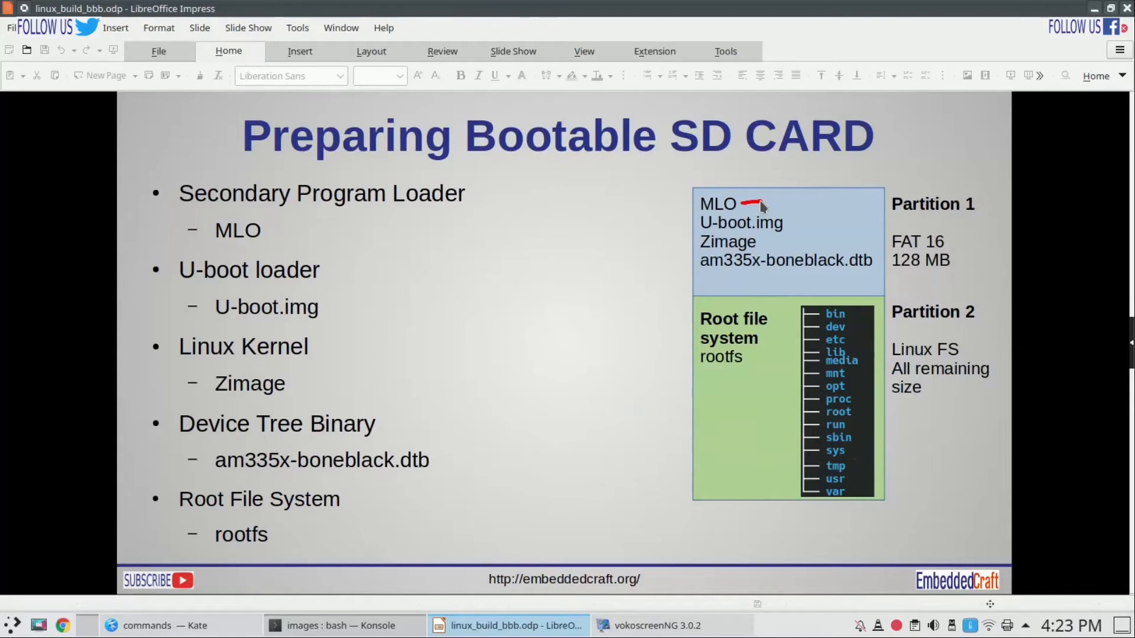
{"action": "mouse_move", "coordinate": [788, 228]}
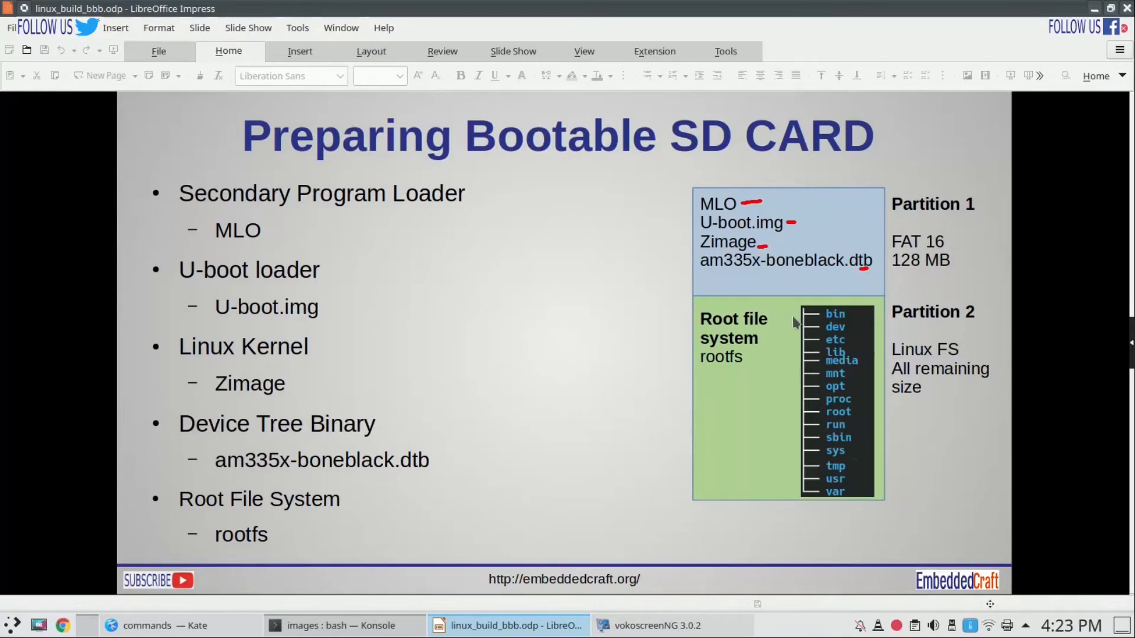
{"action": "mouse_move", "coordinate": [777, 330]}
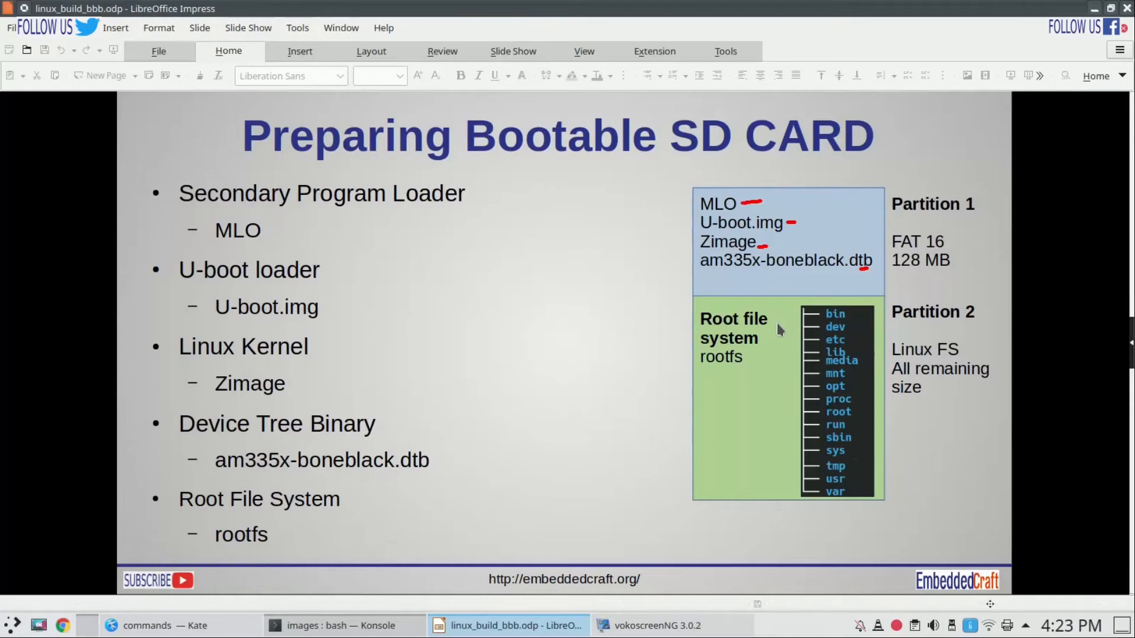
{"action": "mouse_move", "coordinate": [765, 415]}
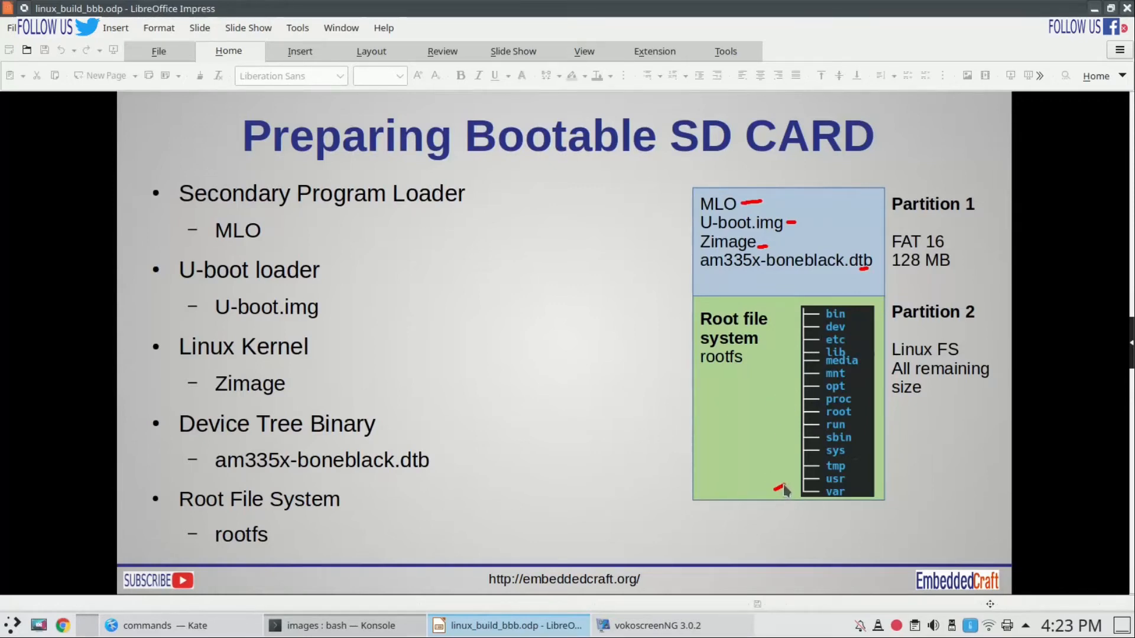
{"action": "mouse_move", "coordinate": [820, 454]}
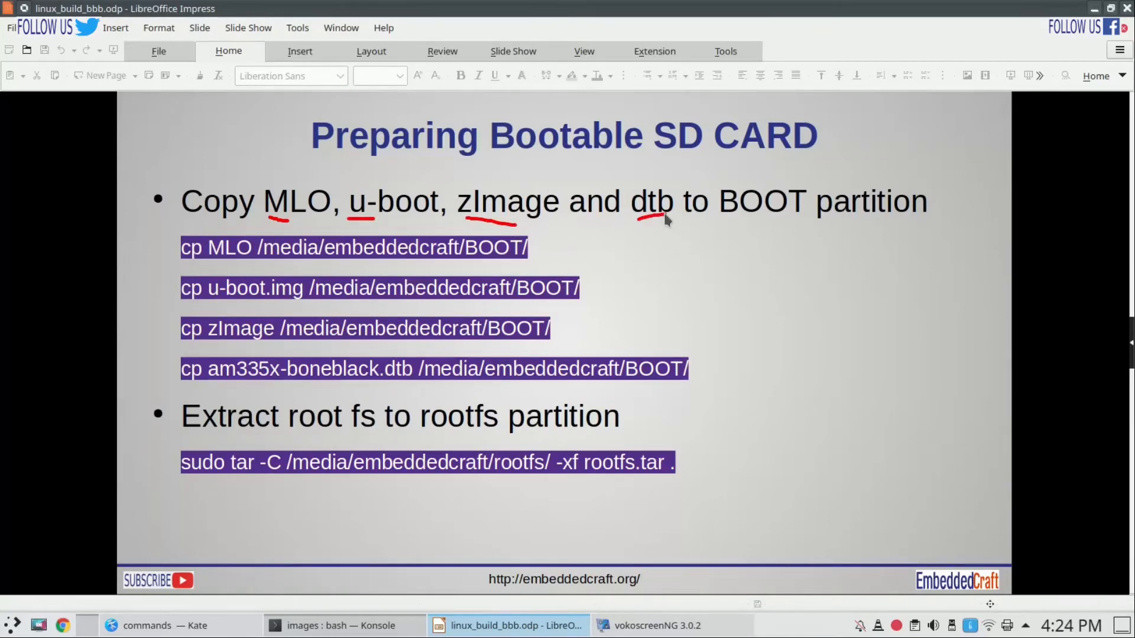
{"action": "mouse_move", "coordinate": [869, 226]}
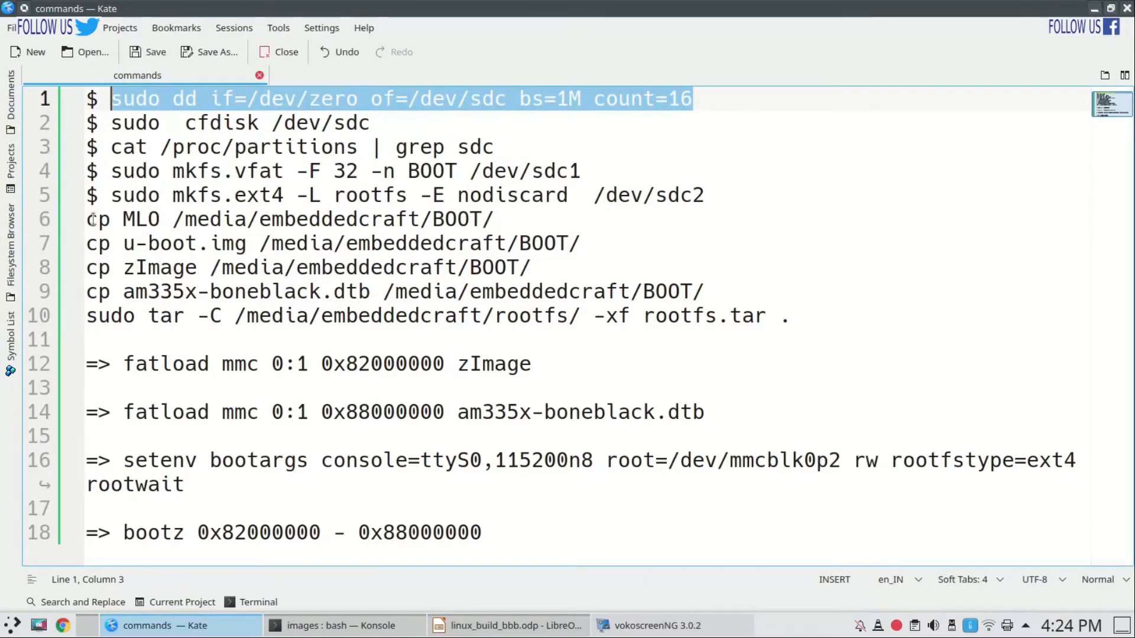
Copy MLO and u-boot.img to /media/embeddedcraft/BOOT/ using the commands from Kate
{"action": "double_click", "coordinate": [122, 219]}
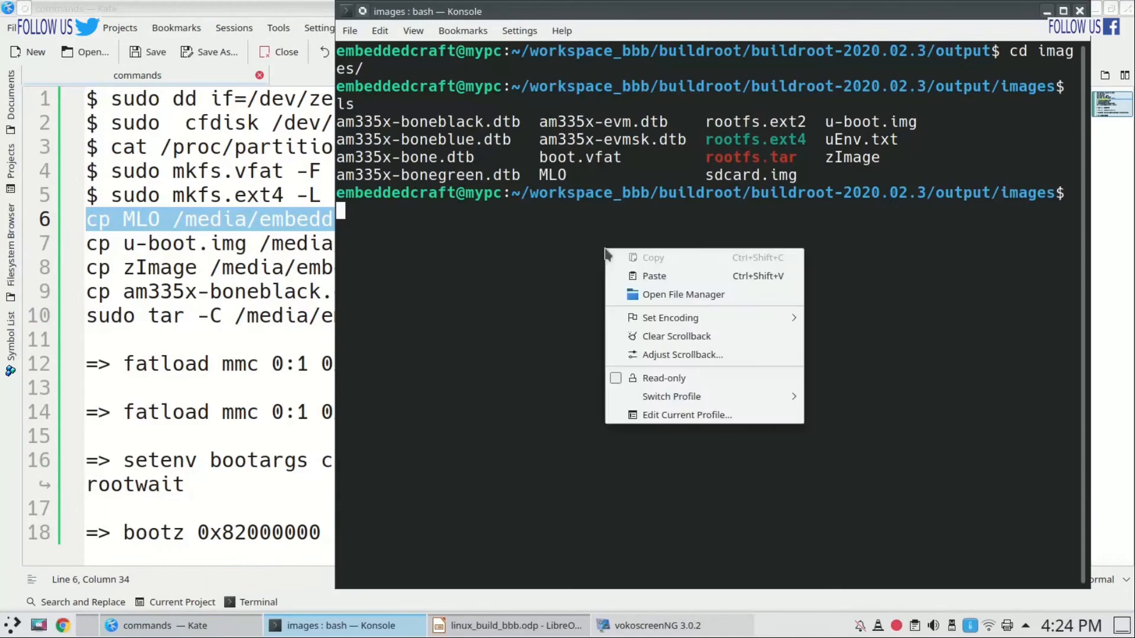
{"action": "left_click", "coordinate": [652, 275]}
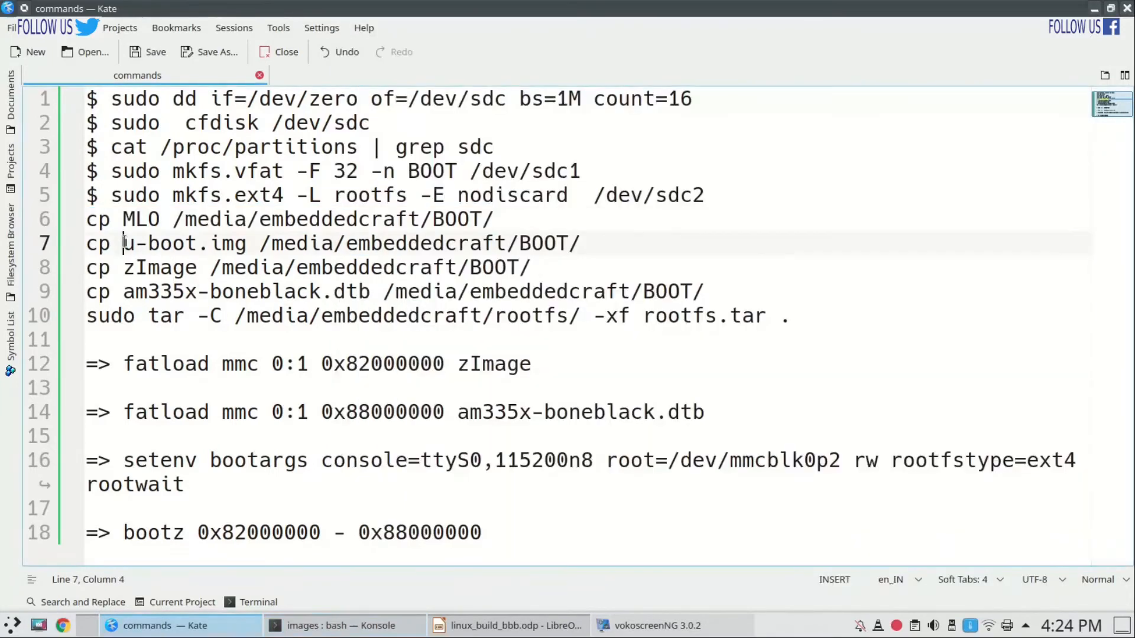
{"action": "left_click_drag", "start_coordinate": [123, 243], "coordinate": [579, 244]}
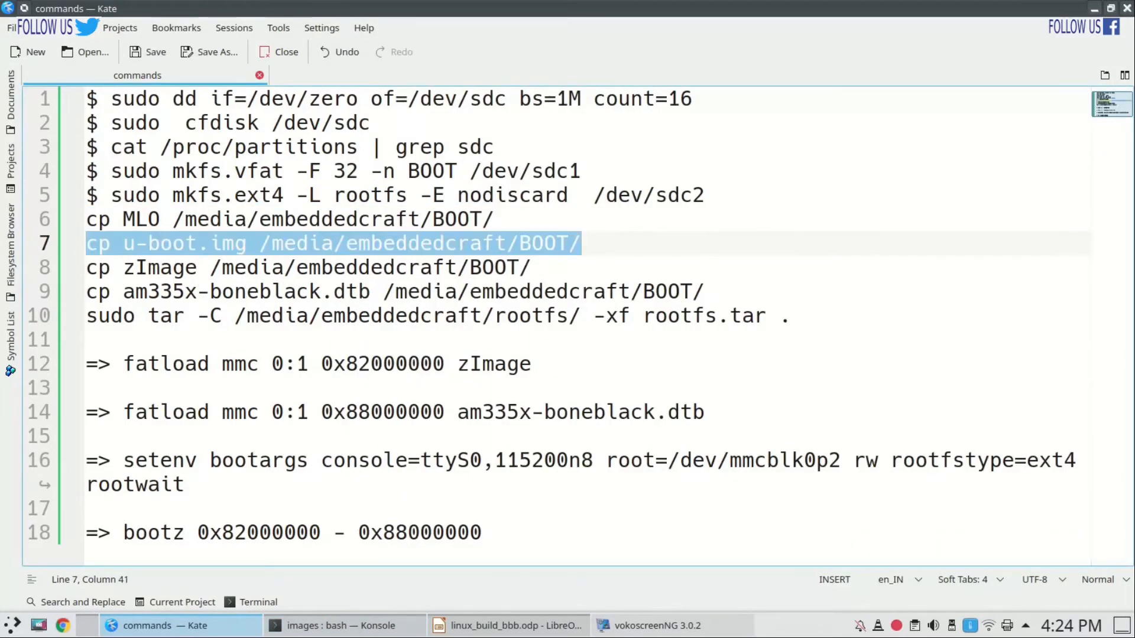
{"action": "left_click", "coordinate": [341, 625]}
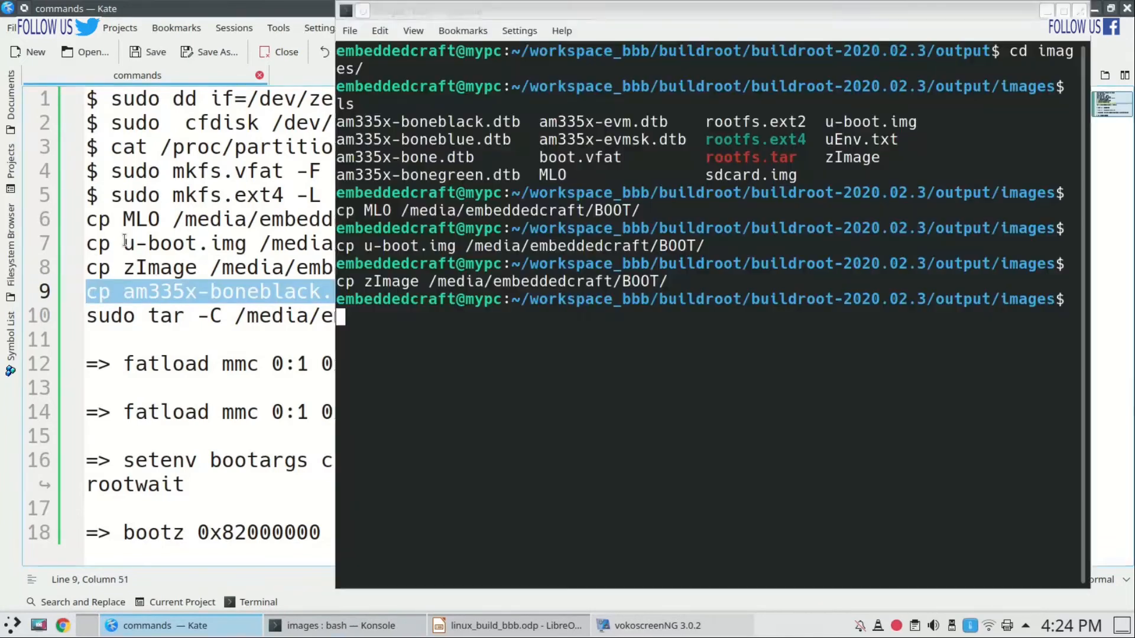
{"action": "left_click", "coordinate": [348, 625]}
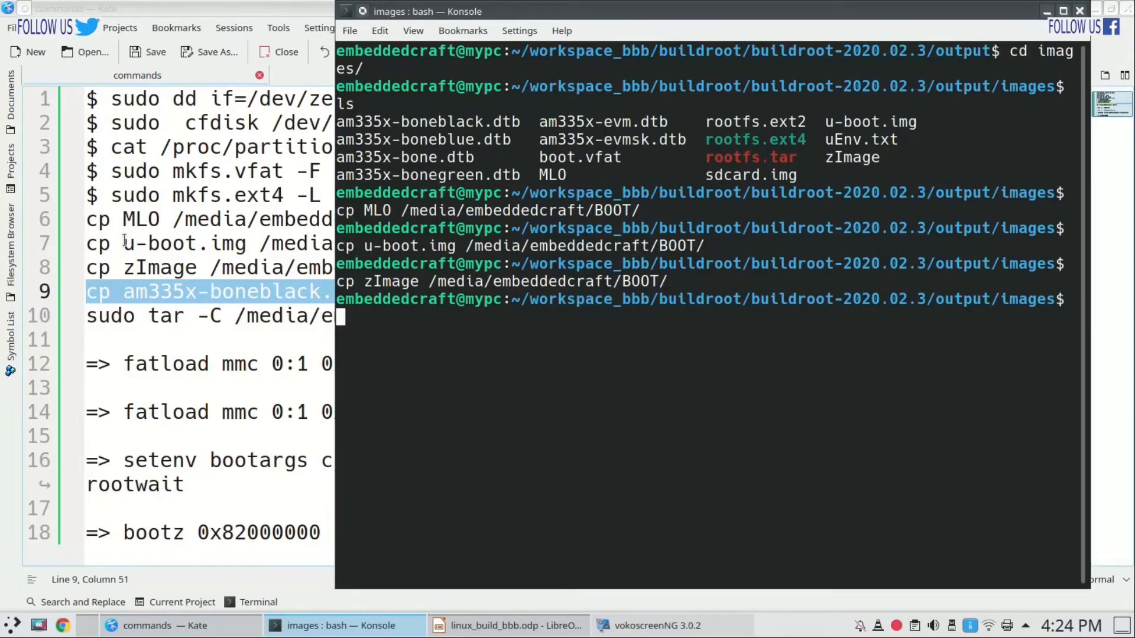
Copy zImage and am335x-boneblack.dtb to BOOT, then extract rootfs.tar onto rootfs with sudo tar
{"action": "left_click", "coordinate": [157, 625]}
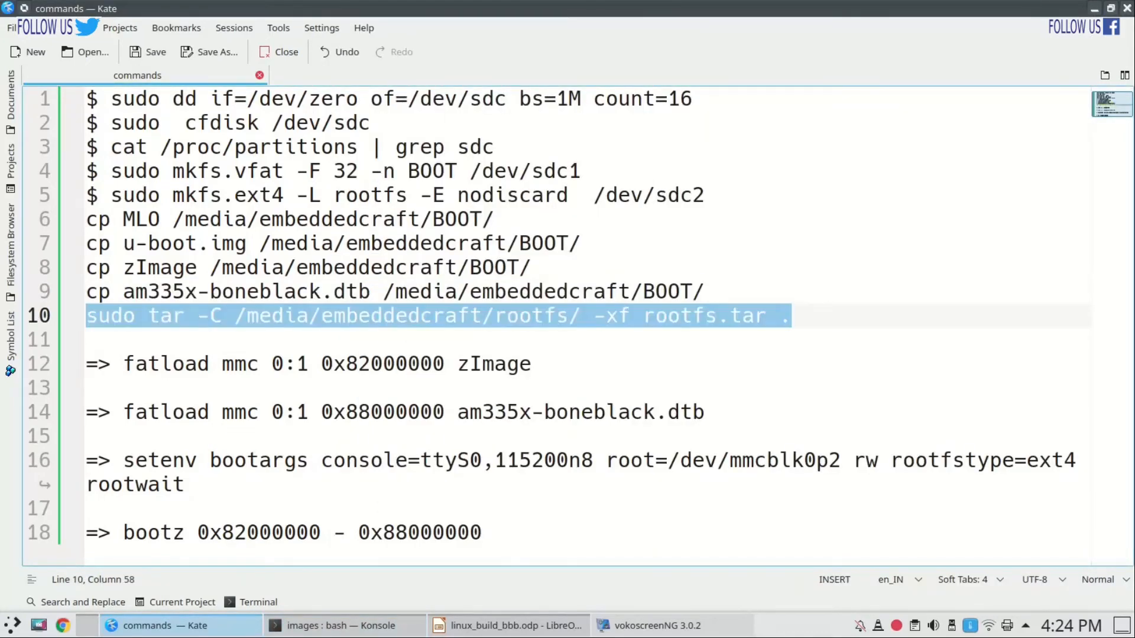
{"action": "left_click", "coordinate": [334, 625]}
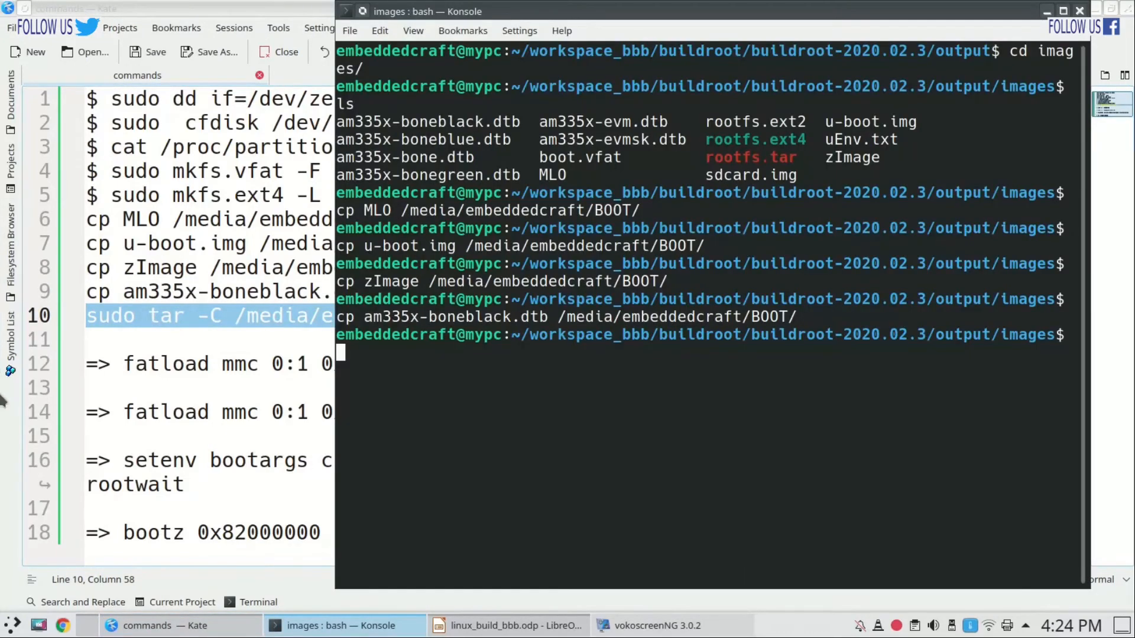
{"action": "left_click", "coordinate": [514, 625]}
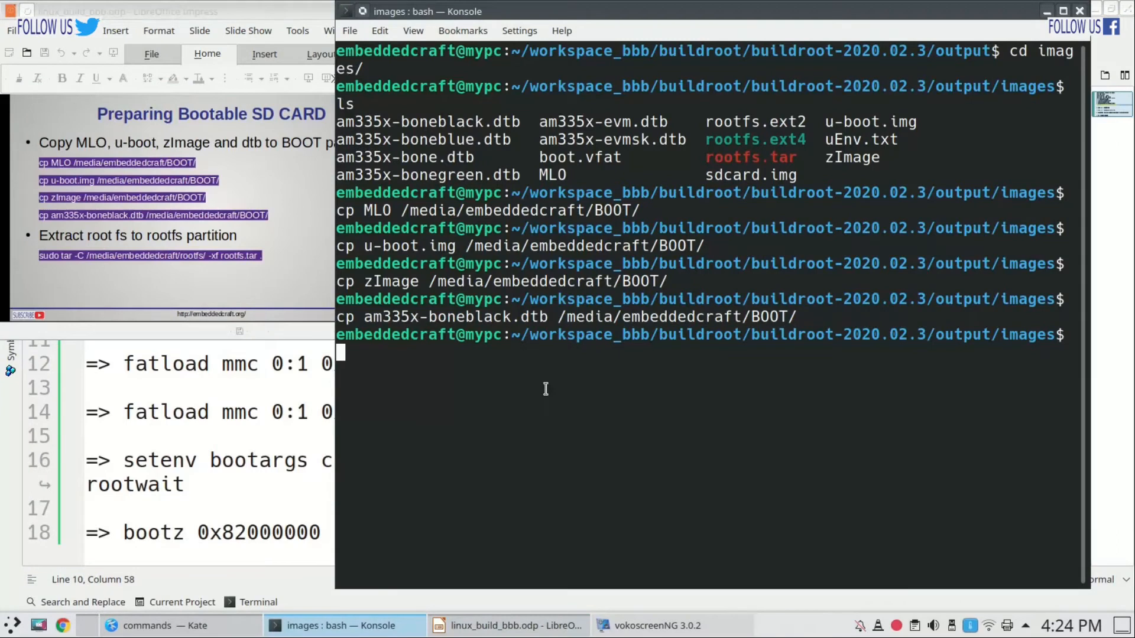
{"action": "type", "text": "sudo tar -C /media/embeddedcraft/rootfs/ -xf rootfs.tar ."}
{"action": "type", "text": "cd"}
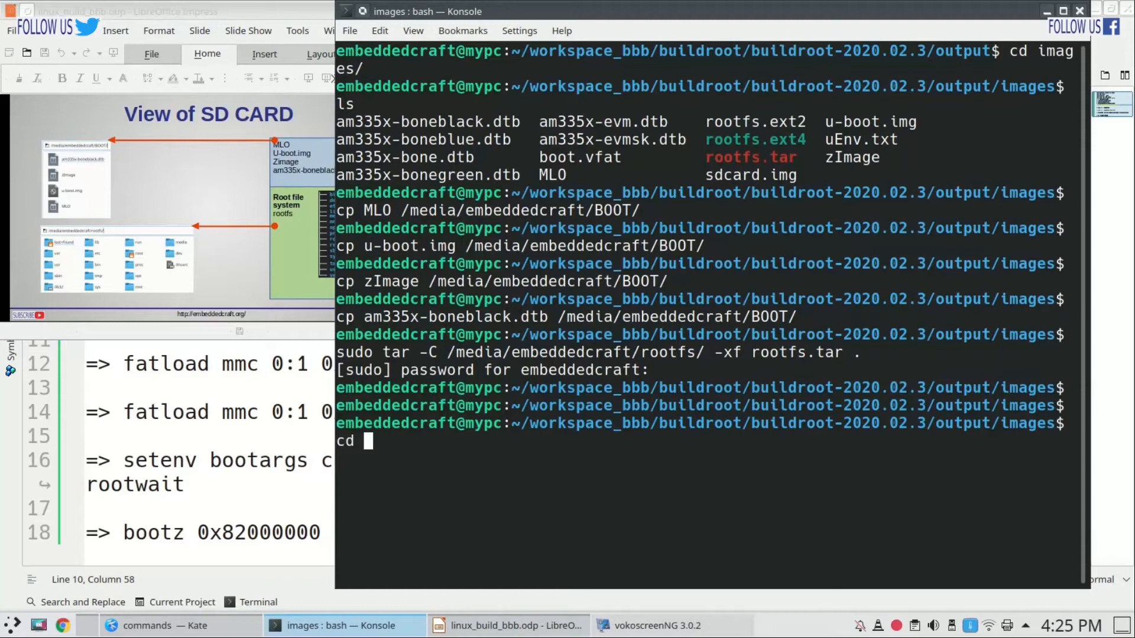
Move into /media/embeddedcraft/BOOT/ and launch Dolphin there to view the boot files
{"action": "type", "text": "/media/"}
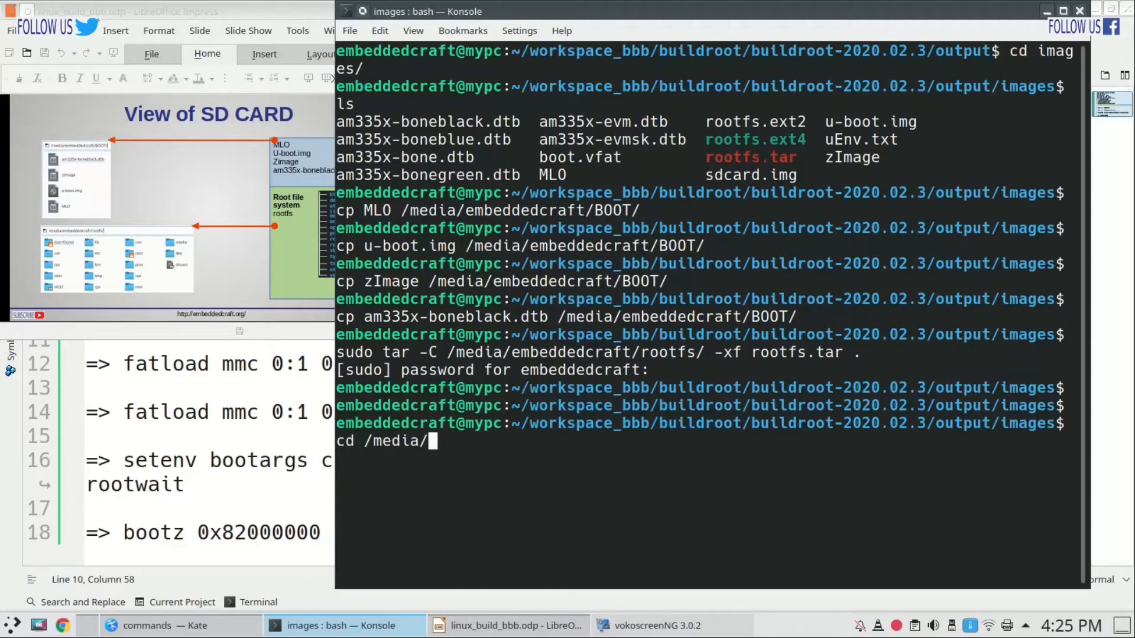
{"action": "type", "text": "embeddedcraft/BOOT/"}
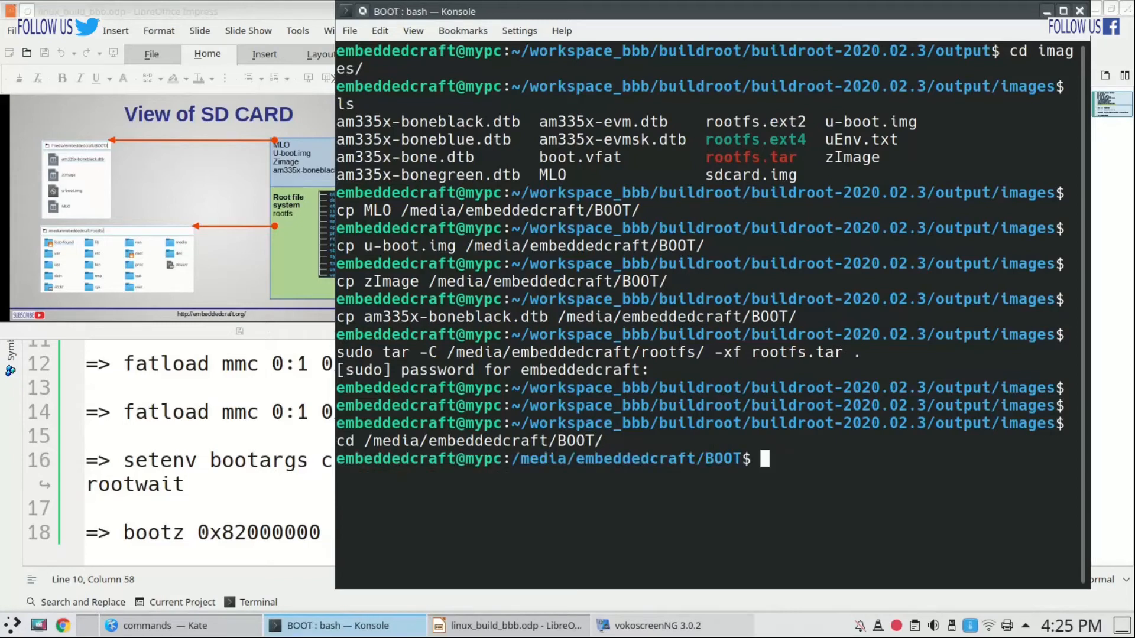
{"action": "type", "text": "dolphin"}
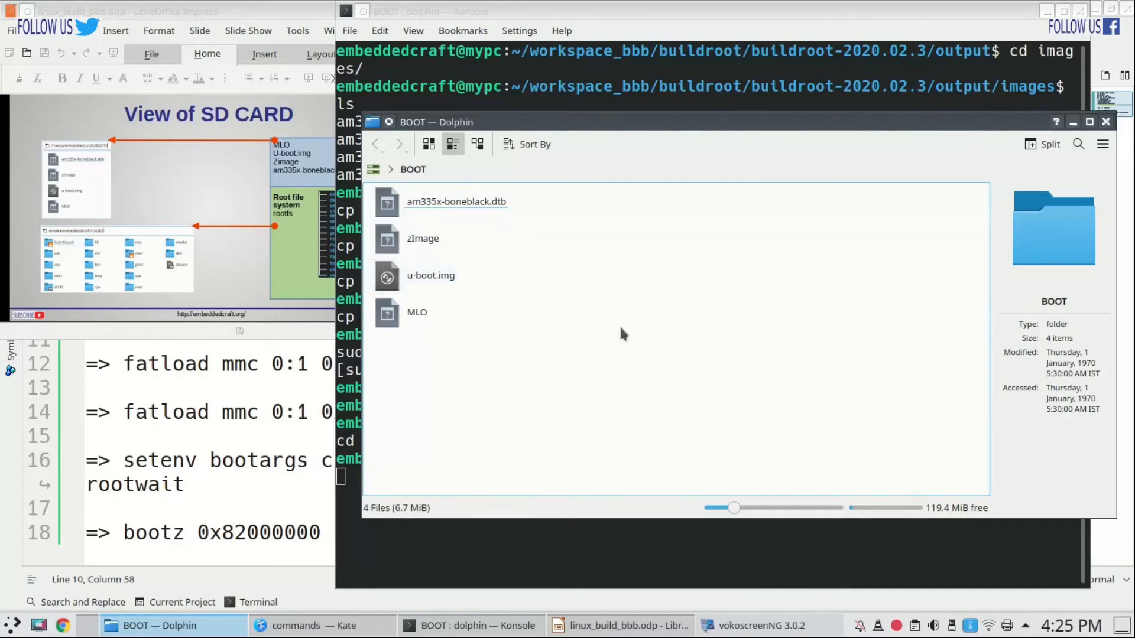
{"action": "mouse_move", "coordinate": [1104, 91]}
{"action": "type", "text": "cd "}
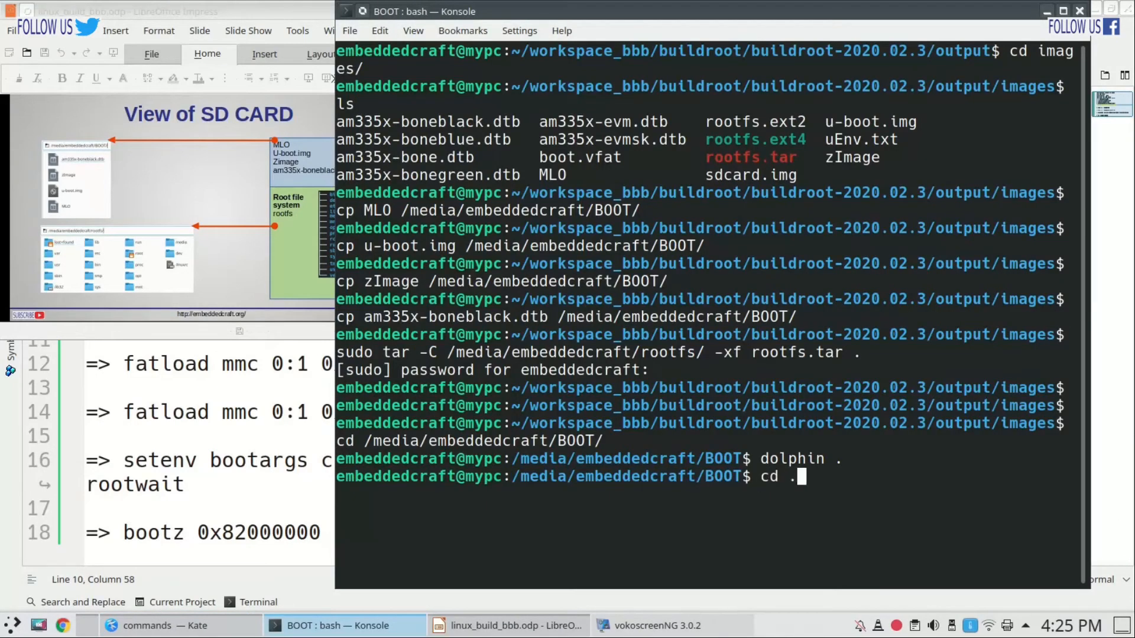
Change to ../rootfs/ and run dolphin . to show the extracted root filesystem folders
{"action": "type", "text": "./rootfs/"}
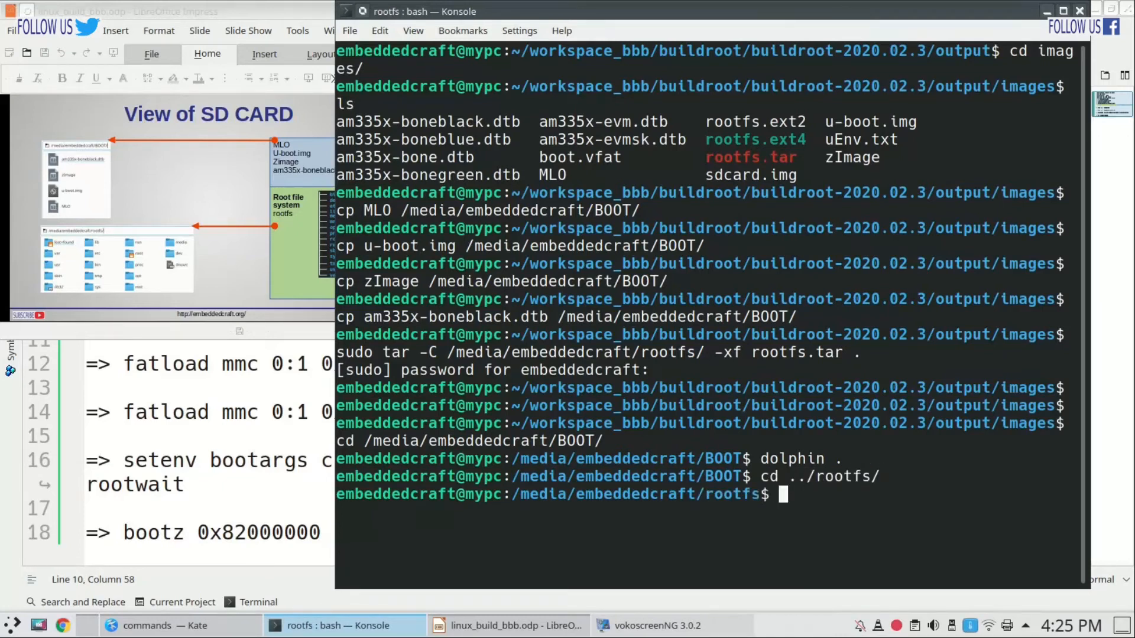
{"action": "type", "text": "do"}
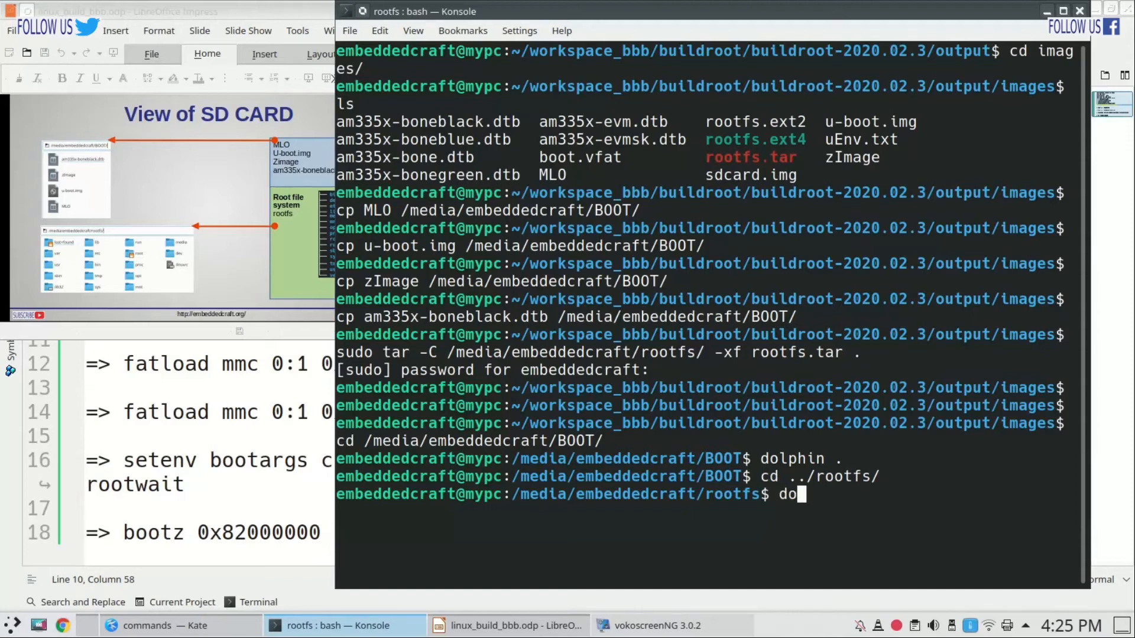
{"action": "key", "text": "Return"}
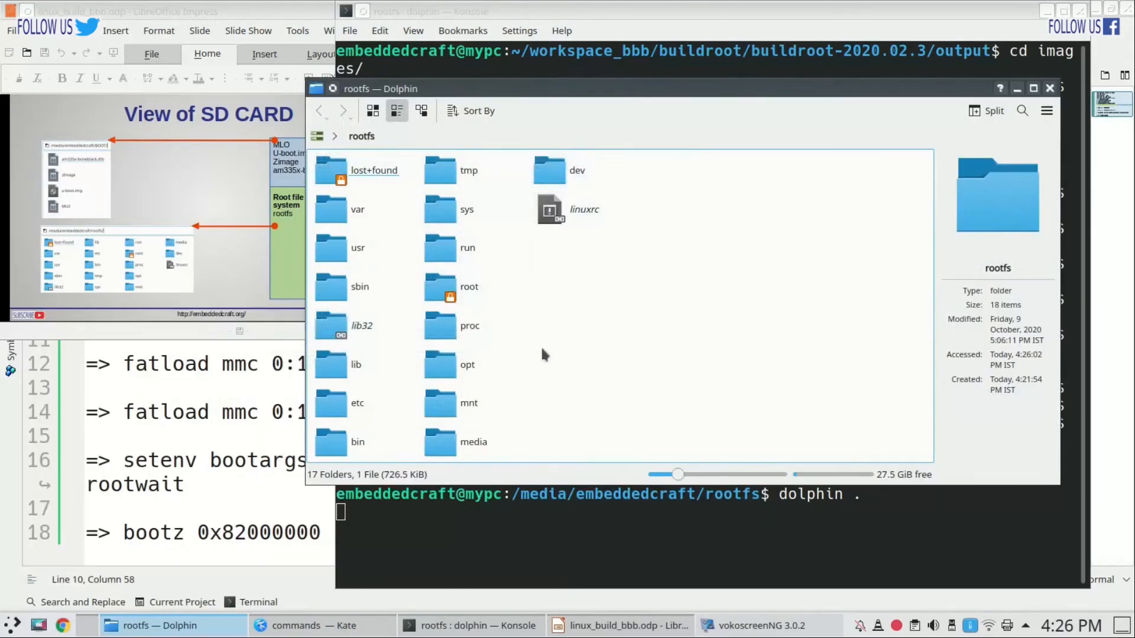
{"action": "left_click", "coordinate": [620, 625]}
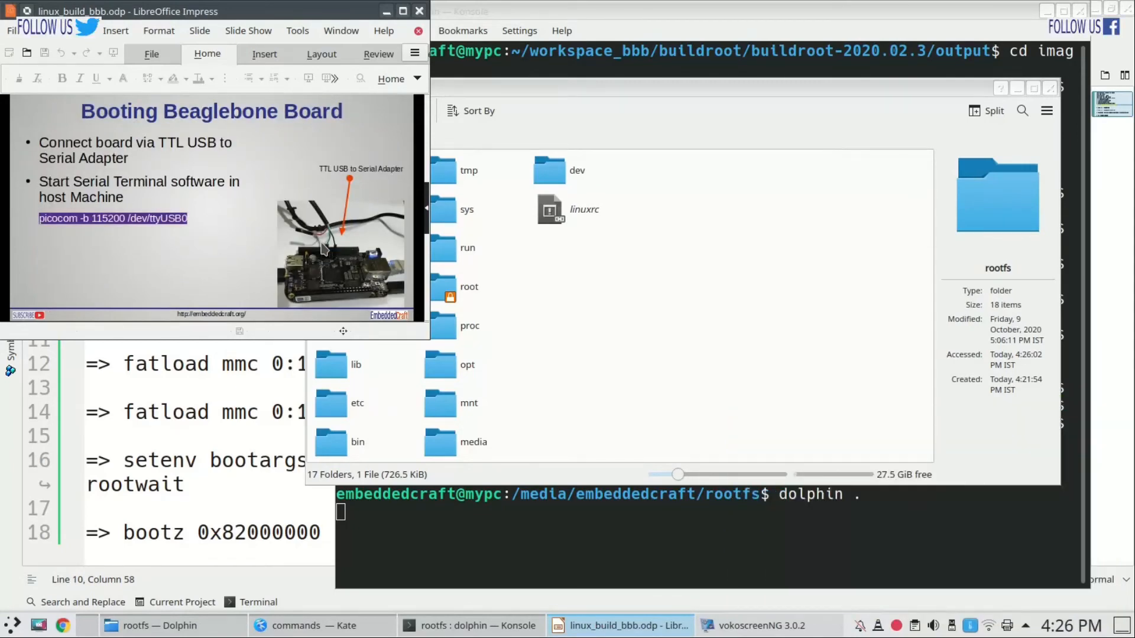
{"action": "mouse_move", "coordinate": [195, 156]}
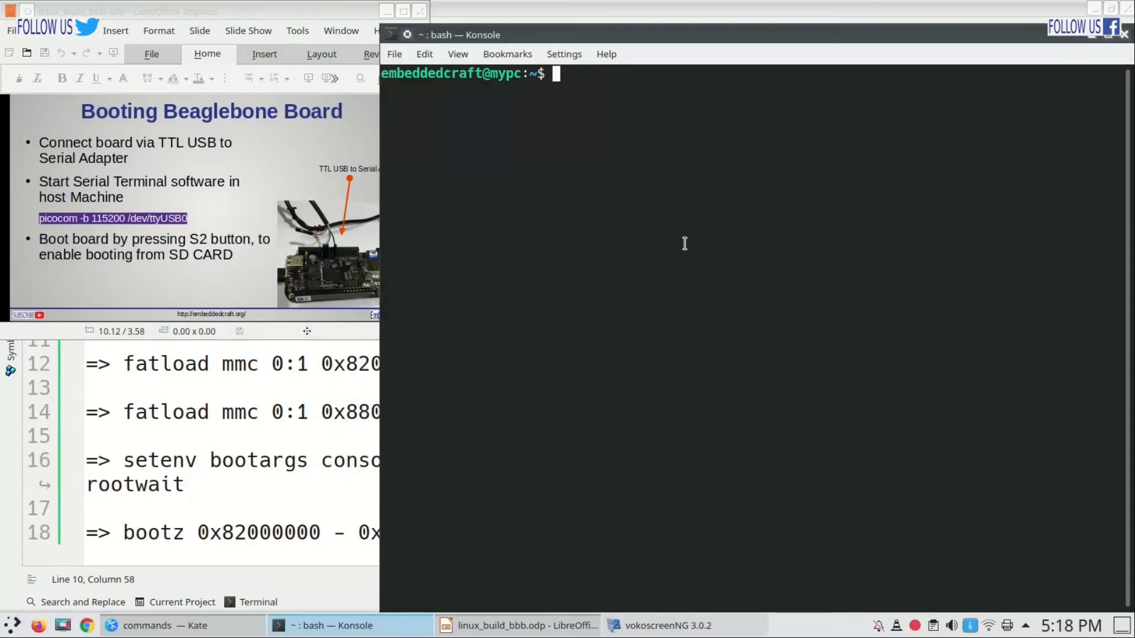
Run sudo chmod a+rw /dev/ttyUSB0 so all users can read and write the serial adapter
{"action": "type", "text": "sudo"}
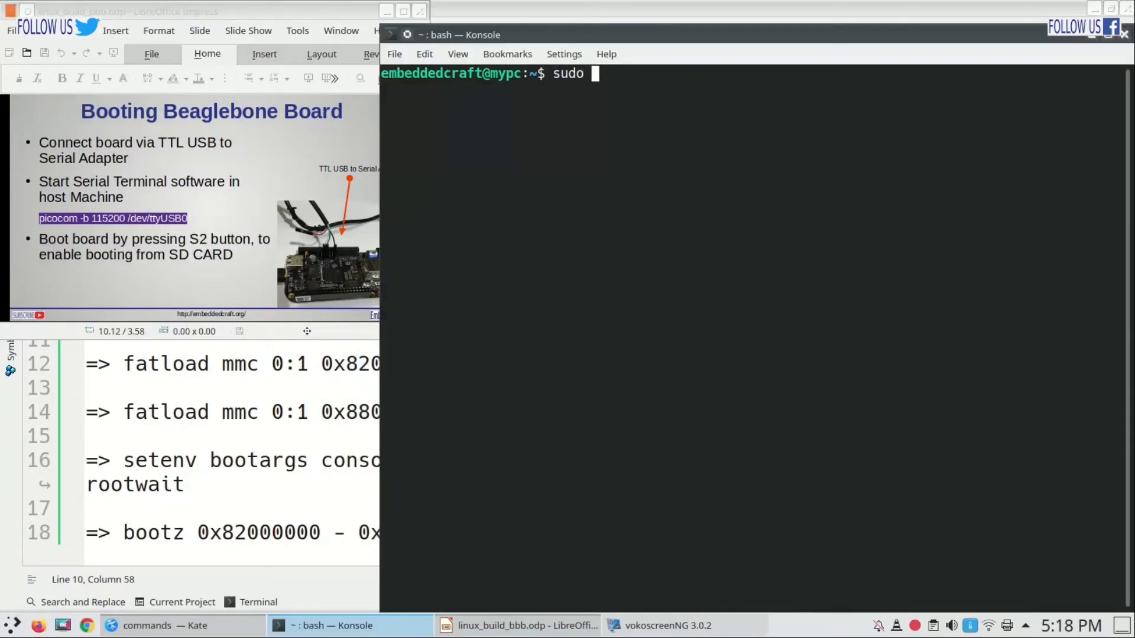
{"action": "type", "text": "c"}
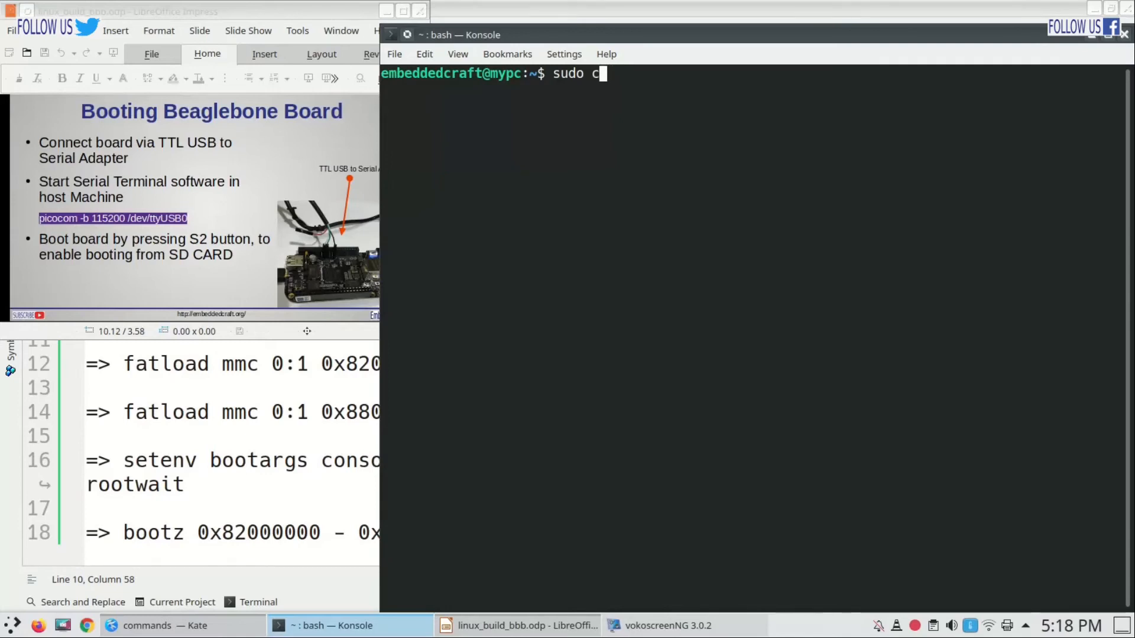
{"action": "type", "text": "hmod"}
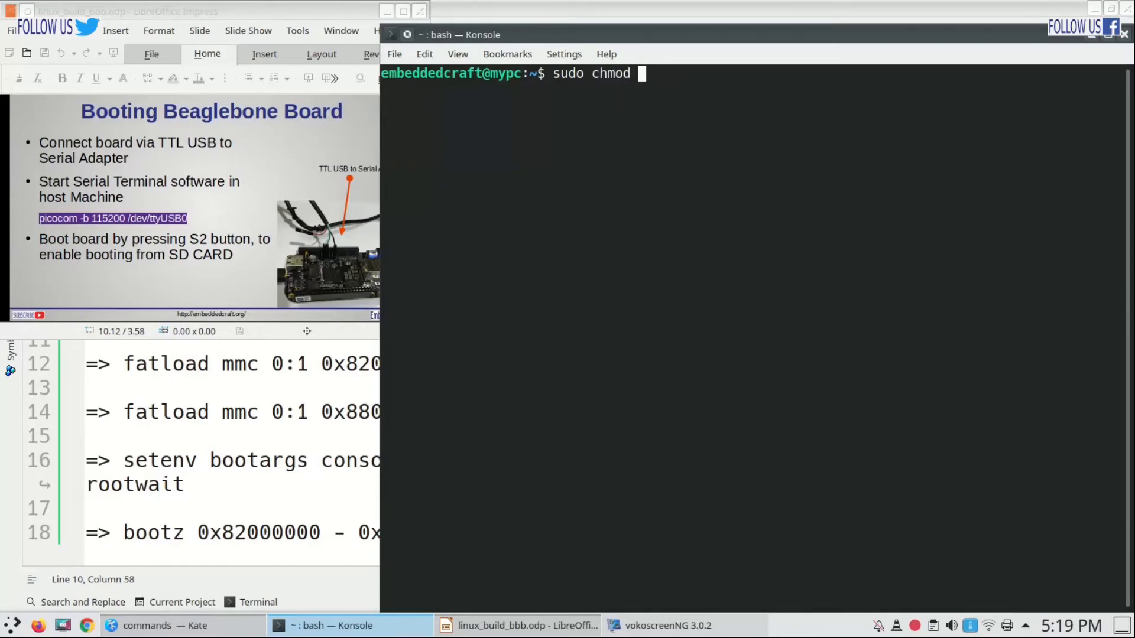
{"action": "type", "text": "a"}
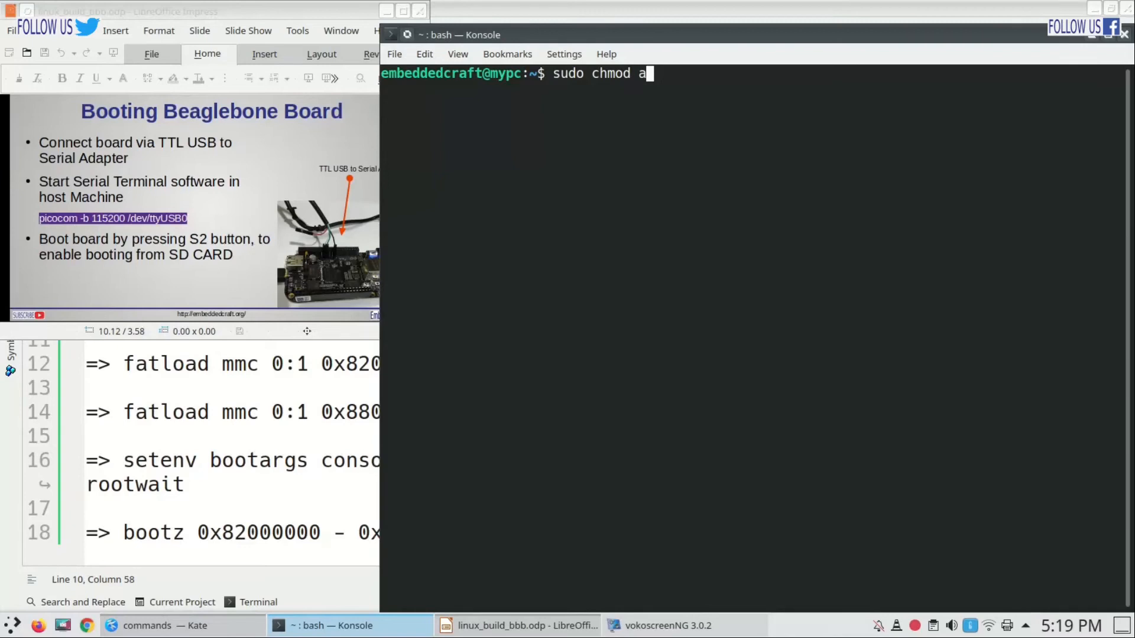
{"action": "type", "text": "+rw"}
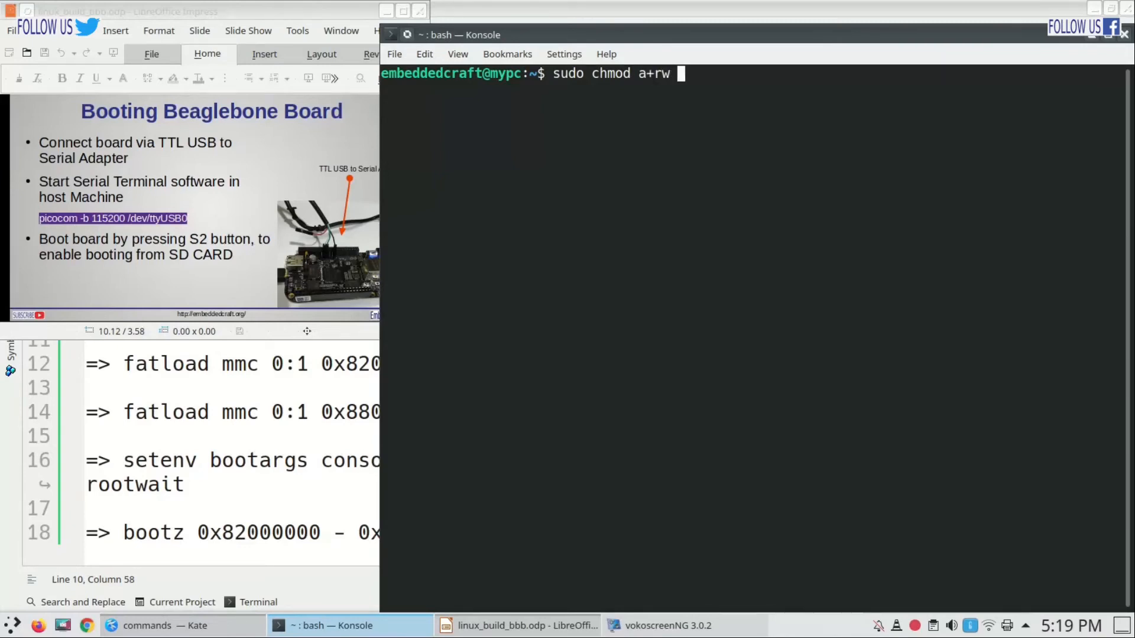
{"action": "type", "text": "/dev/tty"}
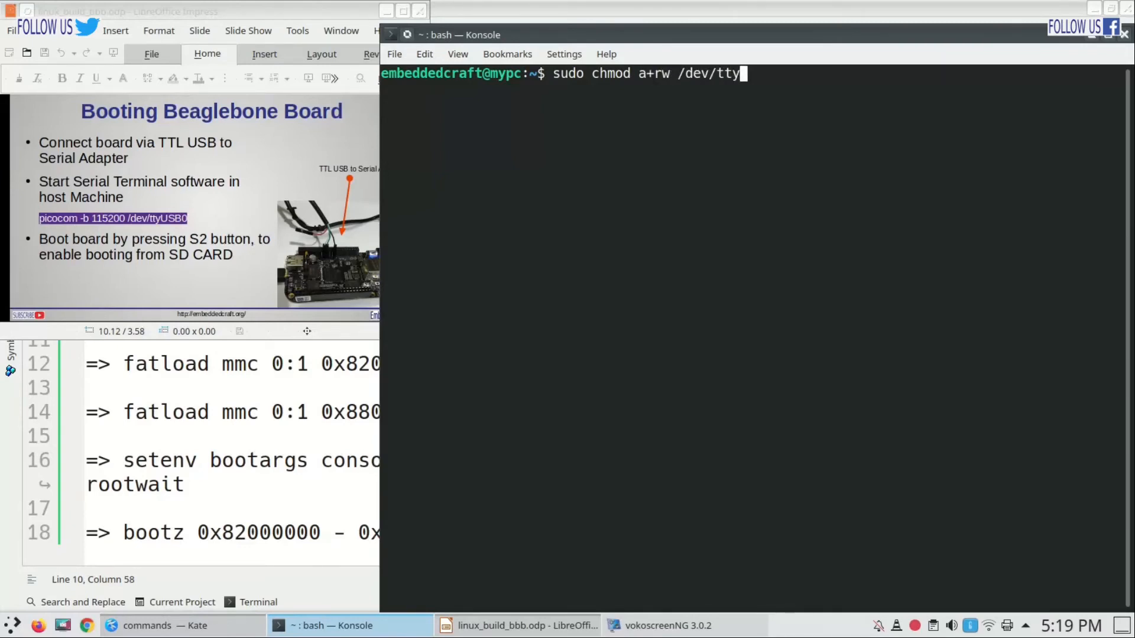
{"action": "type", "text": "USB0"}
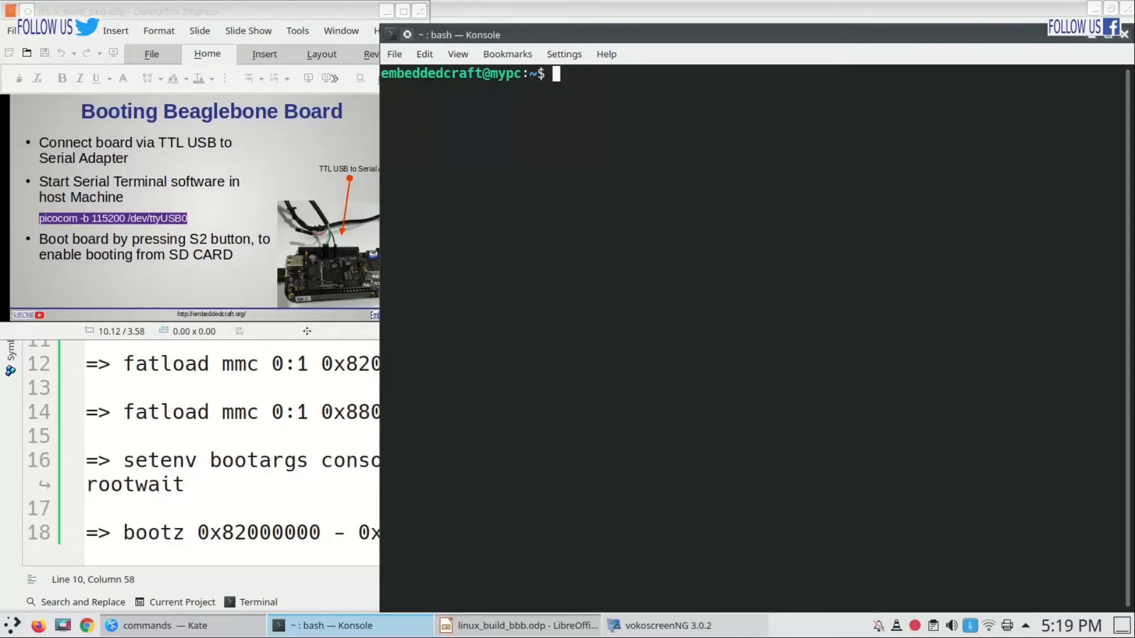
Start picocom -b 115200 on /dev/ttyUSB0 to reach the board's U-Boot console
{"action": "type", "text": "picocom -b 11"}
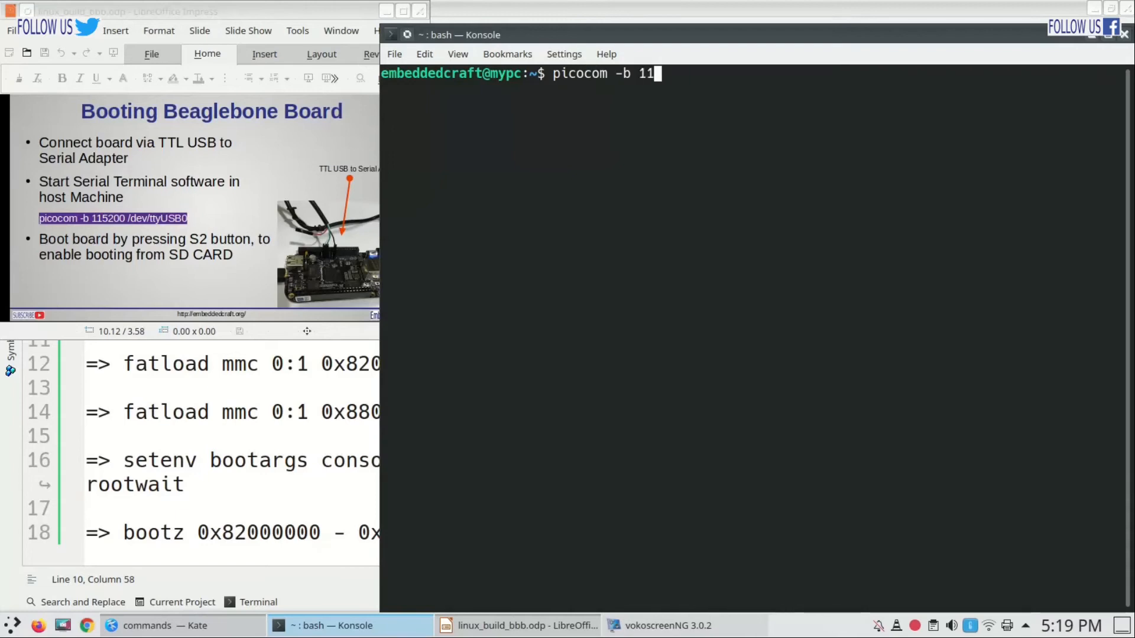
{"action": "type", "text": "5200 /dev/"}
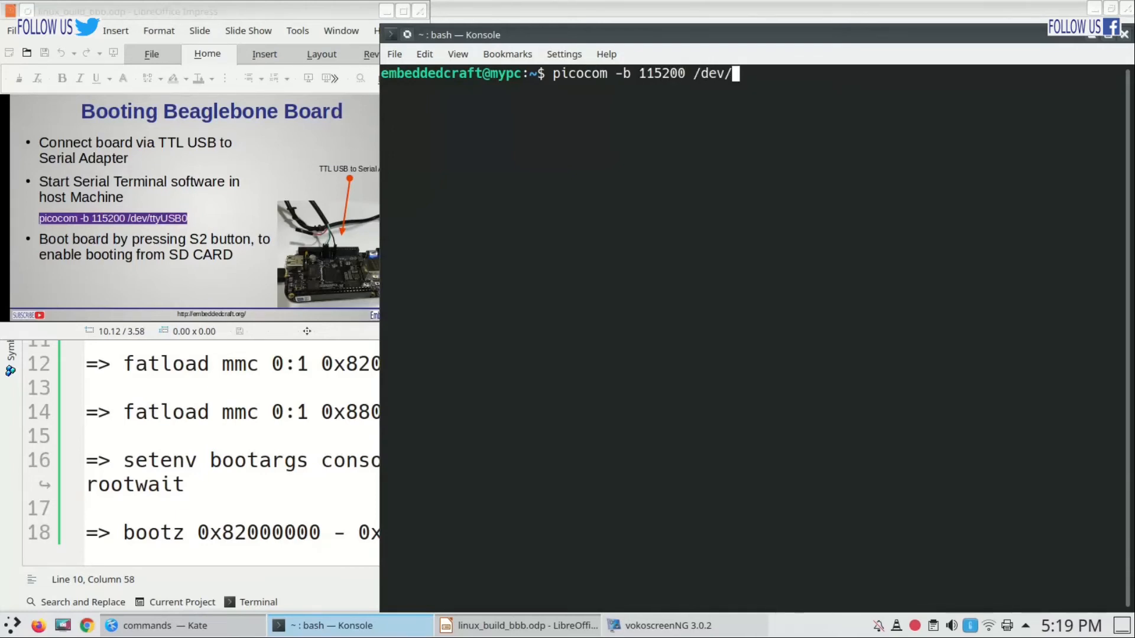
{"action": "type", "text": "ttyUSB0"}
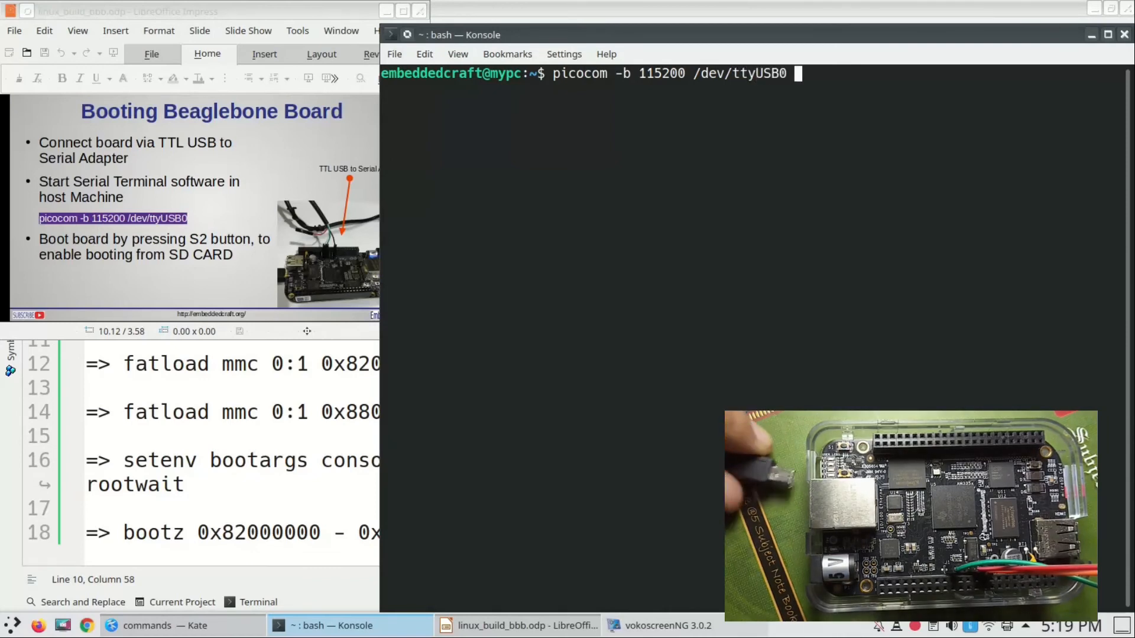
{"action": "key", "text": "Return"}
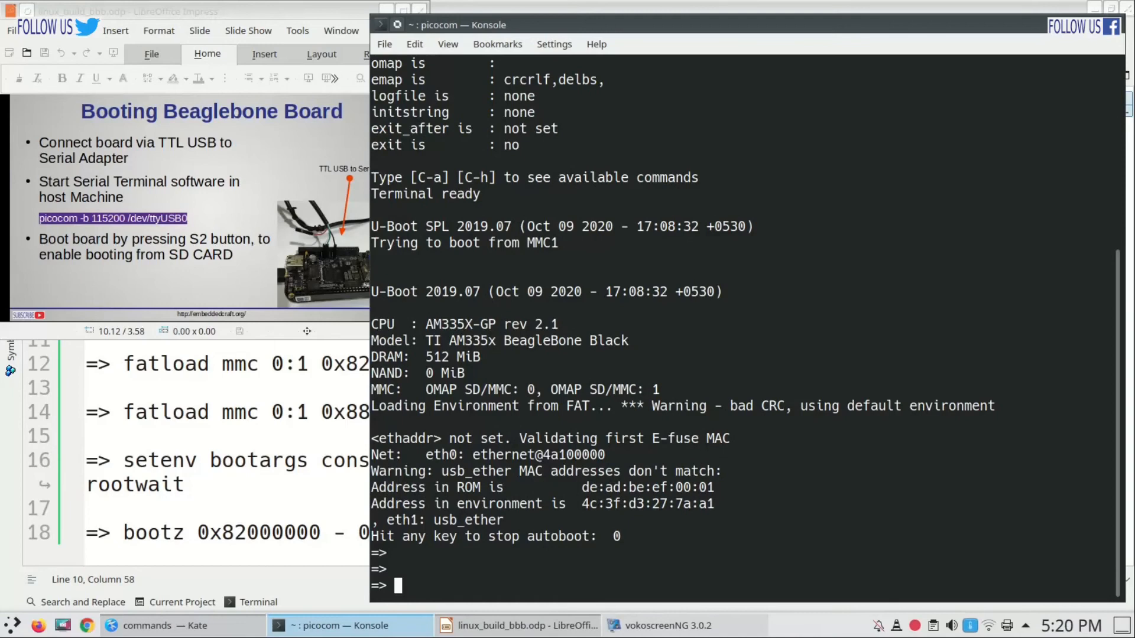
Run mmc dev and mmc list, then ls mmc to list the boot partition's files
{"action": "type", "text": "mm"}
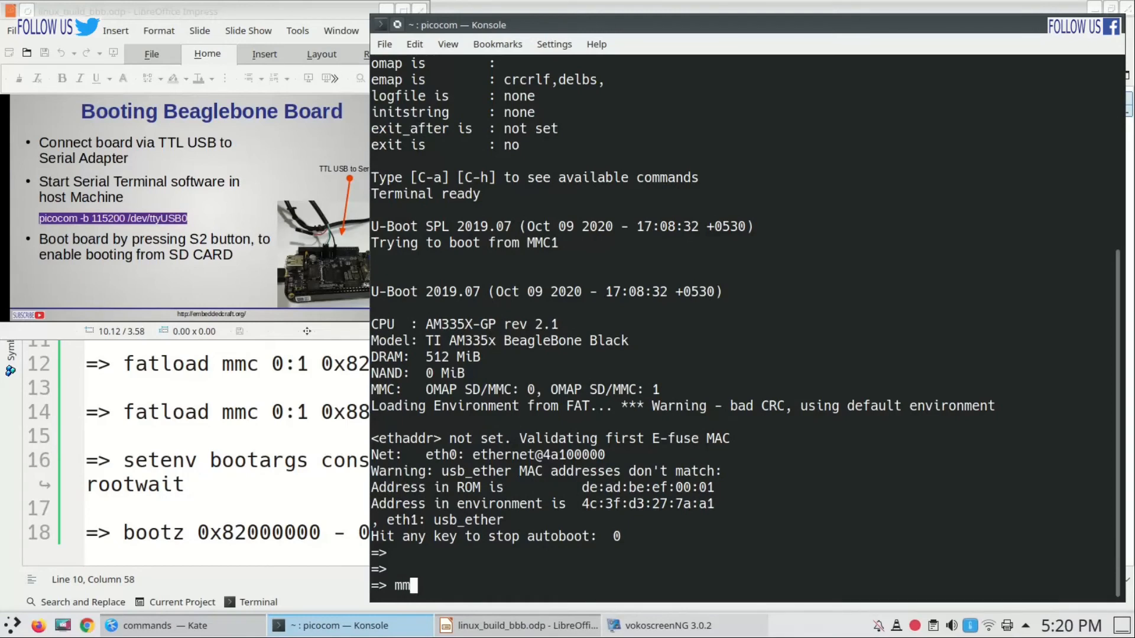
{"action": "type", "text": "c dev"}
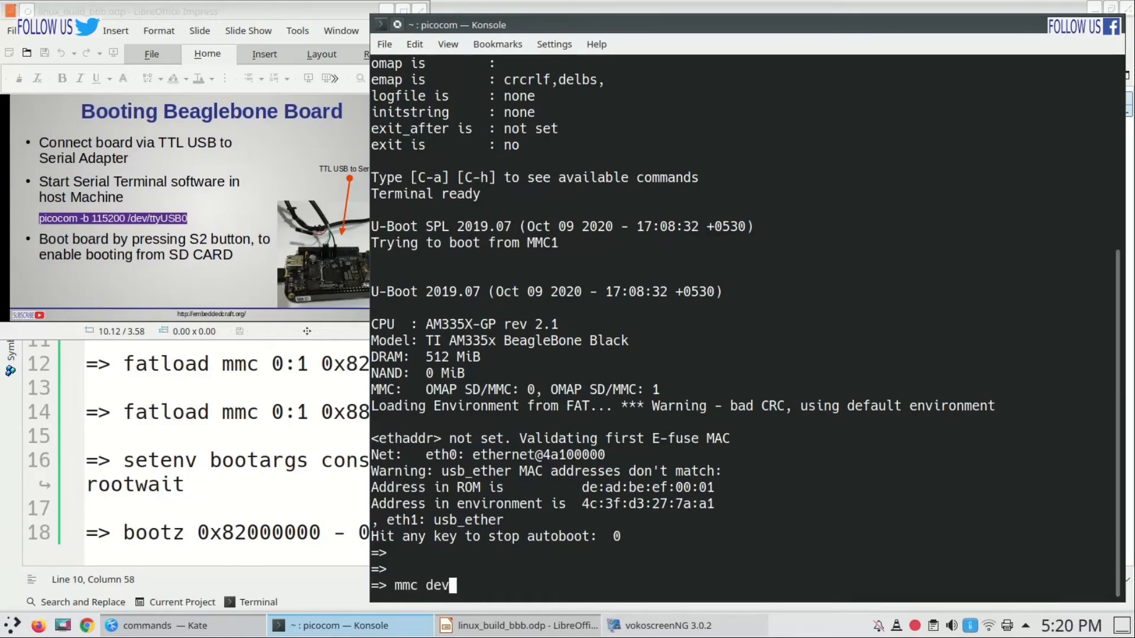
{"action": "key", "text": "Return"}
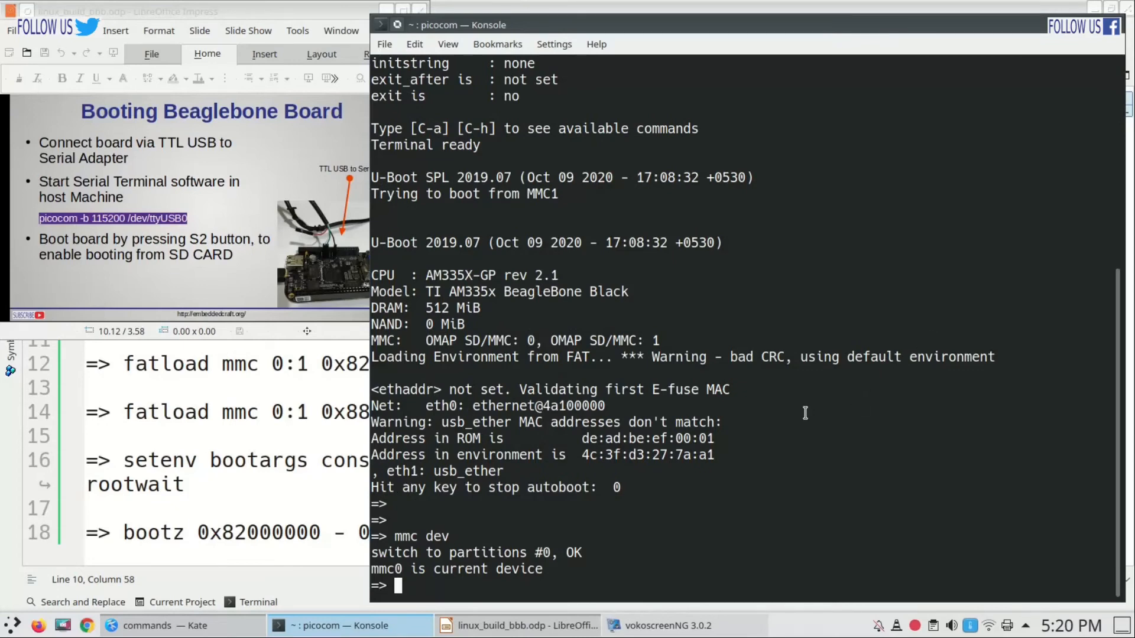
{"action": "type", "text": "mmc list"}
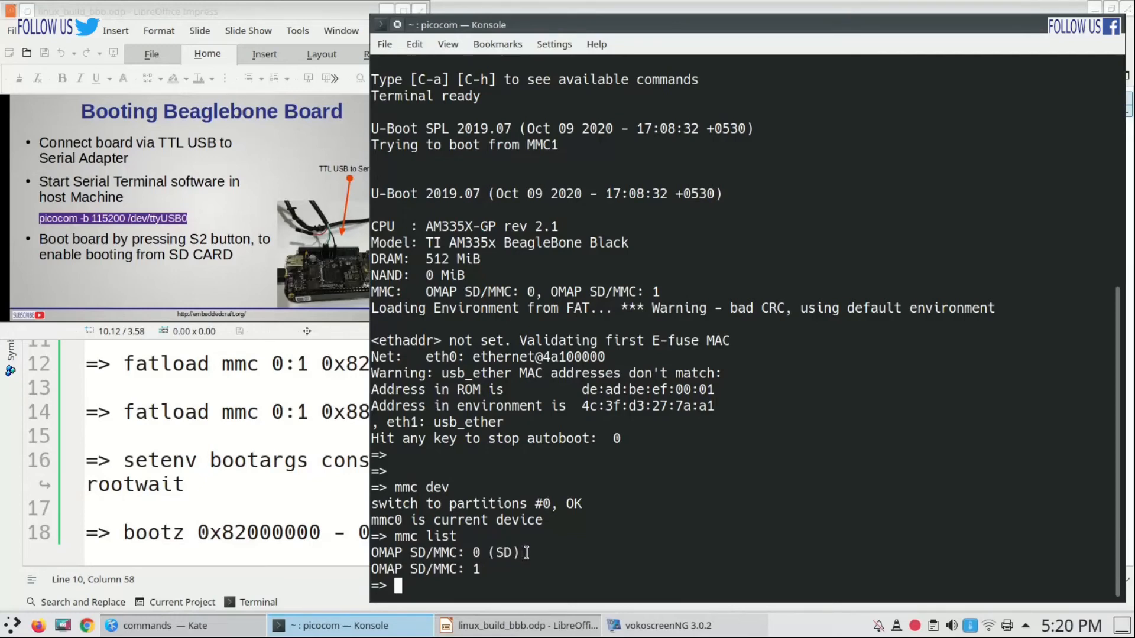
{"action": "type", "text": "ls mmc 0:1"}
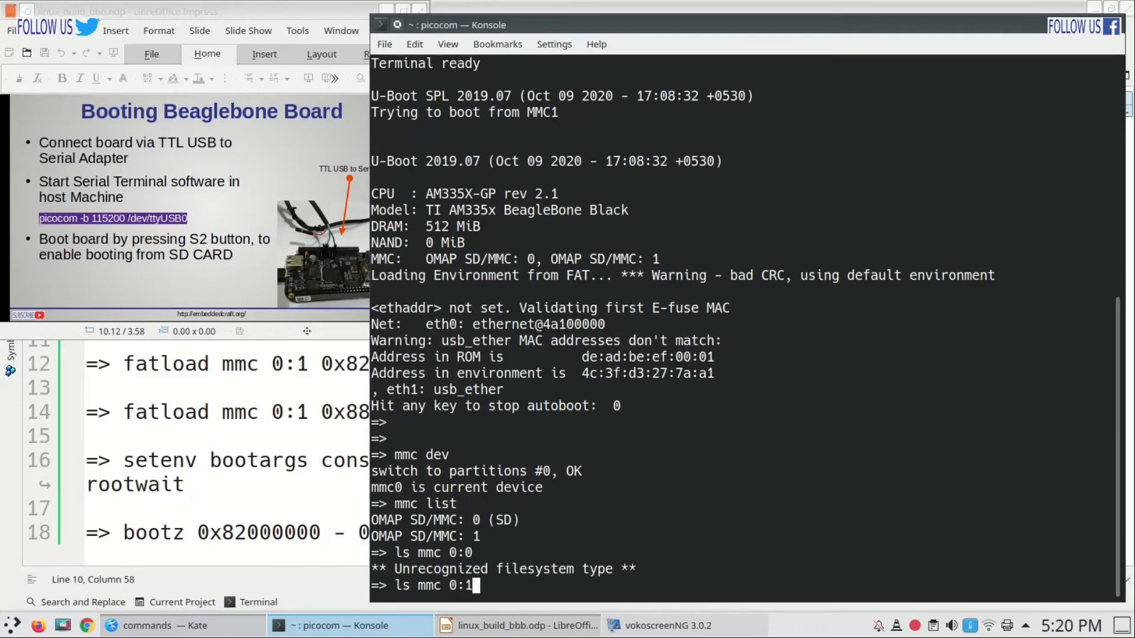
{"action": "key", "text": "Return"}
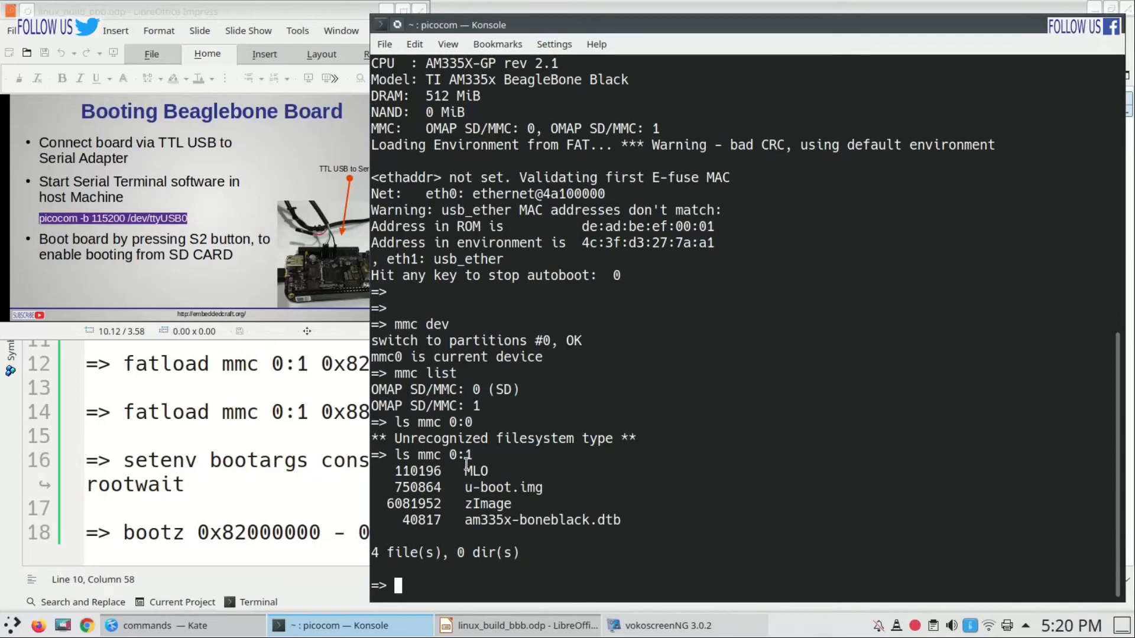
List partition 0:1 with ls mmc 0:1 and the rootfs partition, then return to the slides
{"action": "double_click", "coordinate": [502, 487]}
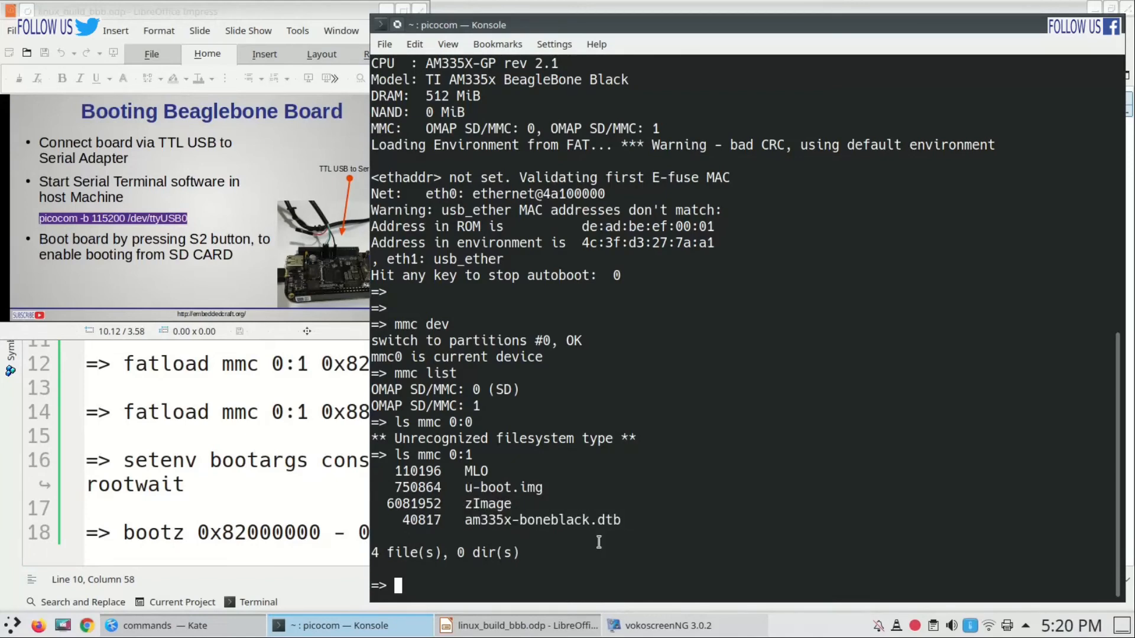
{"action": "type", "text": "ls mmc 0:1"}
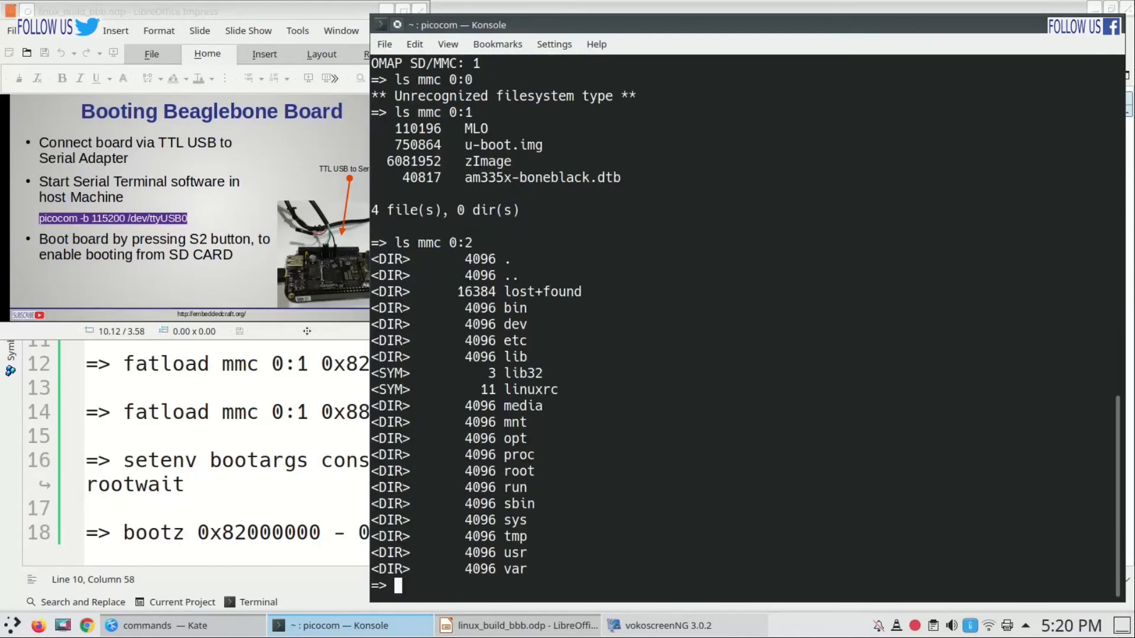
{"action": "double_click", "coordinate": [513, 307]}
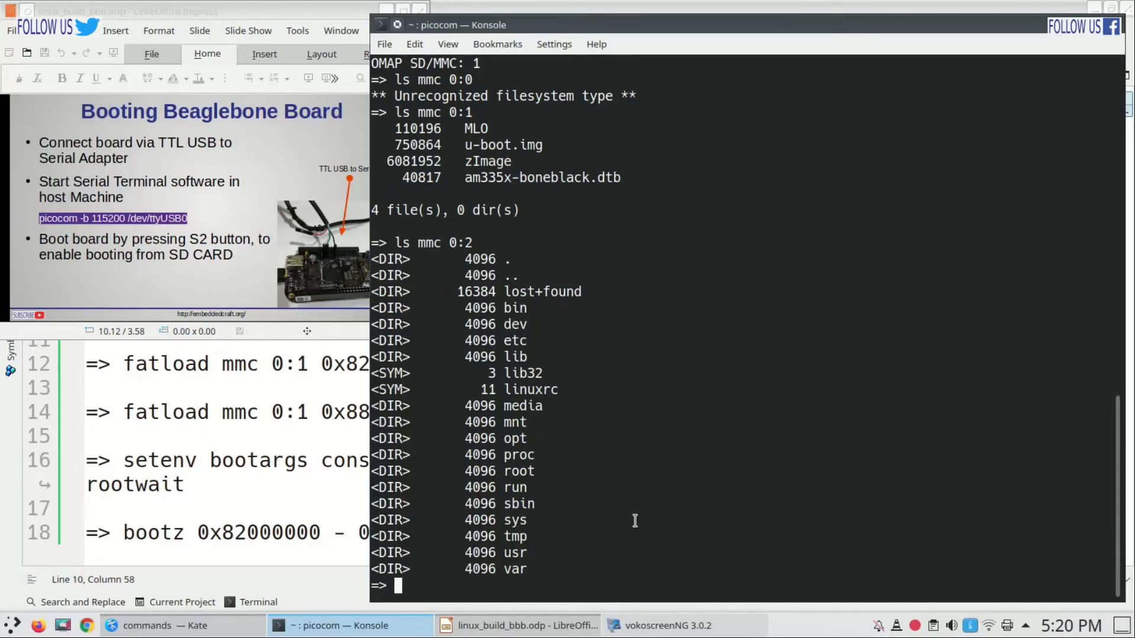
{"action": "left_click", "coordinate": [526, 625]}
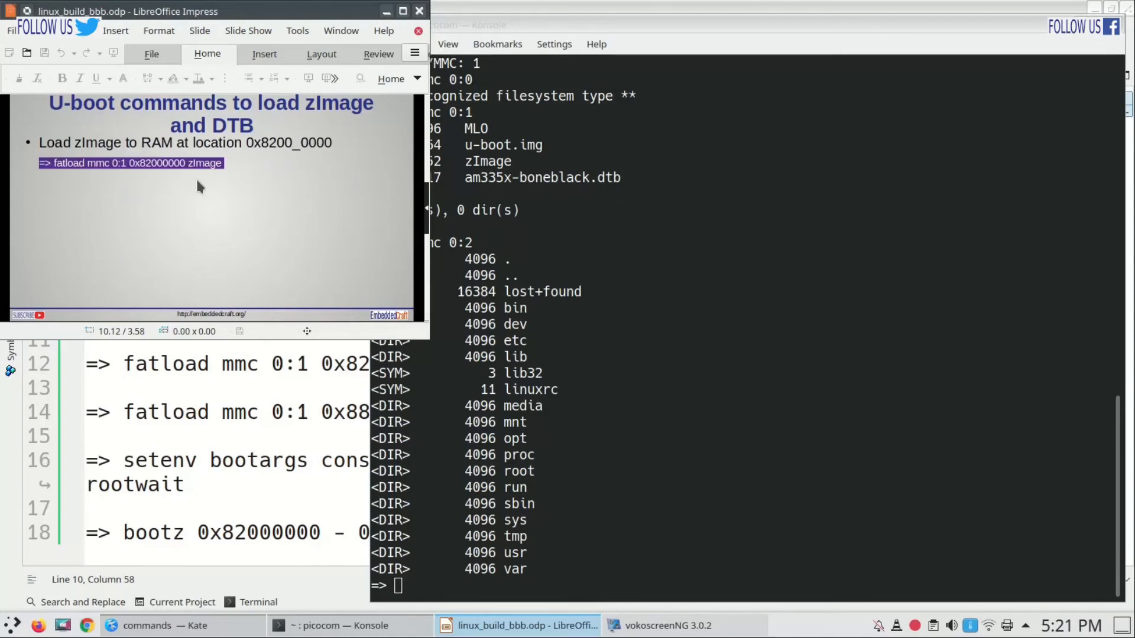
Run fatload mmc 0:1 0x82000000 zImage from the Kate notes, then copy the dtb fatload line
{"action": "left_click", "coordinate": [163, 625]}
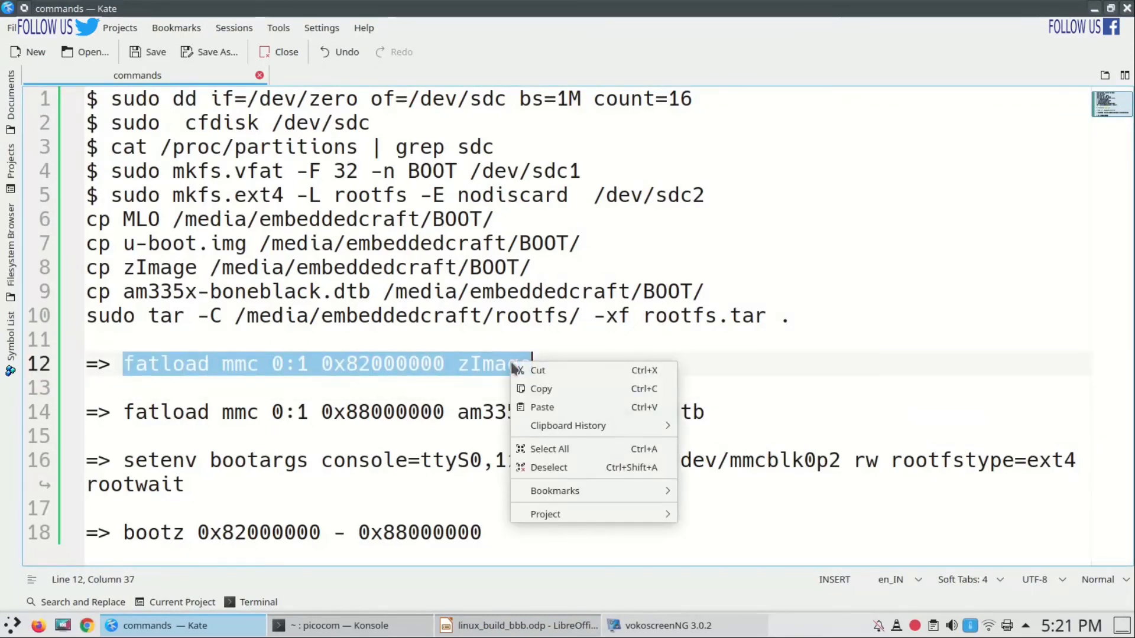
{"action": "left_click", "coordinate": [338, 625]}
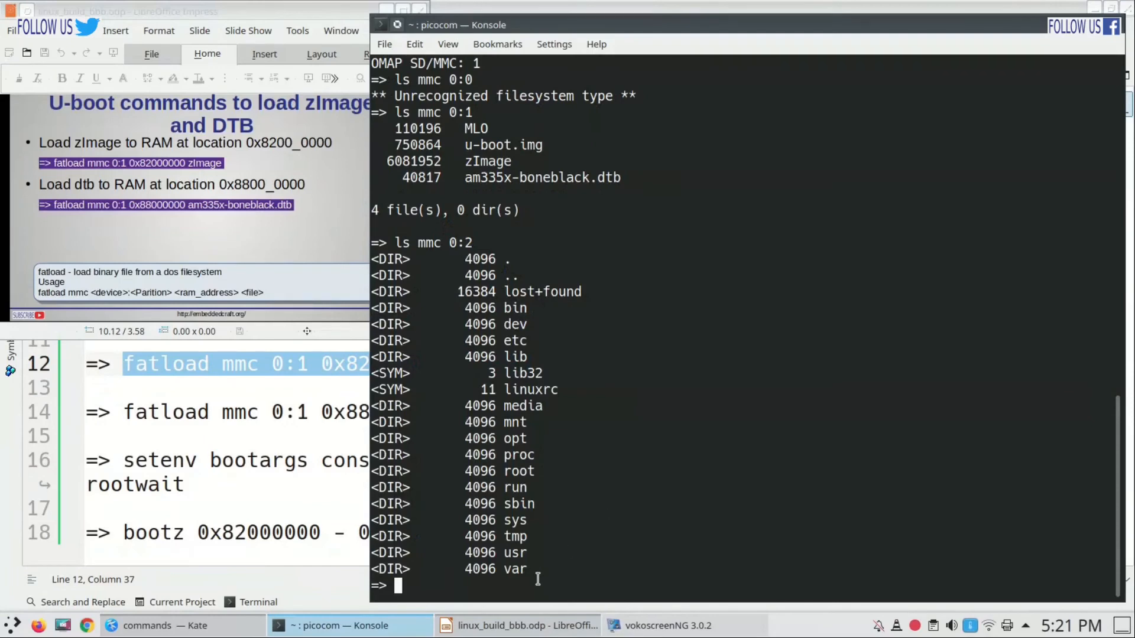
{"action": "type", "text": "fatload mmc 0:1 0x82000000 zImage"}
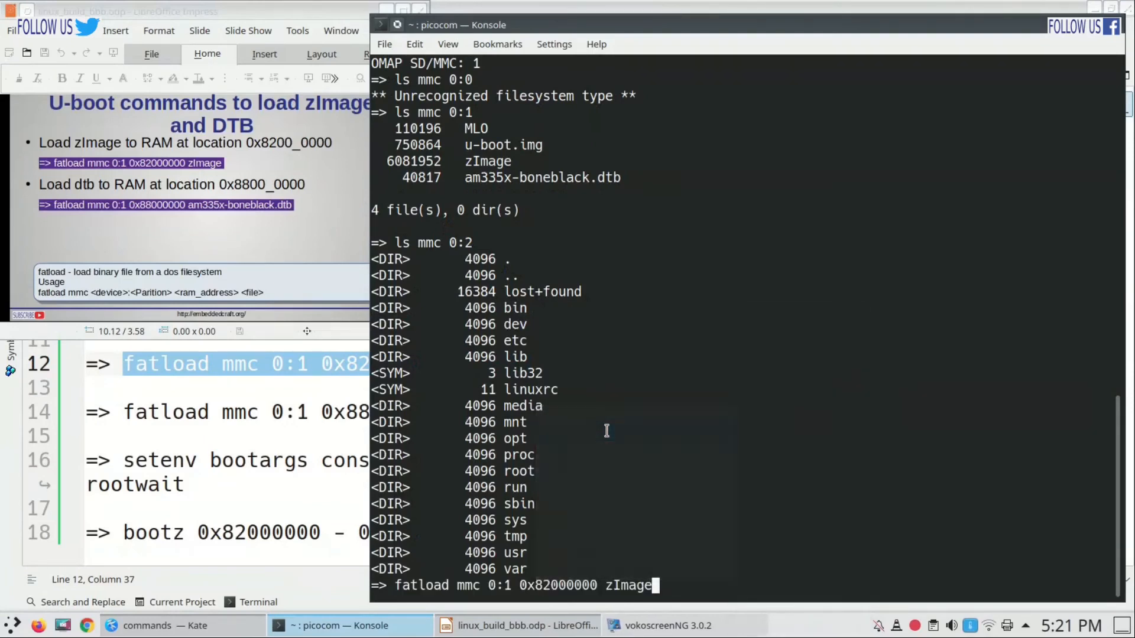
{"action": "key", "text": "Return"}
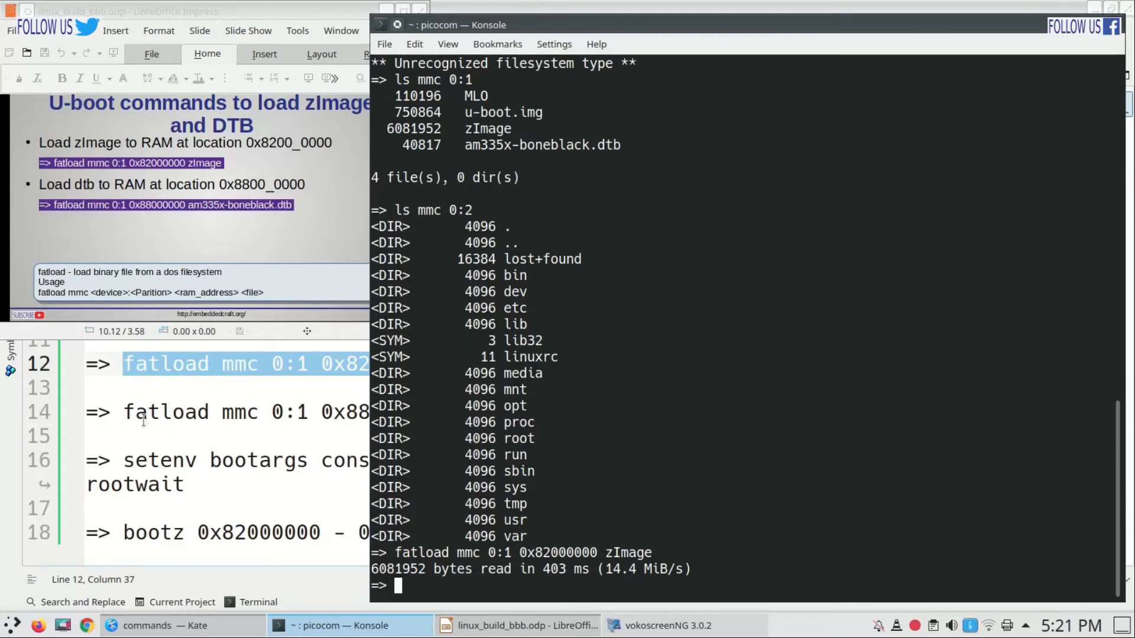
{"action": "left_click", "coordinate": [156, 625]}
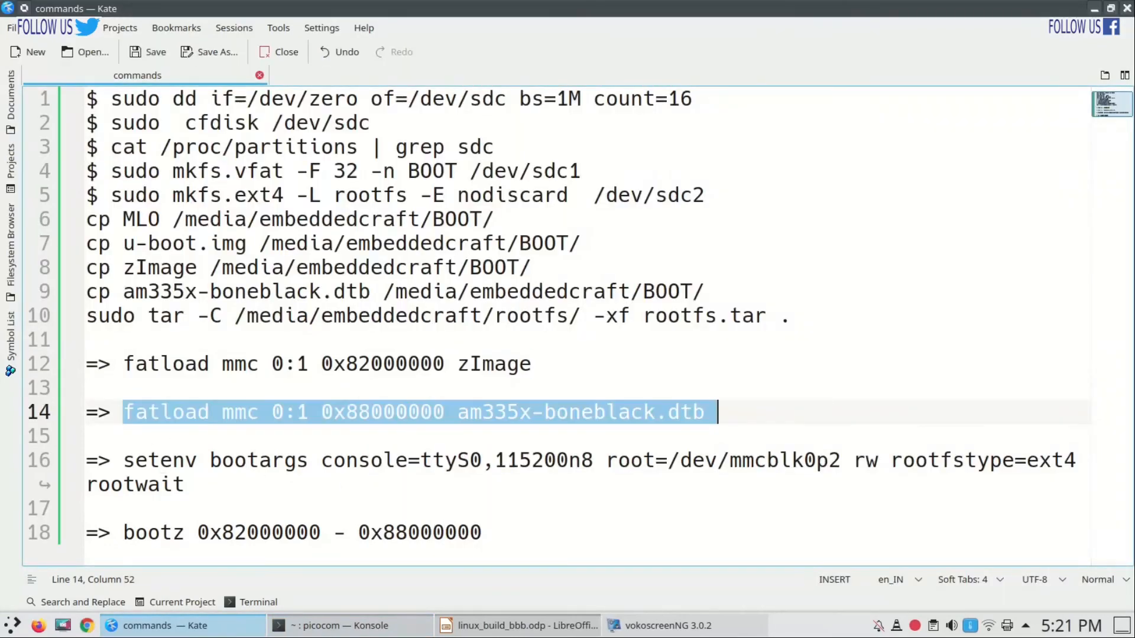
{"action": "left_click", "coordinate": [334, 625]}
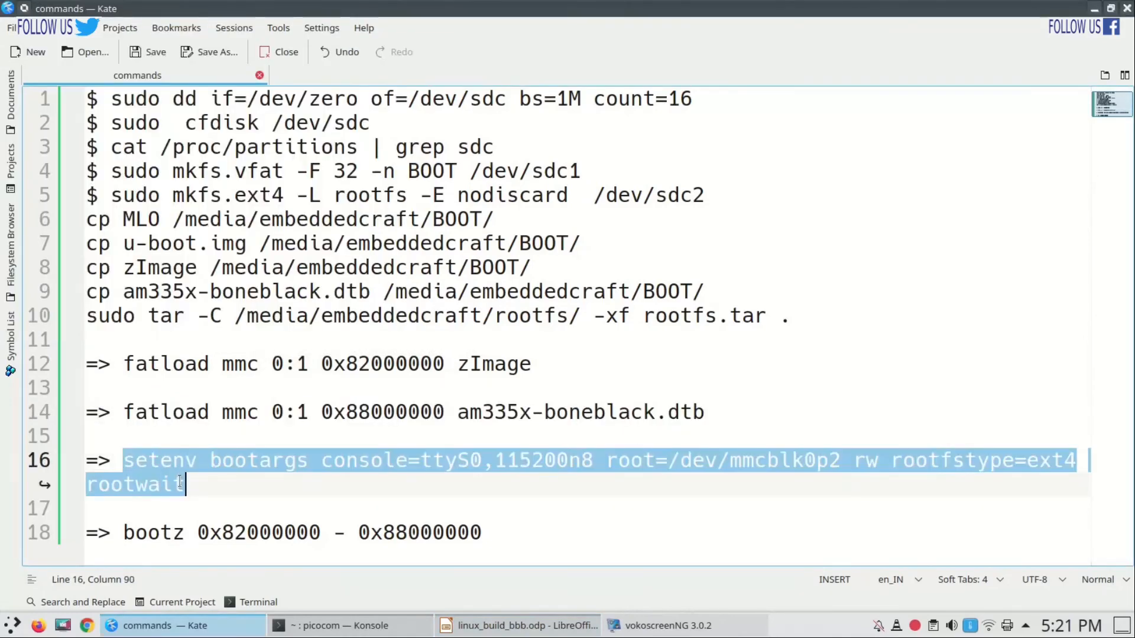
Enter setenv bootargs console=ttyS0,115200n8 root=/dev/mmcblk0p2 rw rootfstype=ext4 rootwait
{"action": "left_click", "coordinate": [340, 625]}
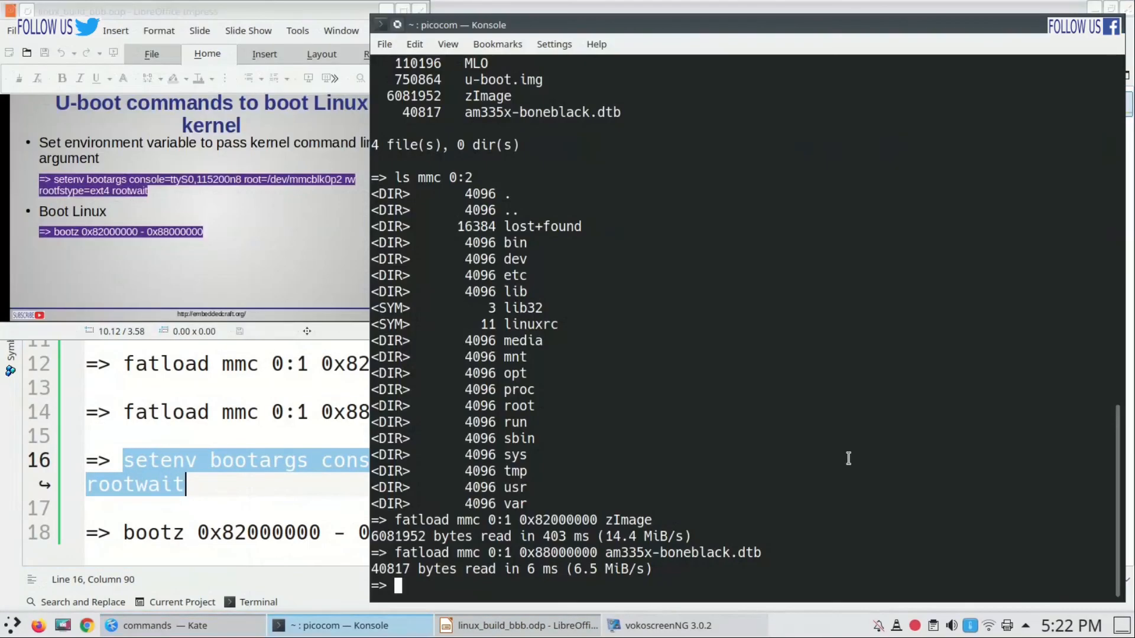
{"action": "type", "text": "setenv bootargs console=ttyS0,115200n8 root=/dev/mmcblk0p2 rw rootfstype=ext4 rootwait"}
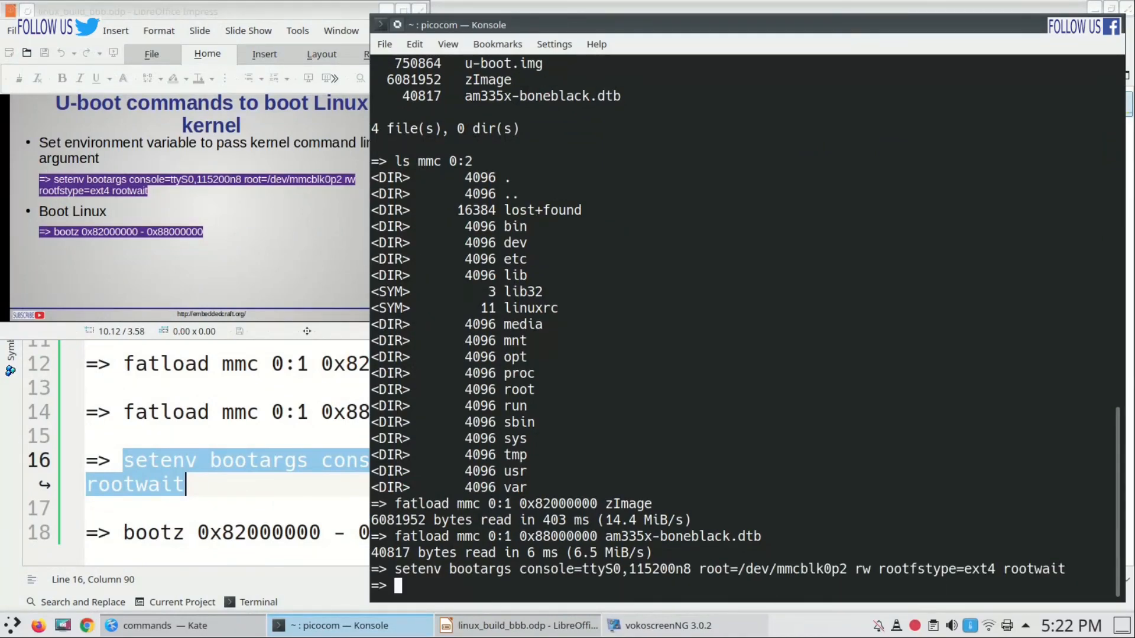
{"action": "mouse_move", "coordinate": [261, 440]}
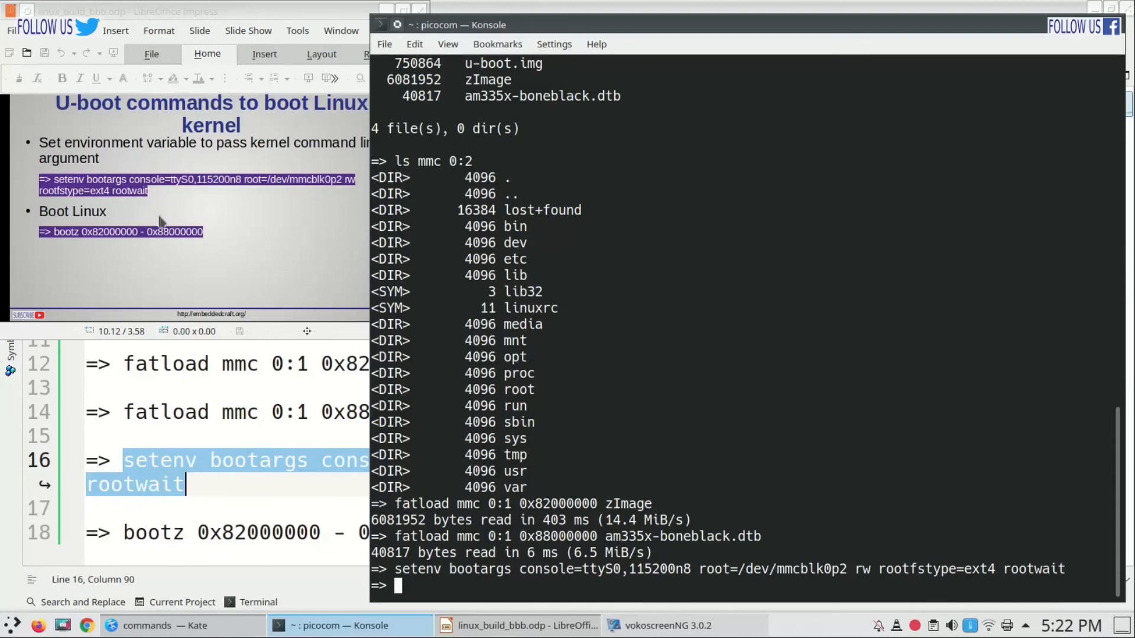
{"action": "mouse_move", "coordinate": [120, 258]}
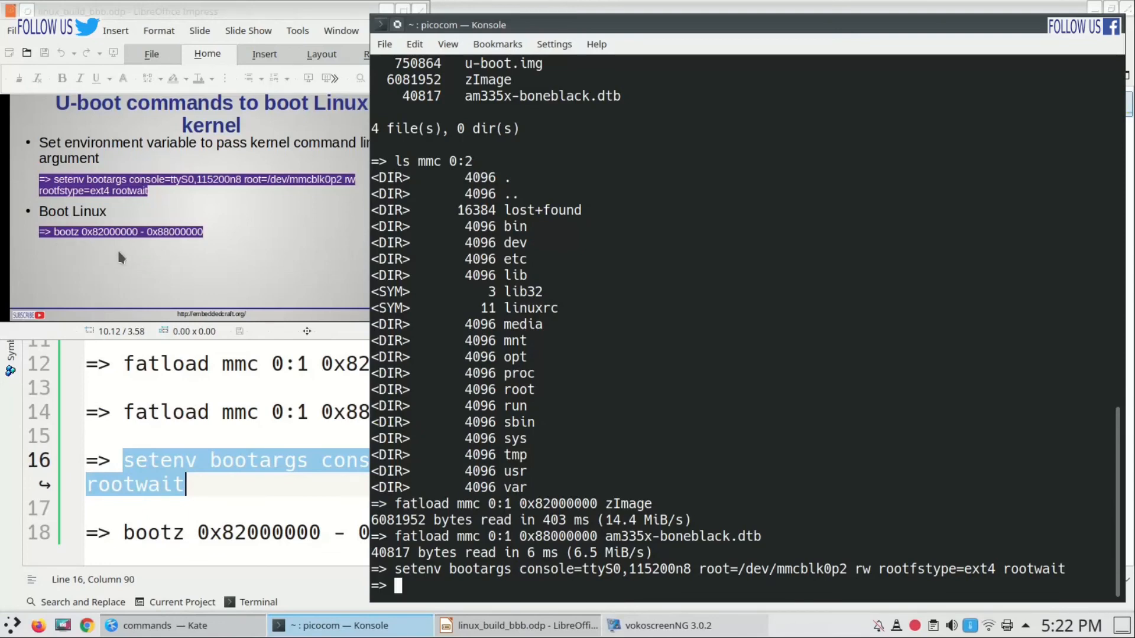
{"action": "mouse_move", "coordinate": [86, 246]}
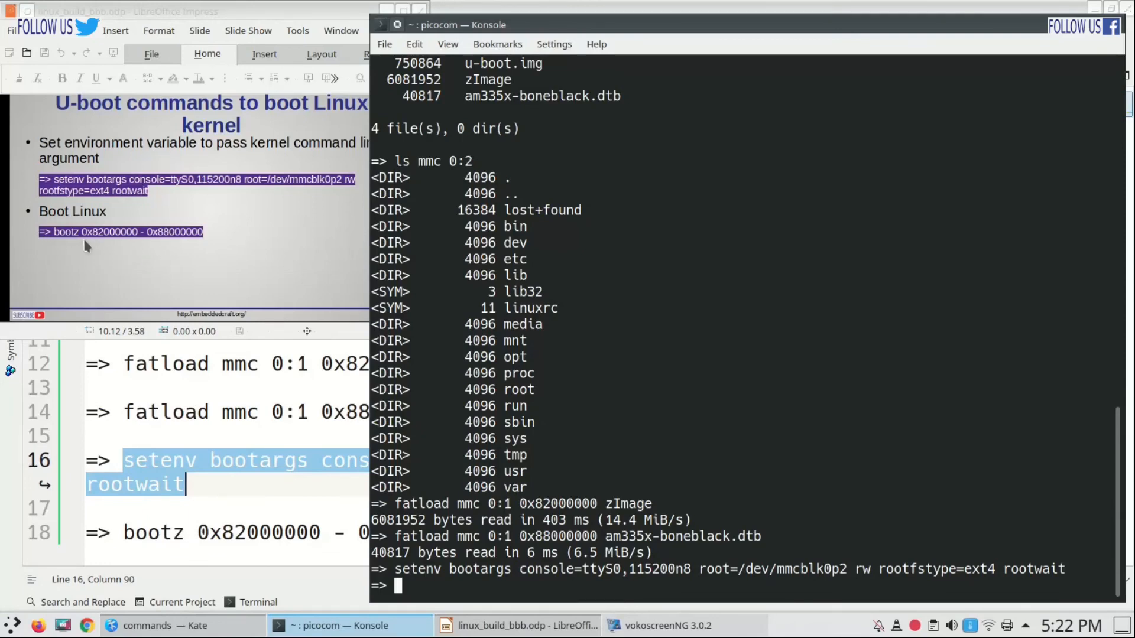
{"action": "mouse_move", "coordinate": [130, 246]}
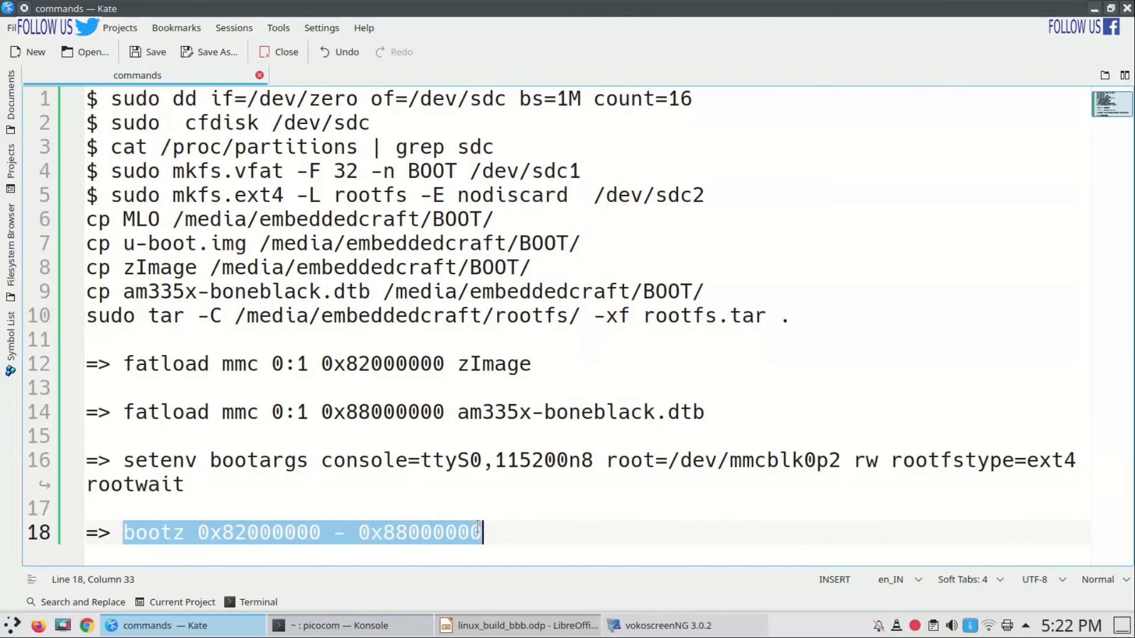
Boot with bootz 0x82000000 - 0x88000000 and log in as root
{"action": "left_click", "coordinate": [340, 626]}
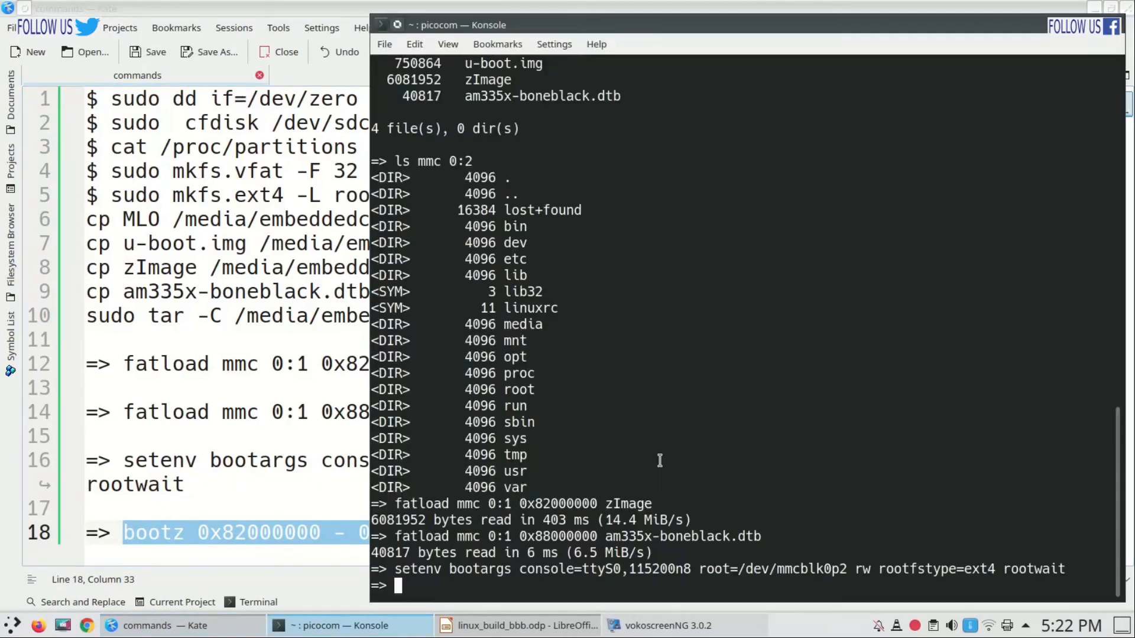
{"action": "type", "text": "bootz 0x82000000 - 0x88000000"}
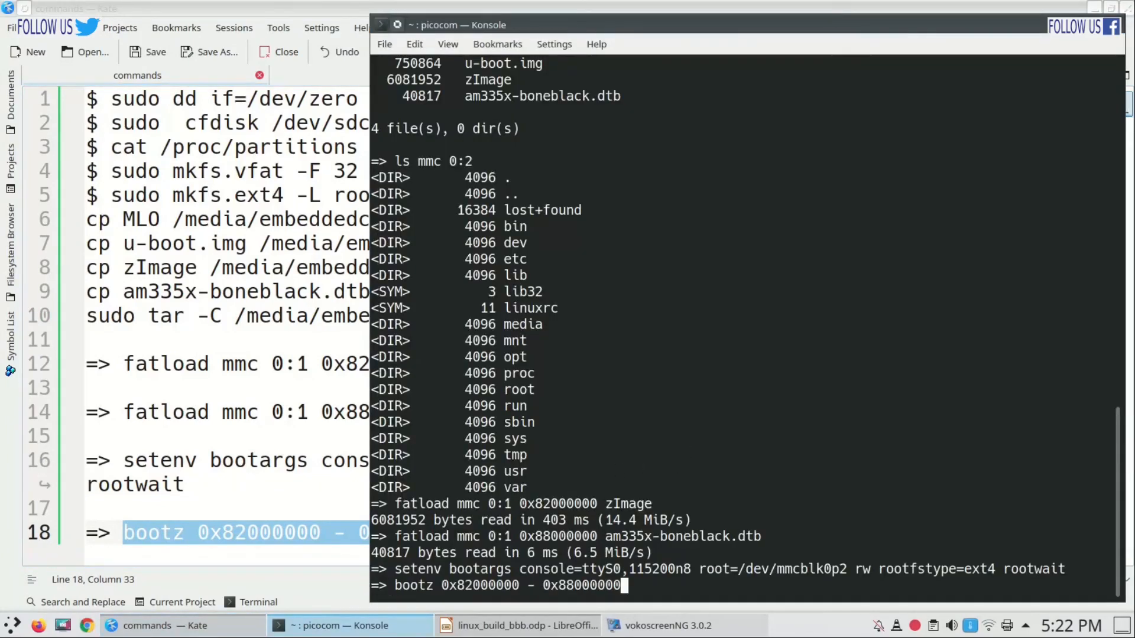
{"action": "key", "text": "Return"}
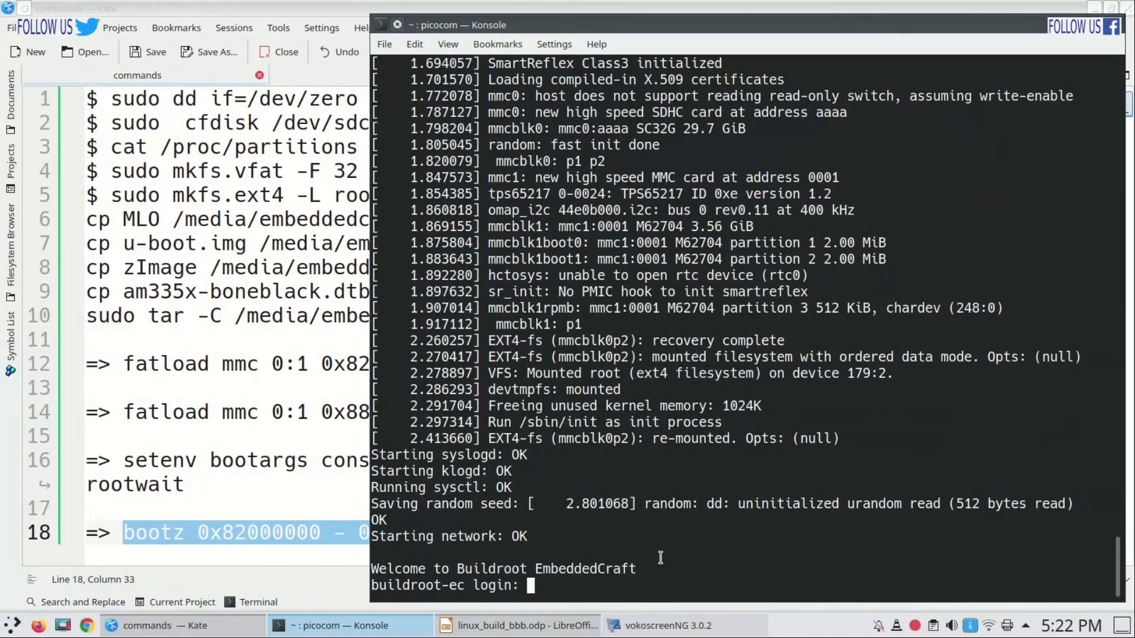
{"action": "type", "text": "root"}
{"action": "type", "text": "uname -a"}
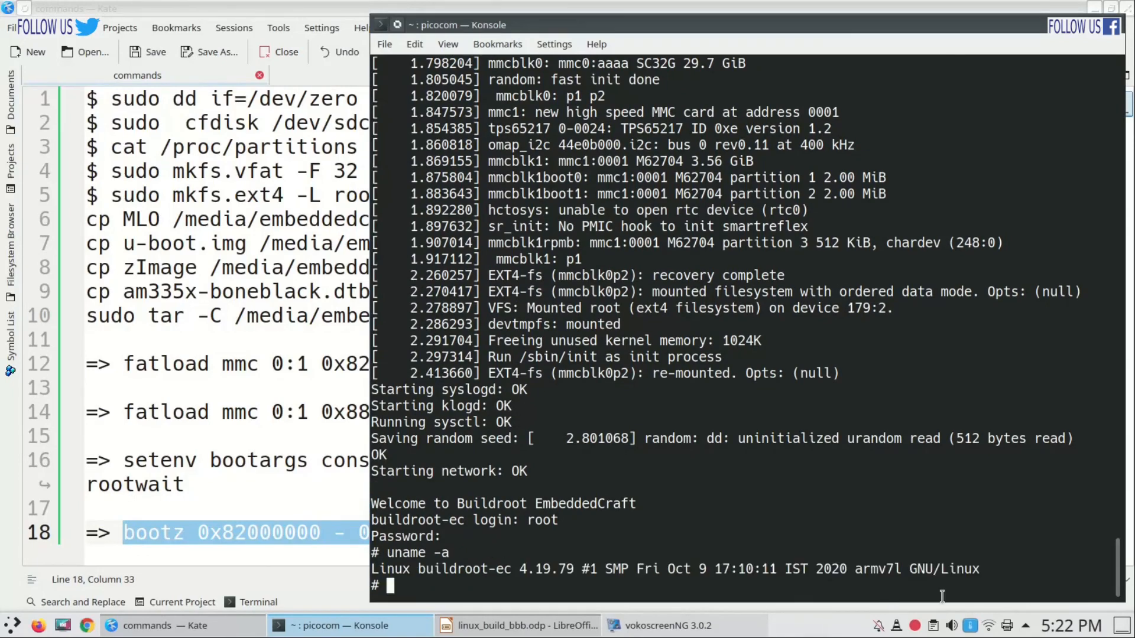
{"action": "mouse_move", "coordinate": [423, 569]}
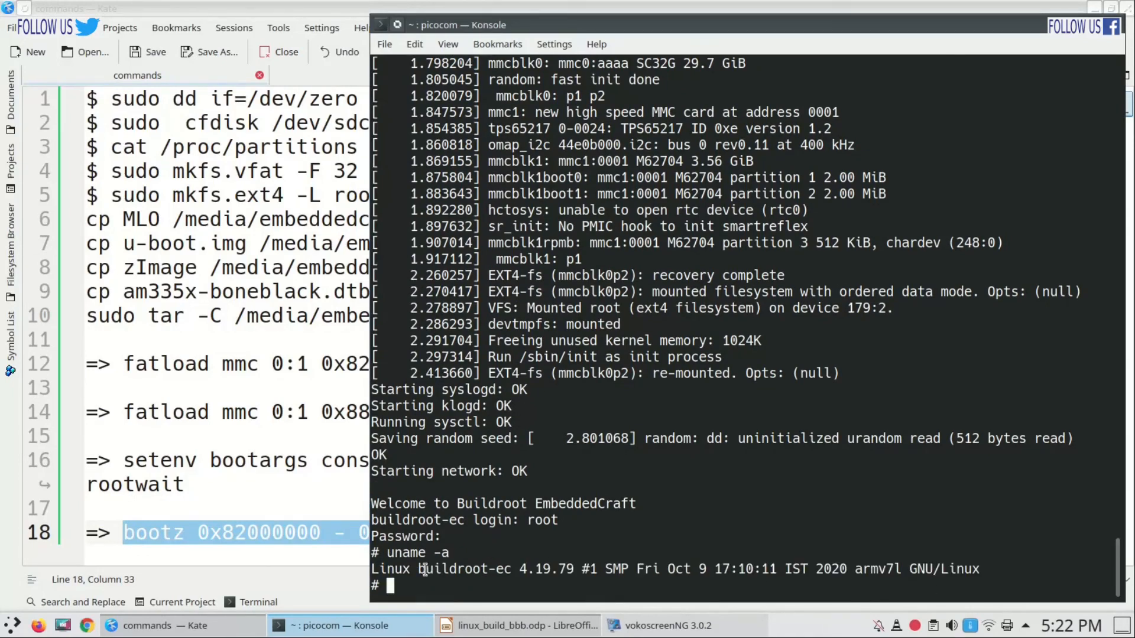
Show the uname -a output in the Buildroot shell, then bring up the Linux Kernel Booted slide
{"action": "double_click", "coordinate": [456, 569]}
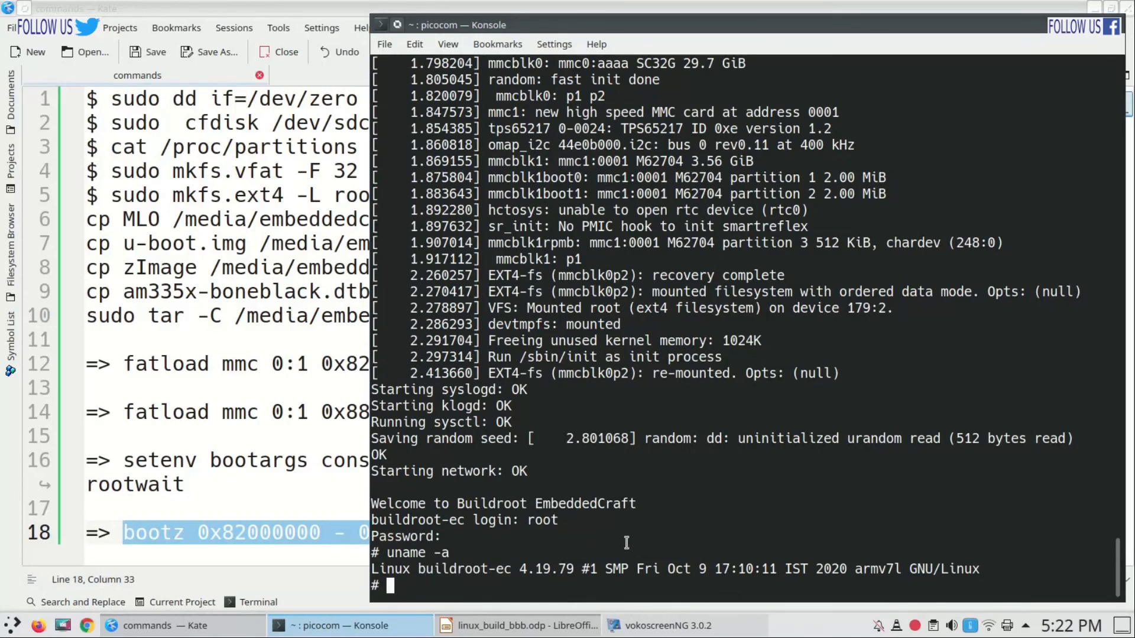
{"action": "double_click", "coordinate": [685, 569]}
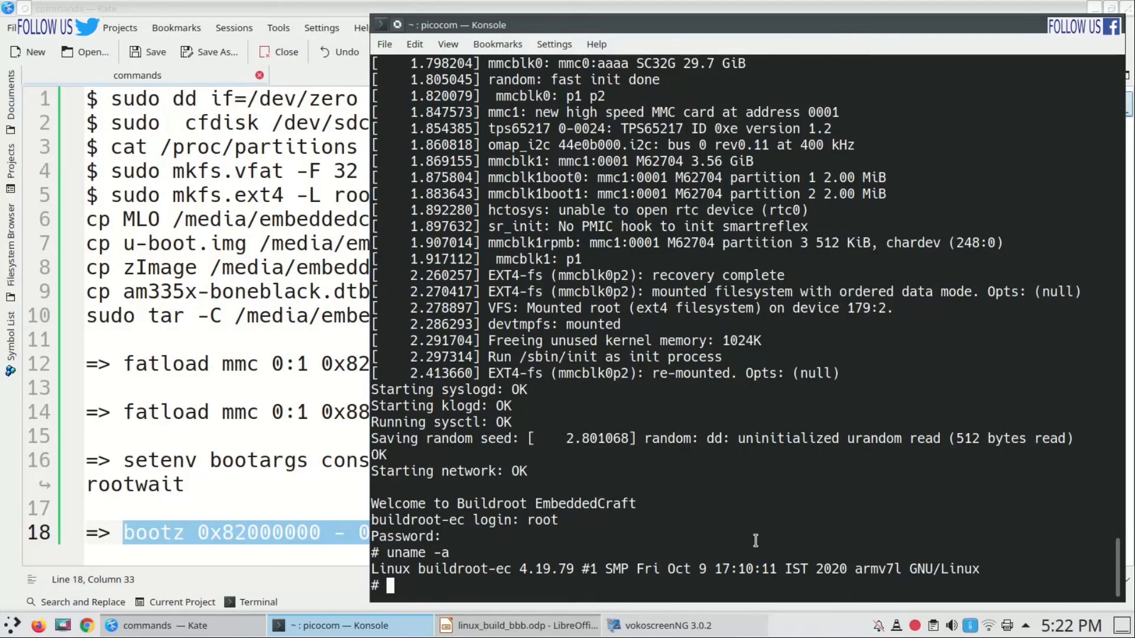
{"action": "key", "text": "Return"}
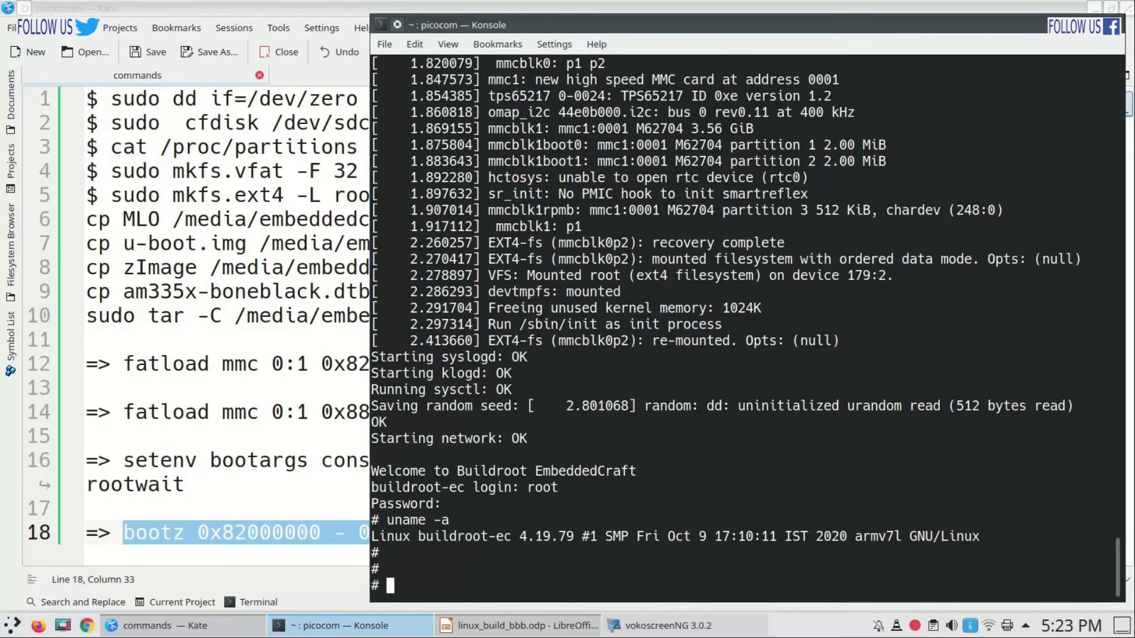
{"action": "left_click", "coordinate": [525, 625]}
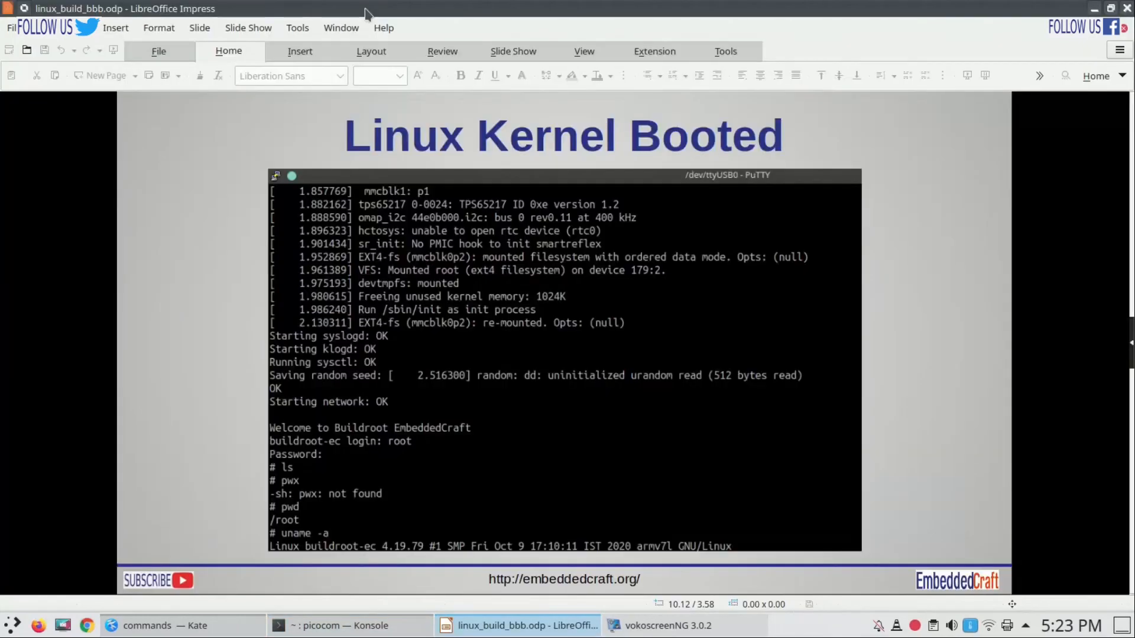